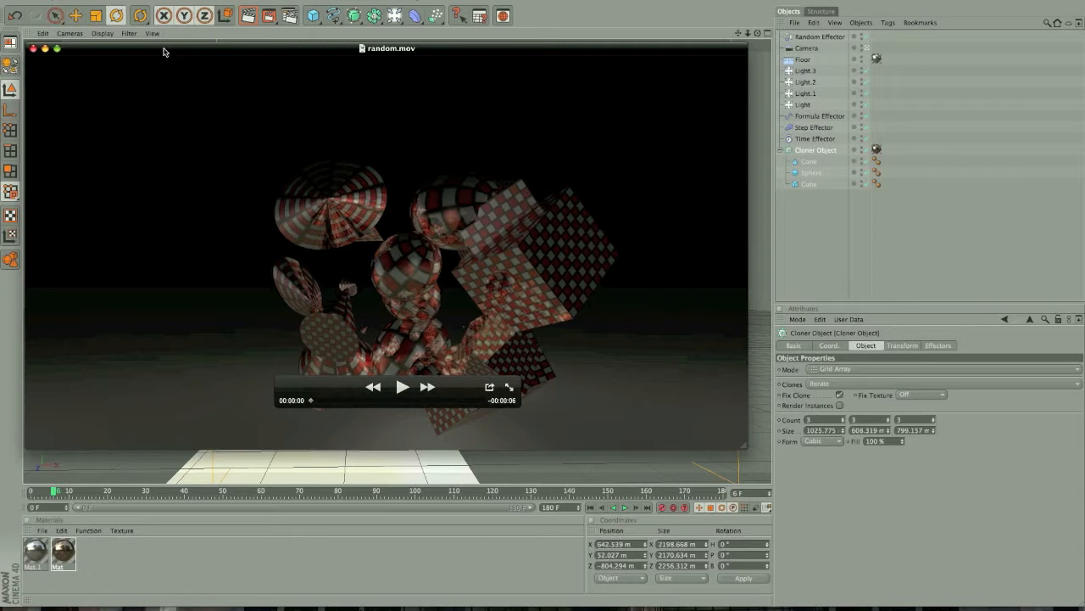
{"action": "mouse_move", "coordinate": [257, 234]}
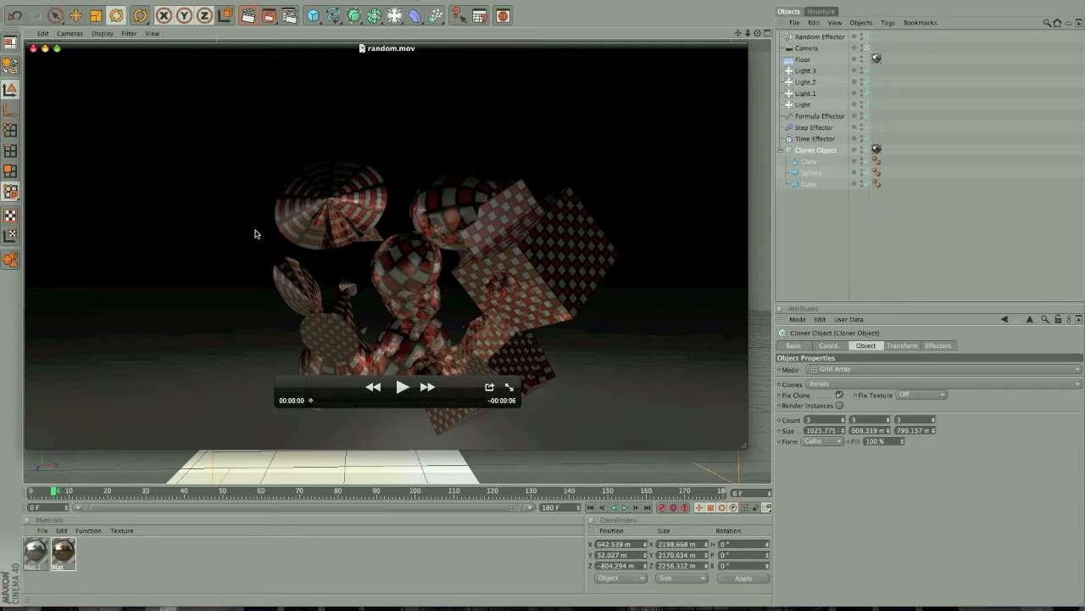
{"action": "mouse_move", "coordinate": [311, 403]}
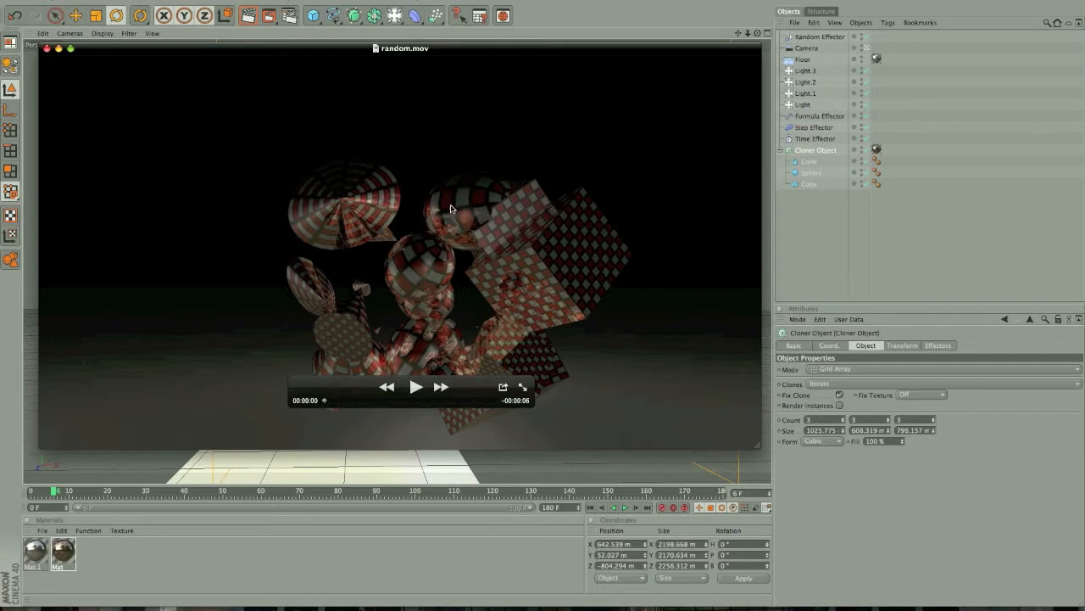
{"action": "mouse_move", "coordinate": [612, 231]}
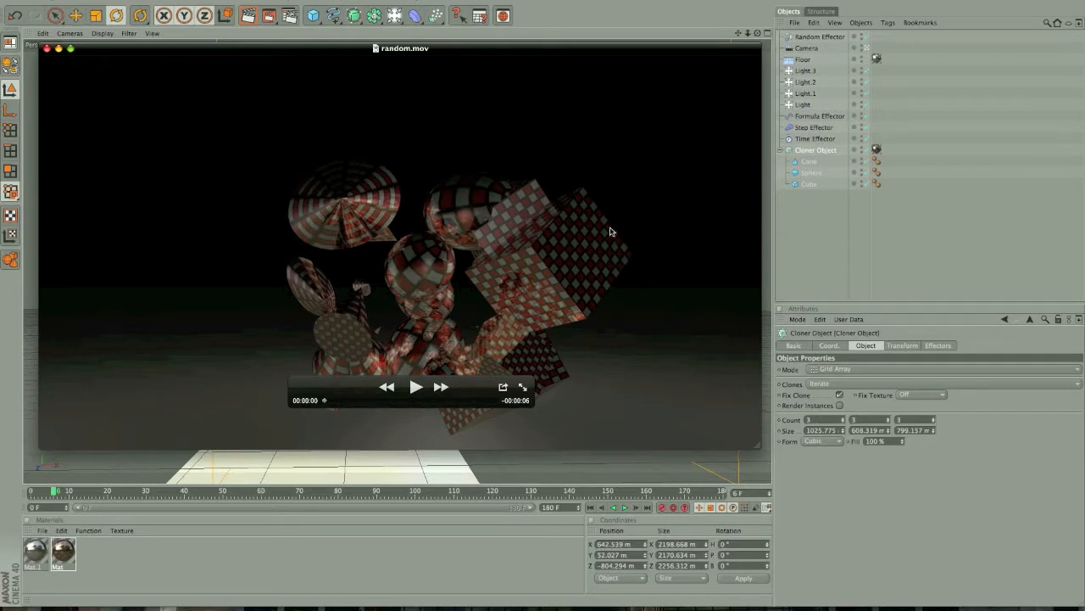
{"action": "mouse_move", "coordinate": [352, 241]}
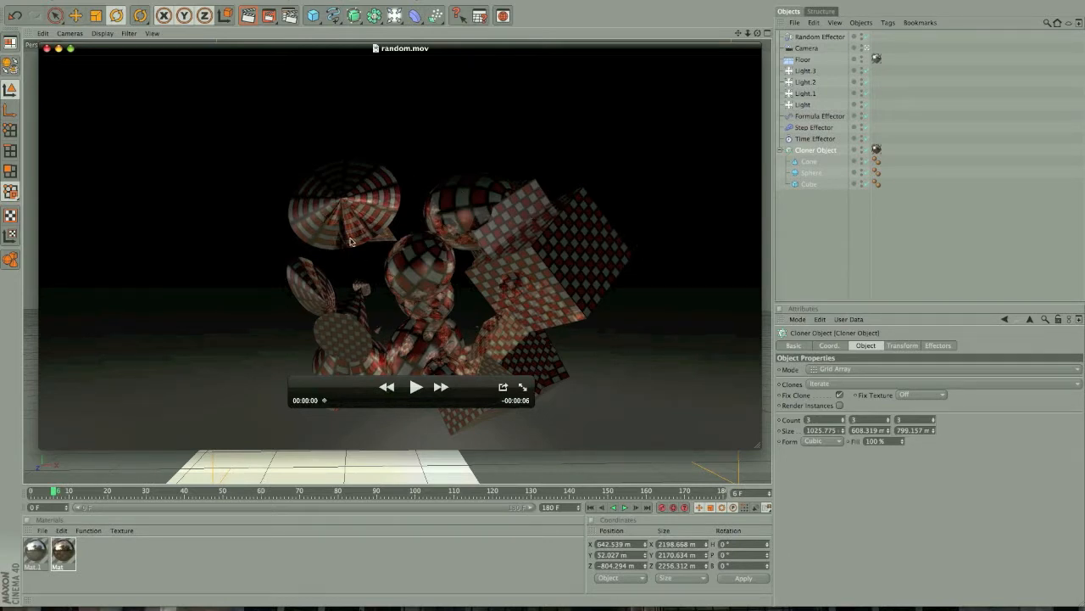
{"action": "mouse_move", "coordinate": [347, 321]}
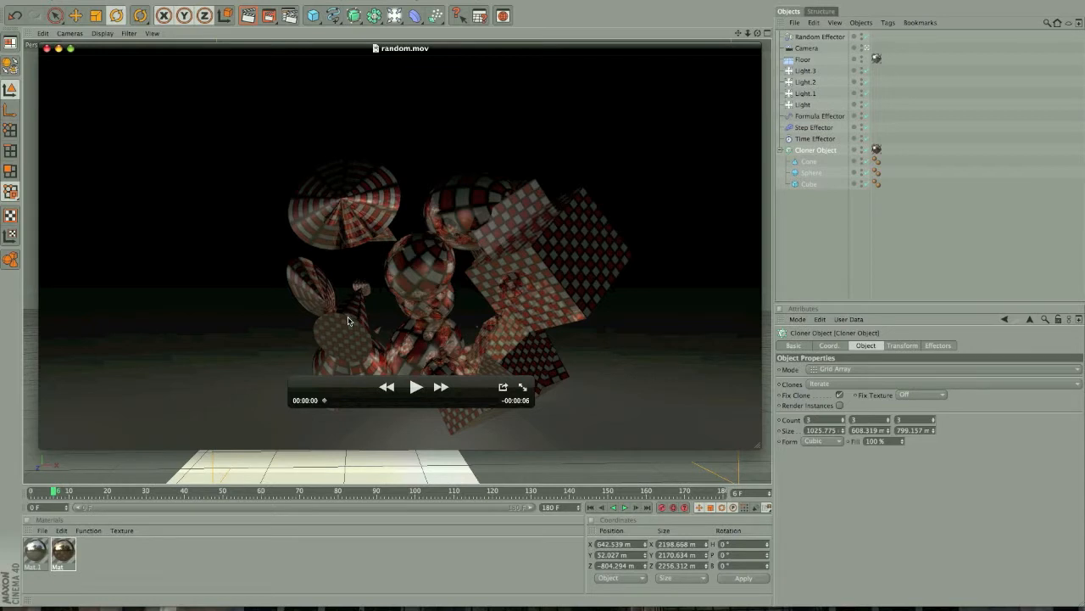
{"action": "mouse_move", "coordinate": [359, 212]}
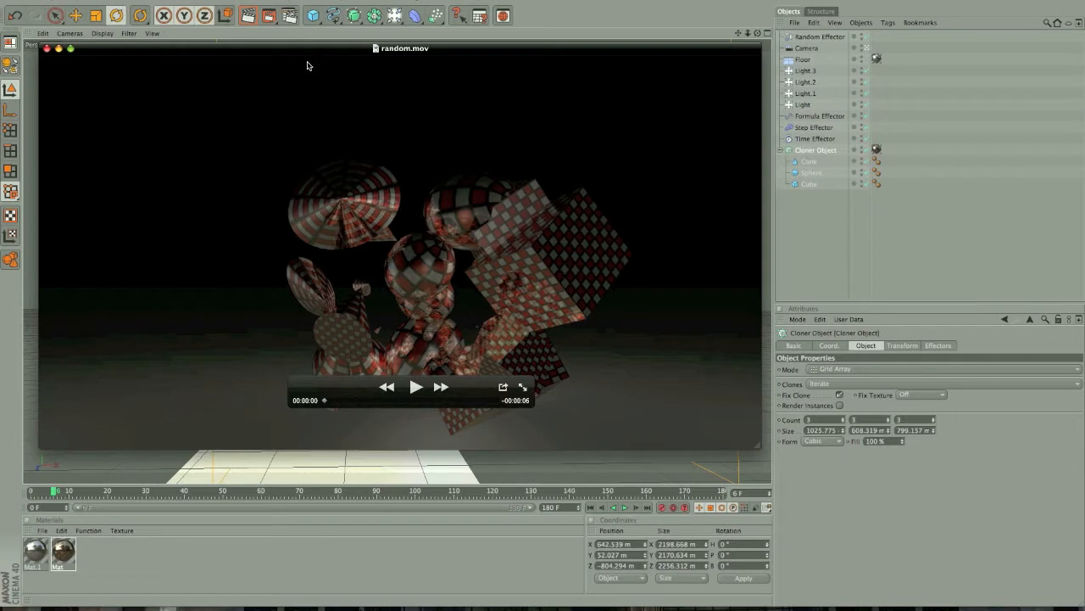
{"action": "mouse_move", "coordinate": [311, 55]}
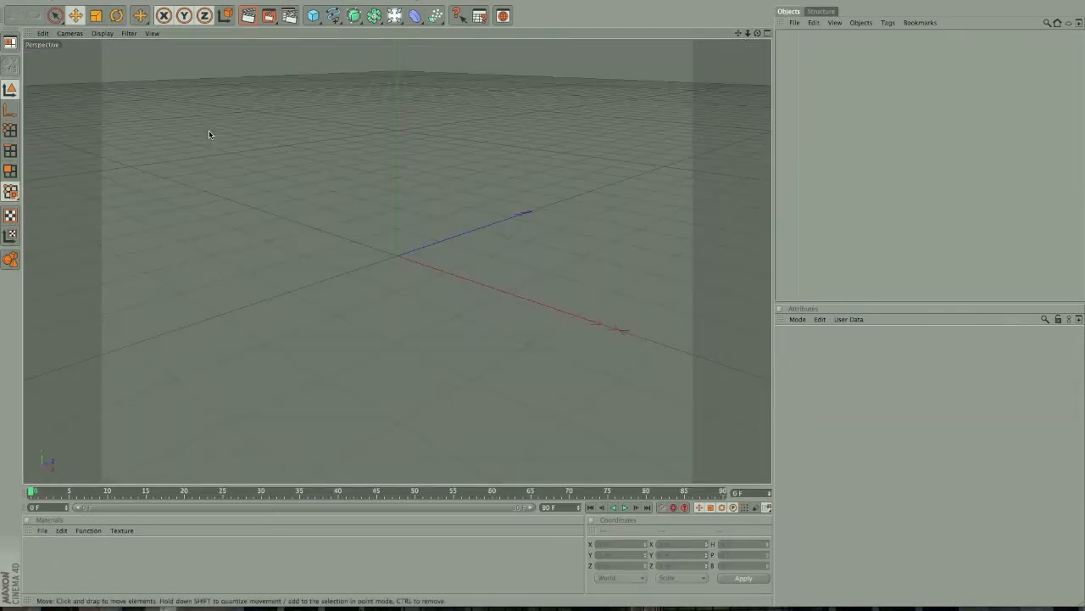
Step: Add a Floor object from the scene objects palette
{"action": "left_click", "coordinate": [394, 15]}
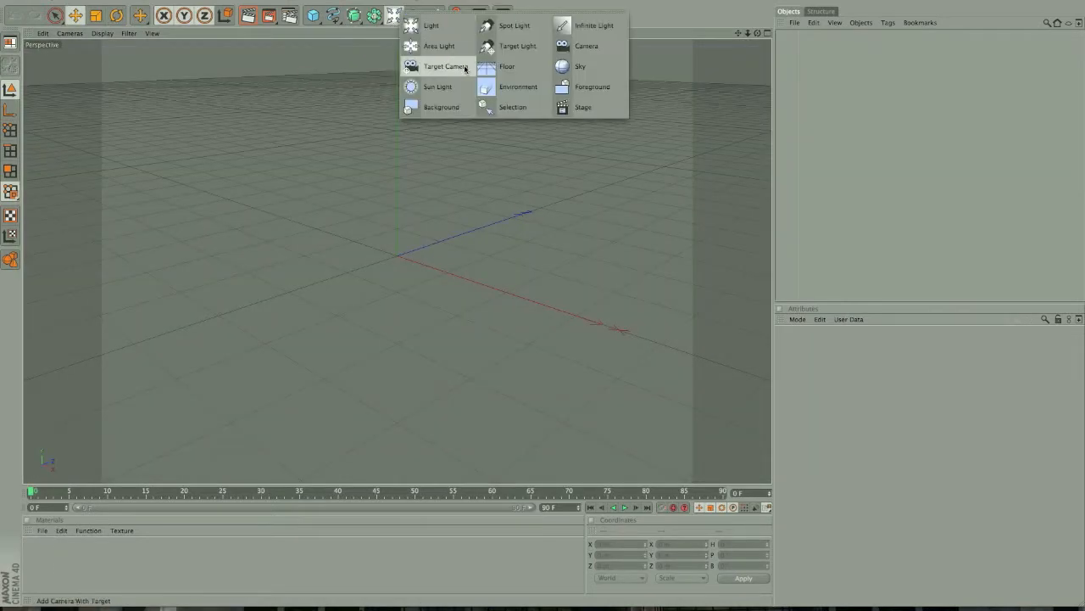
{"action": "left_click", "coordinate": [506, 67]}
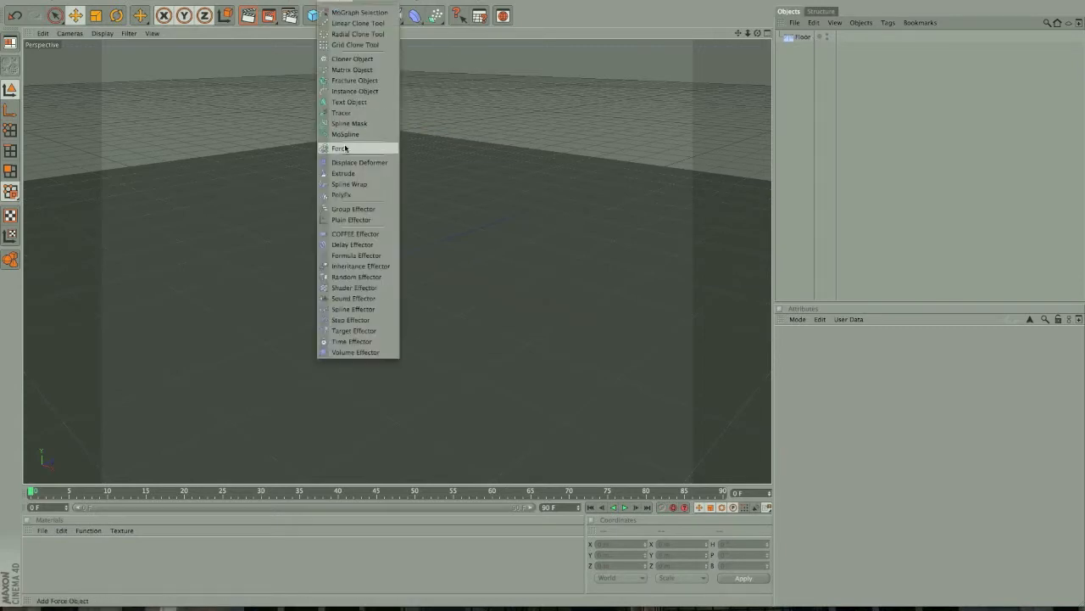
Step: Add a Cloner and set its mode to Grid Array
{"action": "left_click", "coordinate": [353, 58]}
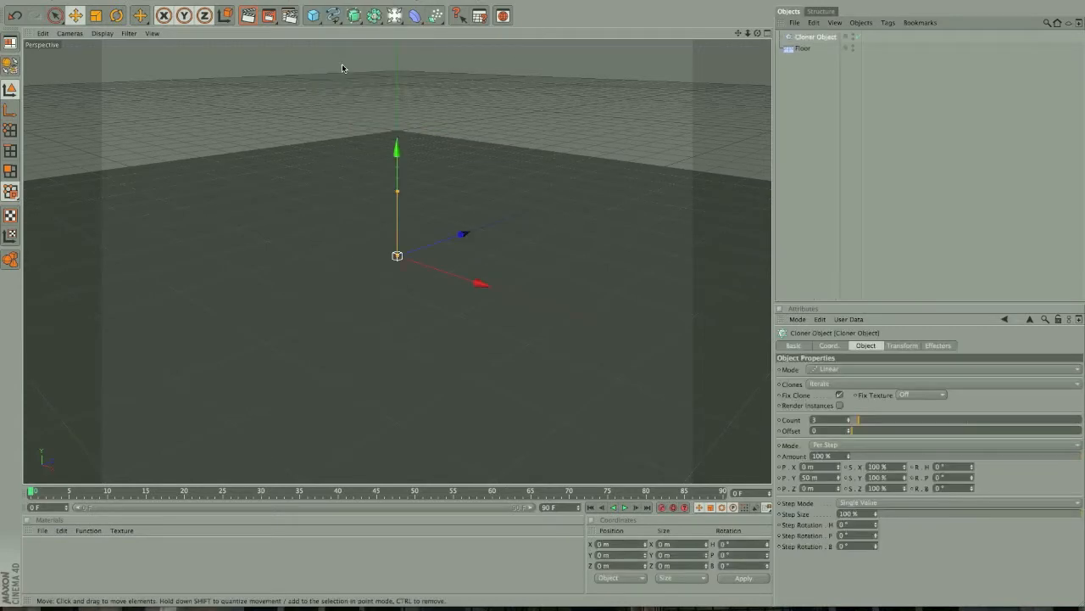
{"action": "mouse_move", "coordinate": [394, 115]}
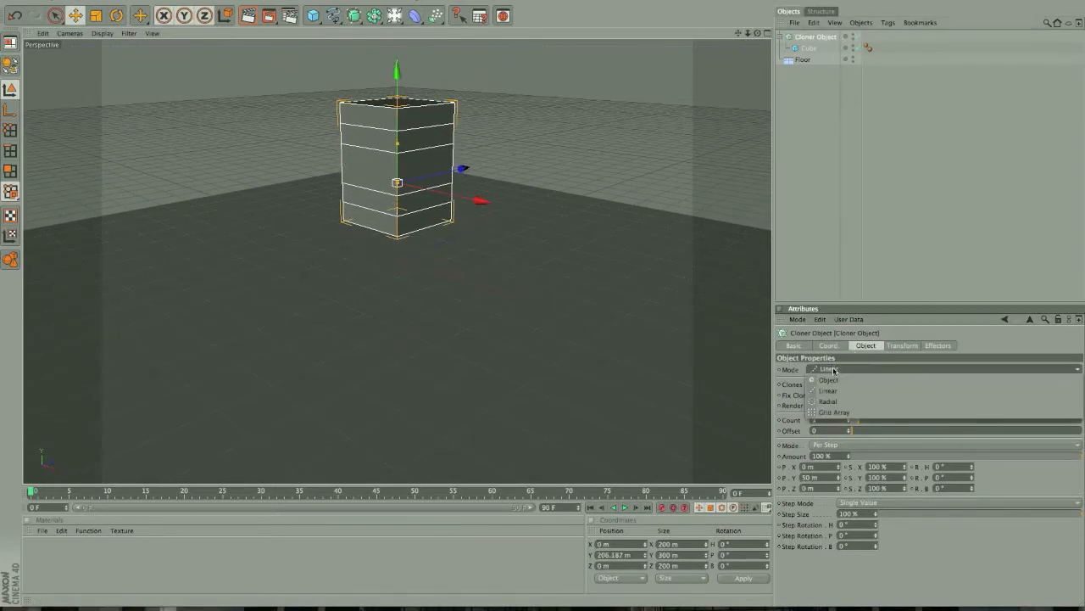
{"action": "left_click", "coordinate": [835, 411]}
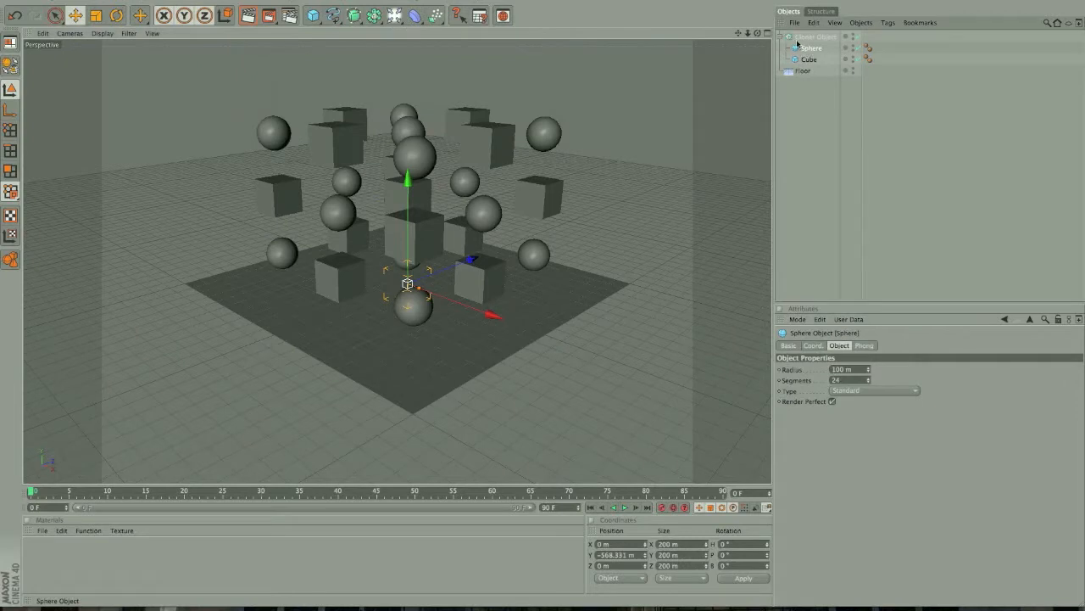
Step: Add a Cone primitive so it joins the Cube and Sphere under the Cloner
{"action": "left_click", "coordinate": [313, 15]}
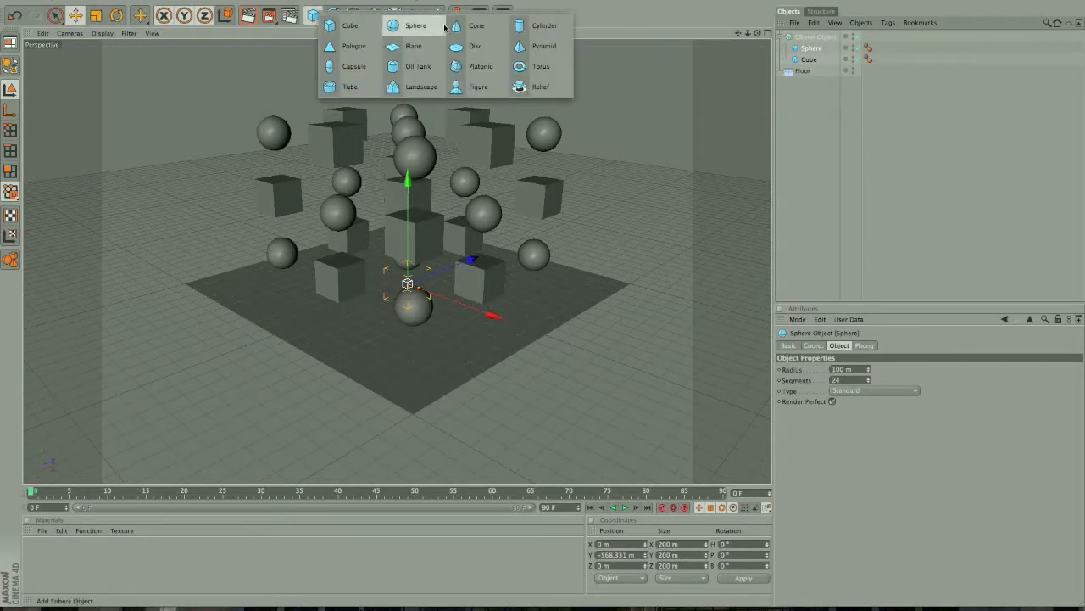
{"action": "left_click", "coordinate": [476, 24]}
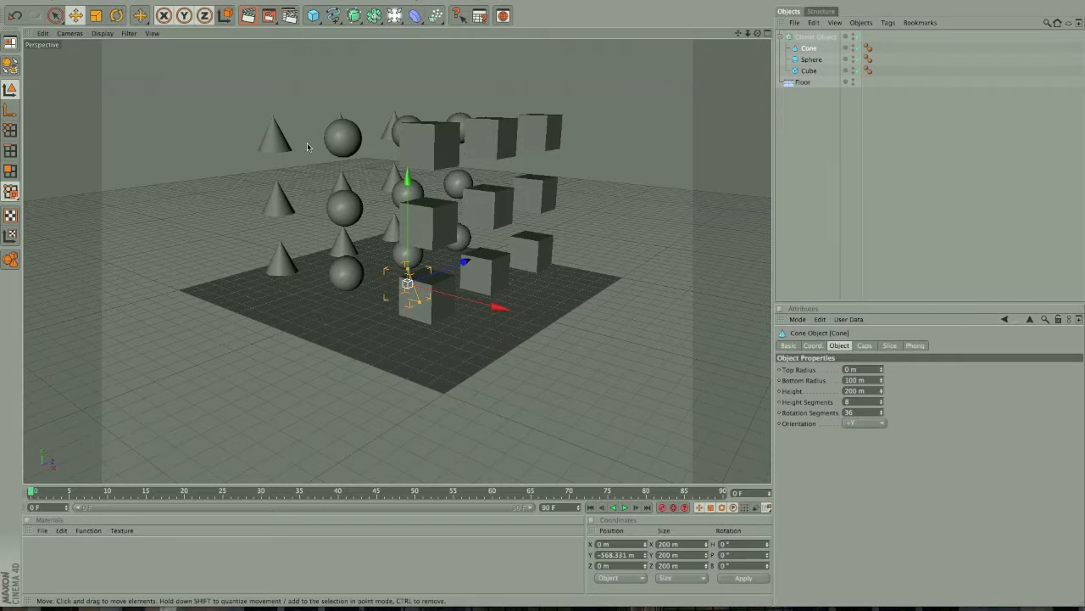
{"action": "left_click", "coordinate": [813, 168]}
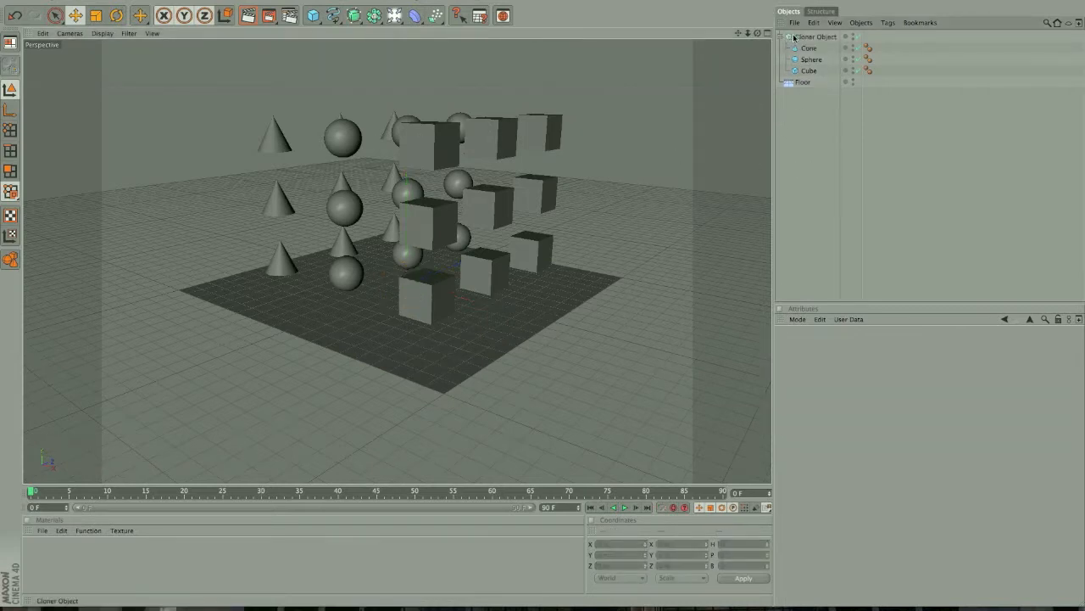
Step: Add a Time Effector to the Cloner and set its heading rotation to 90°
{"action": "left_click", "coordinate": [325, 15]}
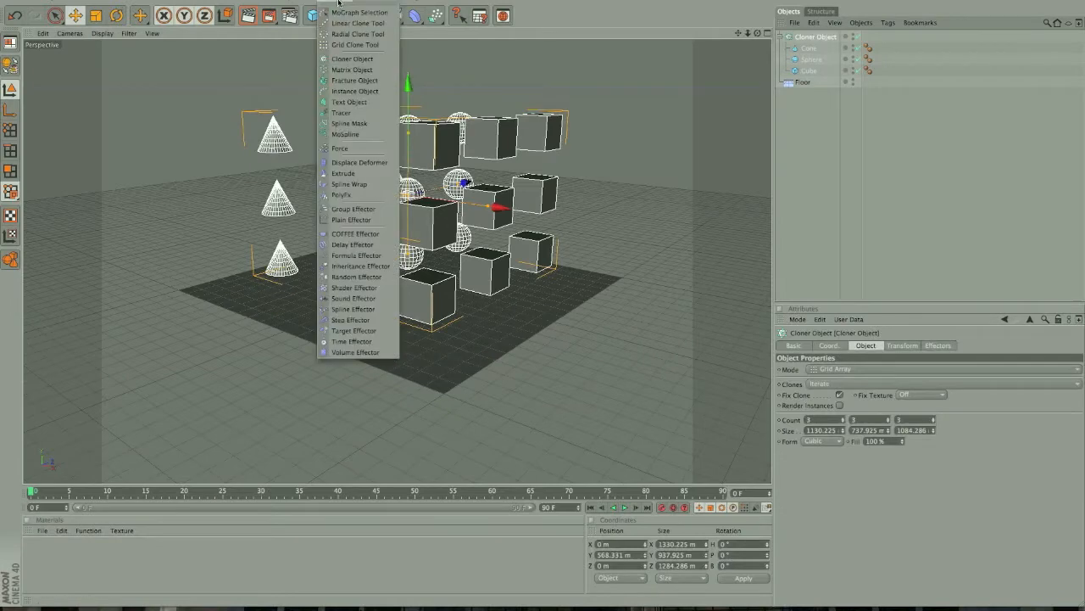
{"action": "left_click", "coordinate": [352, 341]}
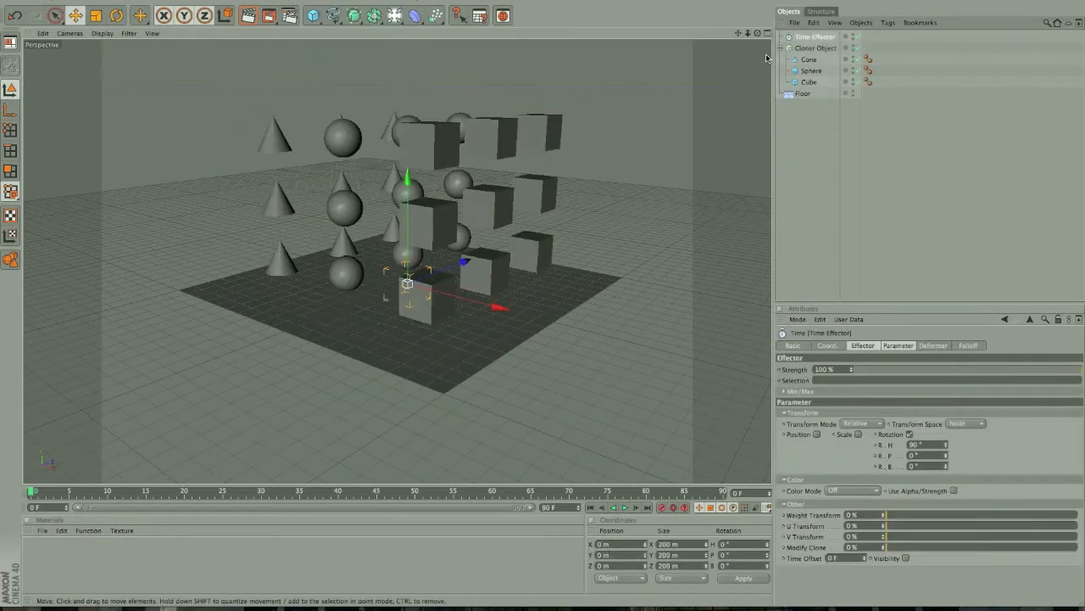
{"action": "left_click", "coordinate": [816, 47]}
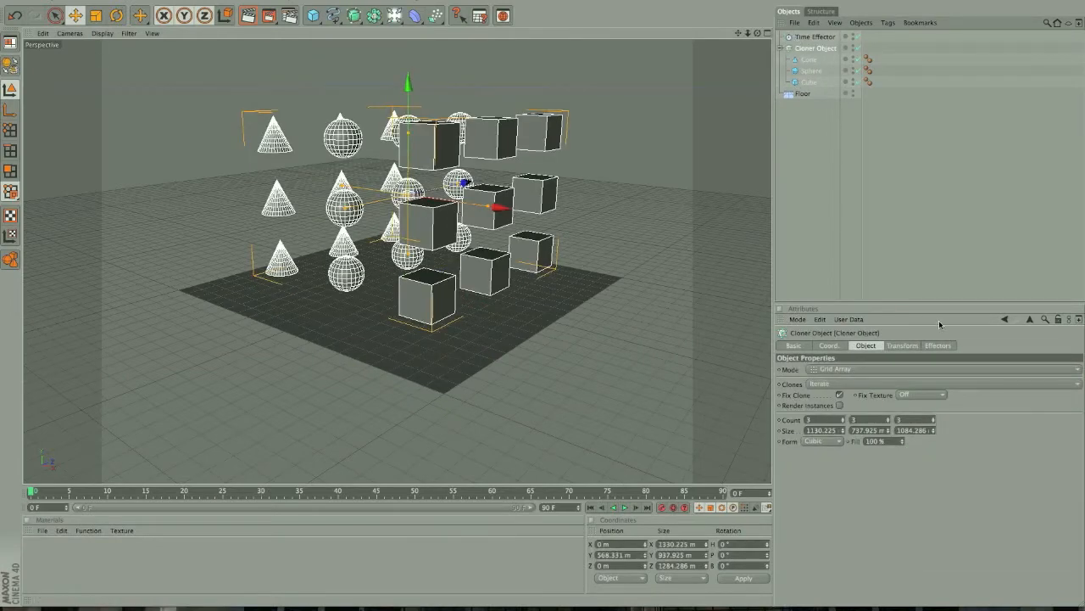
{"action": "left_click", "coordinate": [937, 345]}
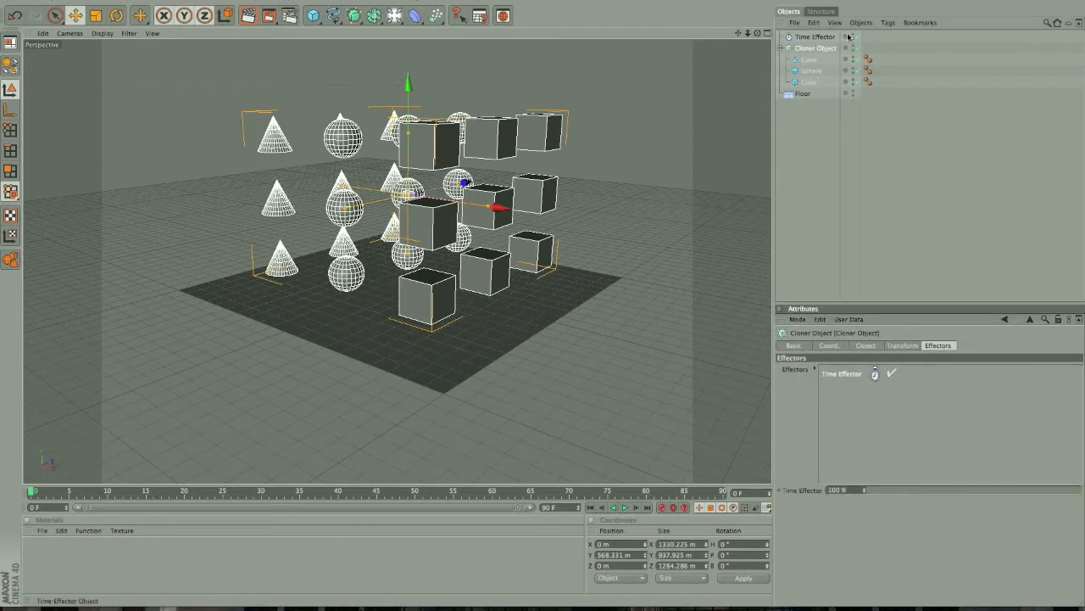
{"action": "left_click", "coordinate": [815, 36]}
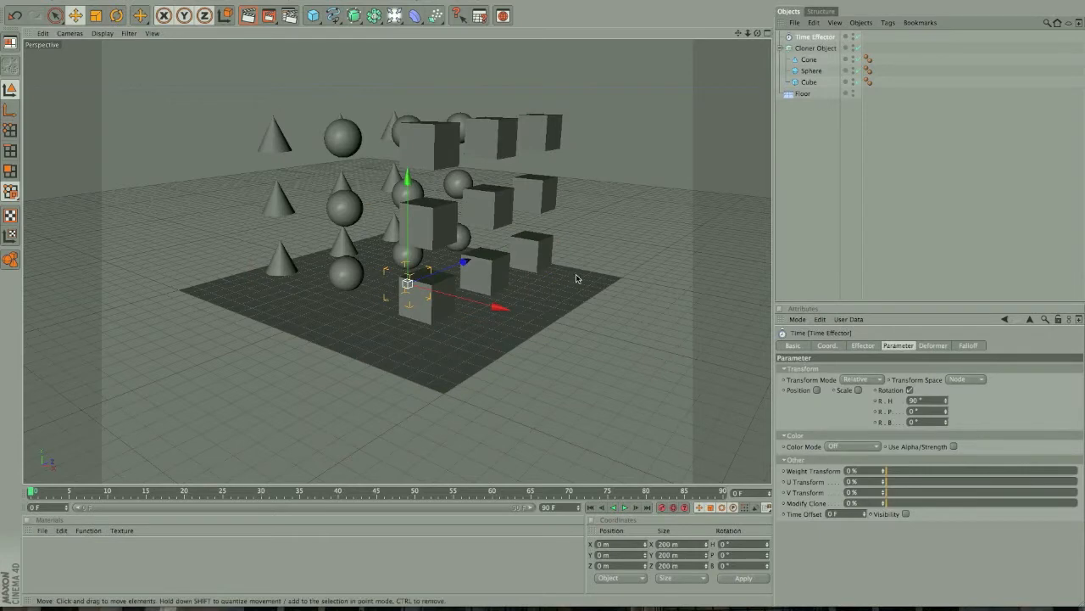
{"action": "mouse_move", "coordinate": [879, 431]}
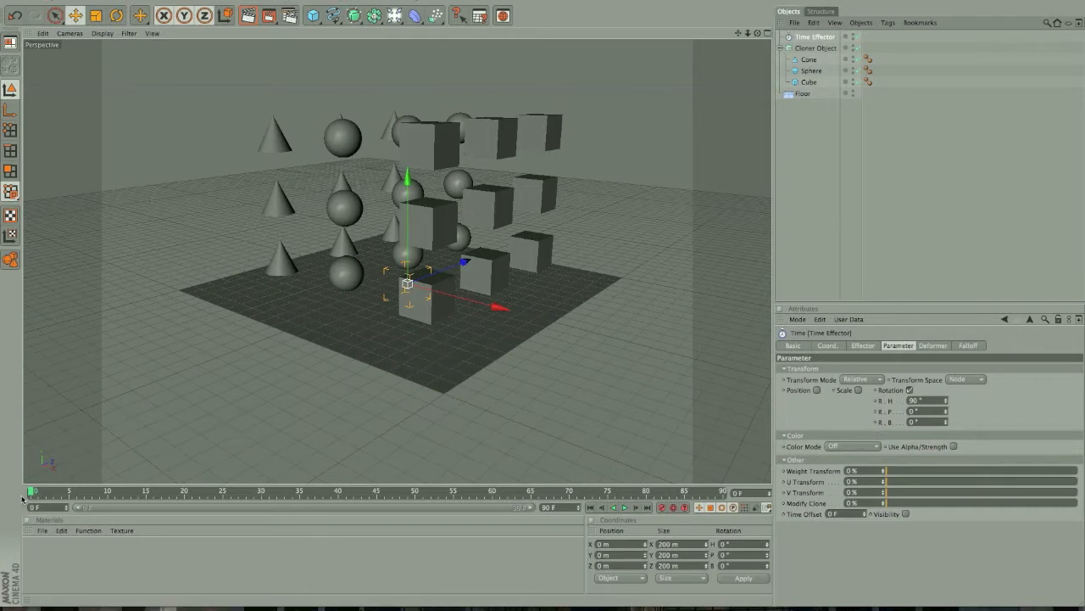
Step: Extend the animation to 180 frames and preview the rotating clones
{"action": "left_click_drag", "start_coordinate": [34, 493], "coordinate": [699, 493]}
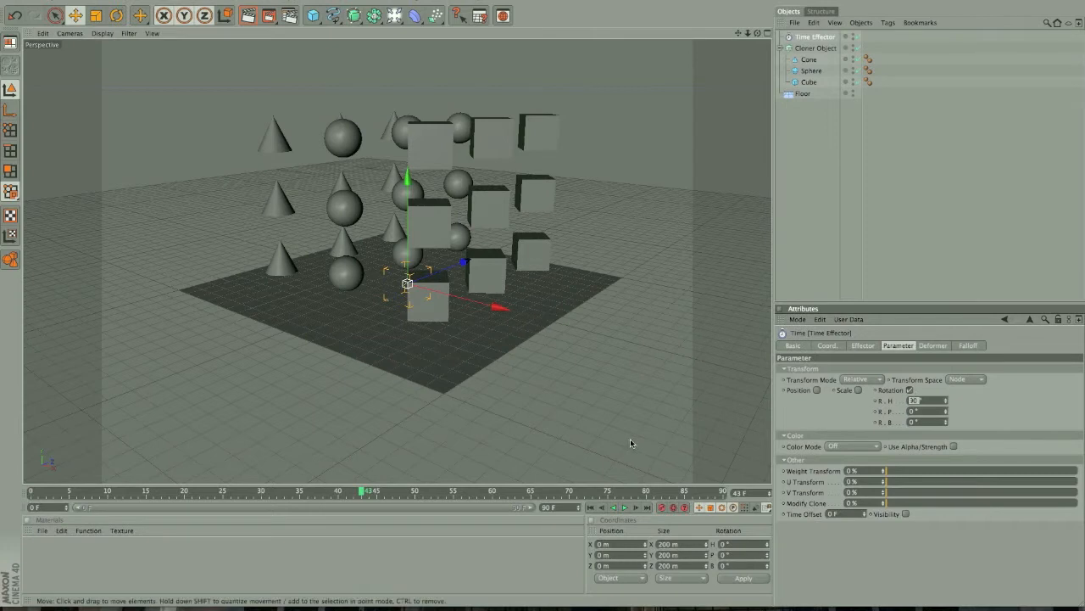
{"action": "left_click_drag", "start_coordinate": [382, 490], "coordinate": [407, 490]}
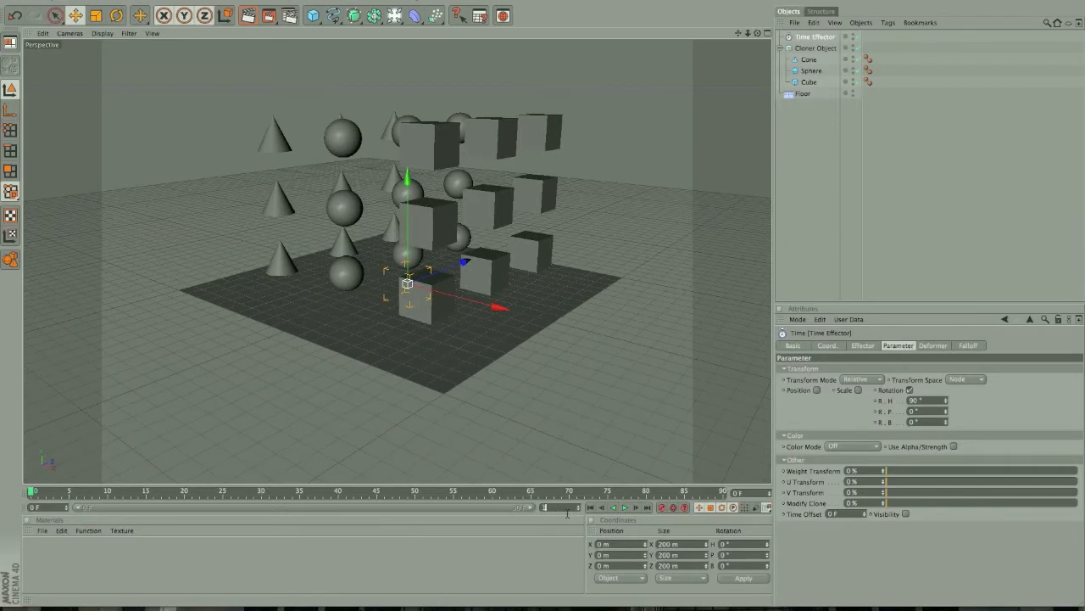
{"action": "left_click_drag", "start_coordinate": [525, 507], "coordinate": [347, 507]}
{"action": "type", "text": "180 F"}
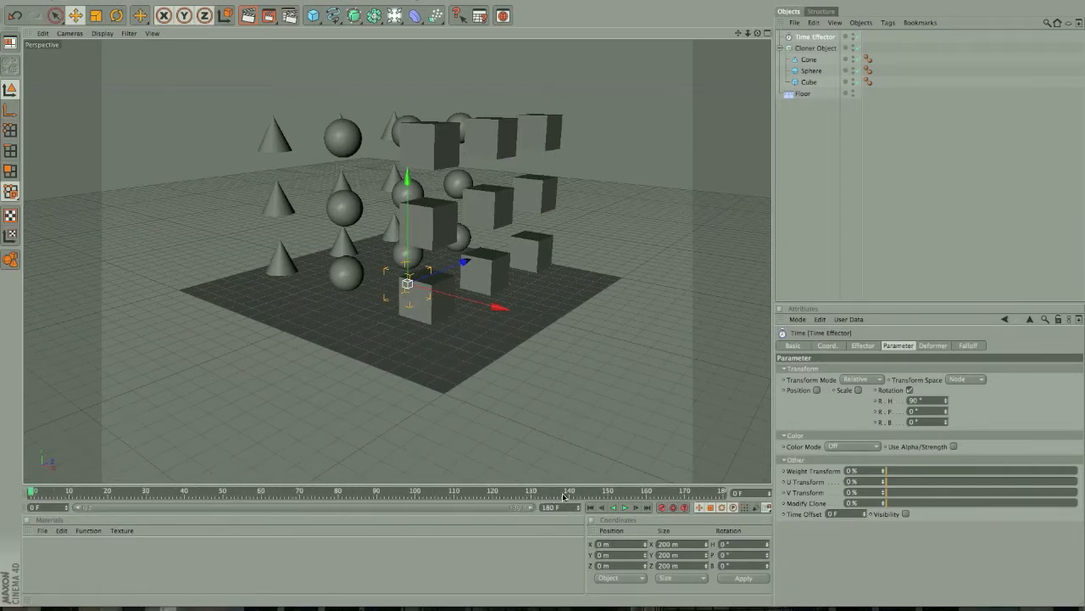
{"action": "left_click", "coordinate": [637, 507]}
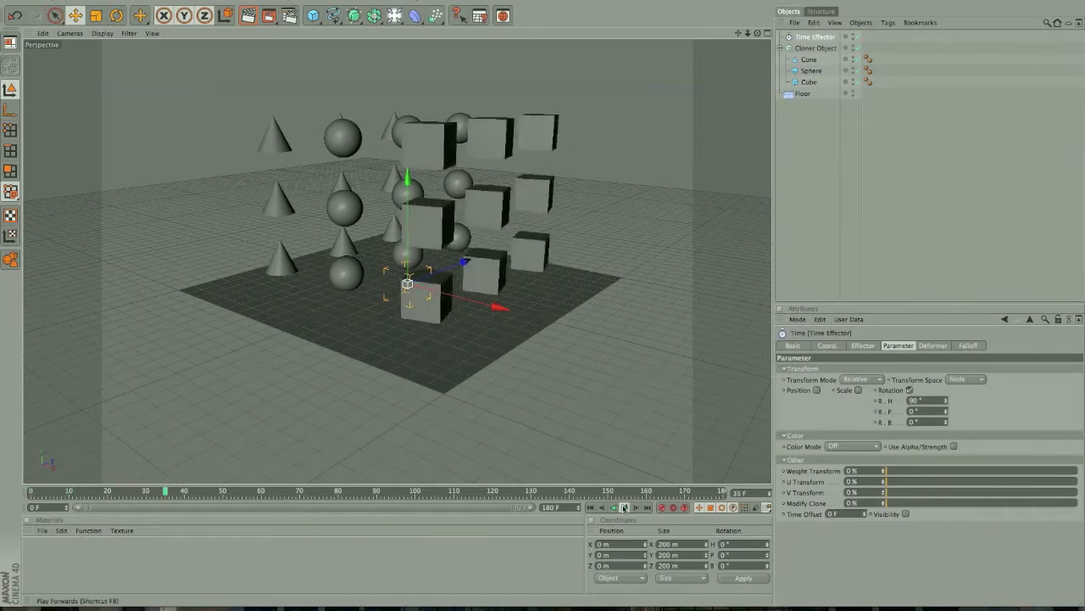
{"action": "left_click", "coordinate": [625, 507]}
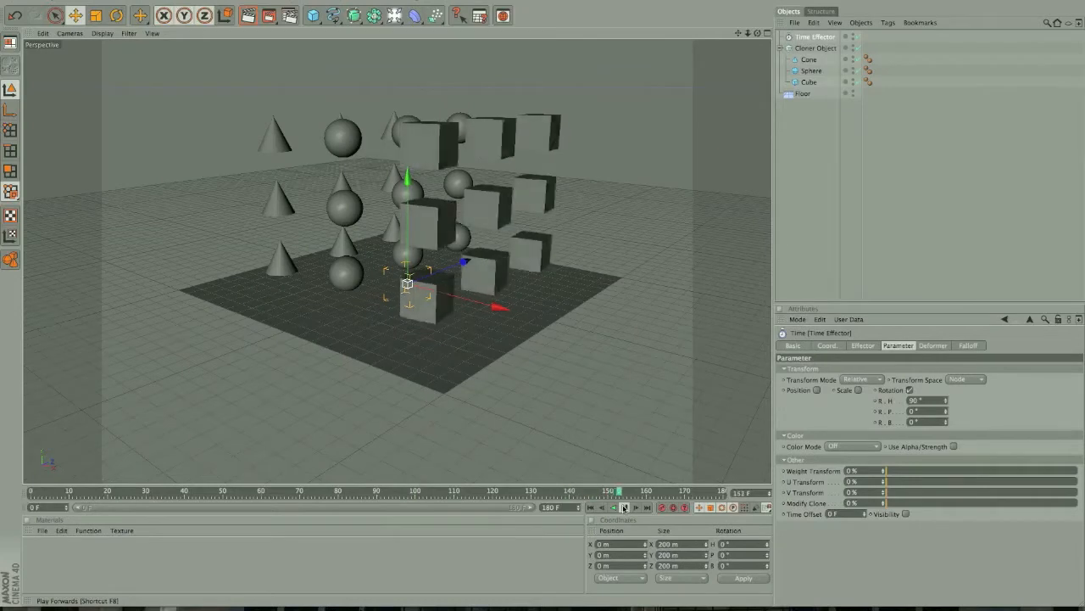
{"action": "left_click", "coordinate": [591, 507]}
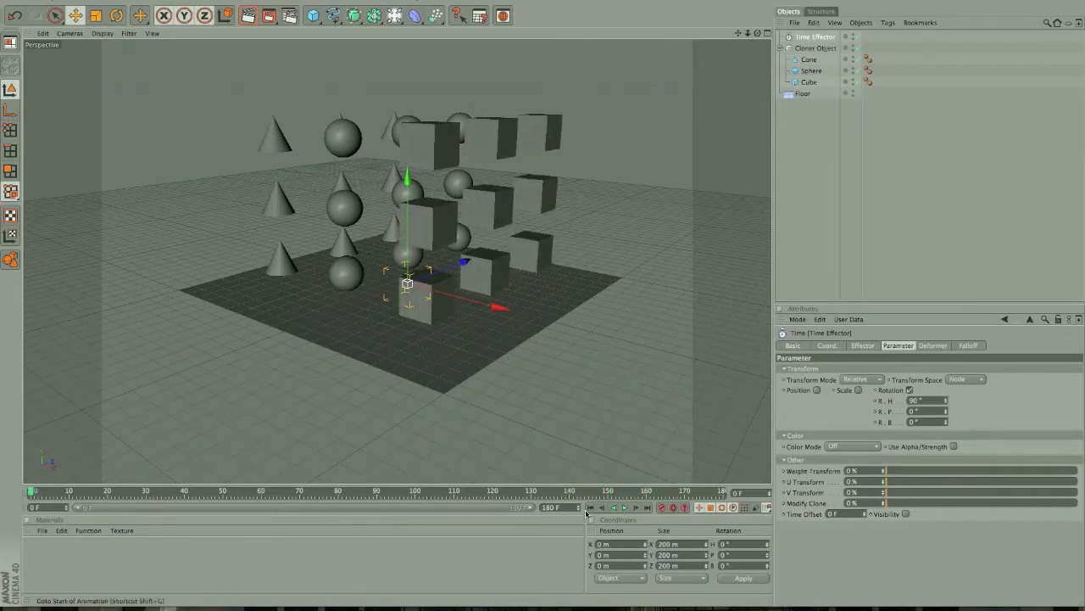
{"action": "mouse_move", "coordinate": [648, 302]}
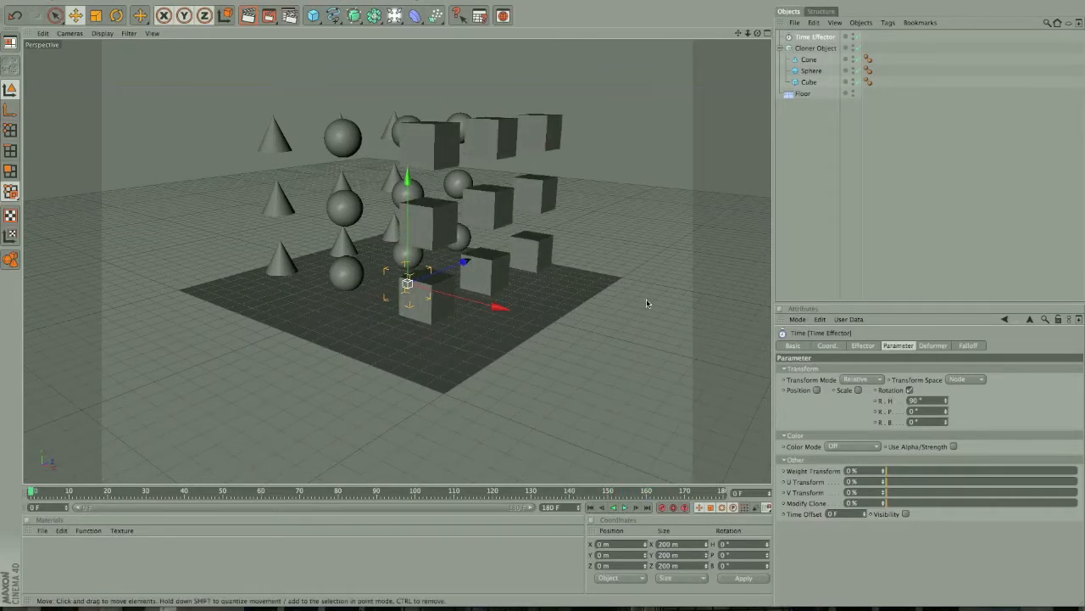
Step: Enable position and scale on the Time Effector with scale 0.25 and 45° rotation, then preview
{"action": "left_click", "coordinate": [816, 390]}
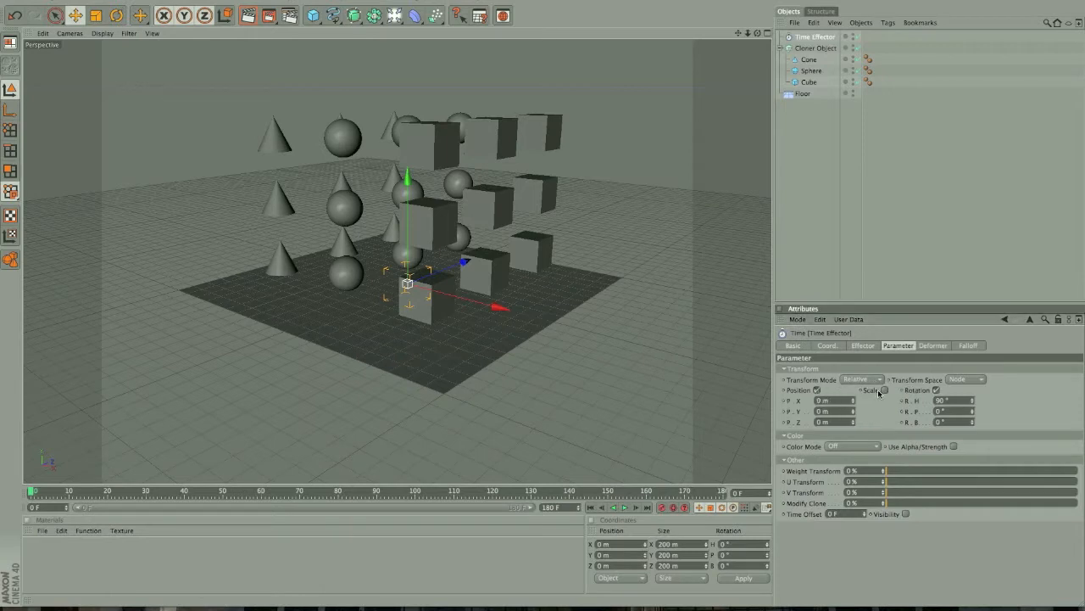
{"action": "left_click", "coordinate": [885, 390]}
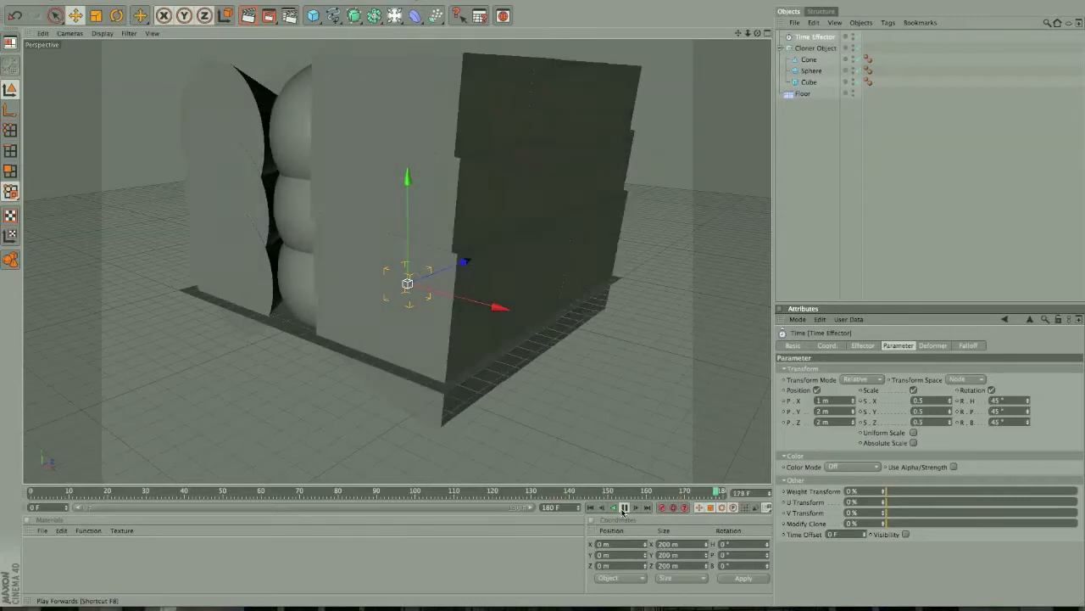
{"action": "left_click", "coordinate": [614, 507]}
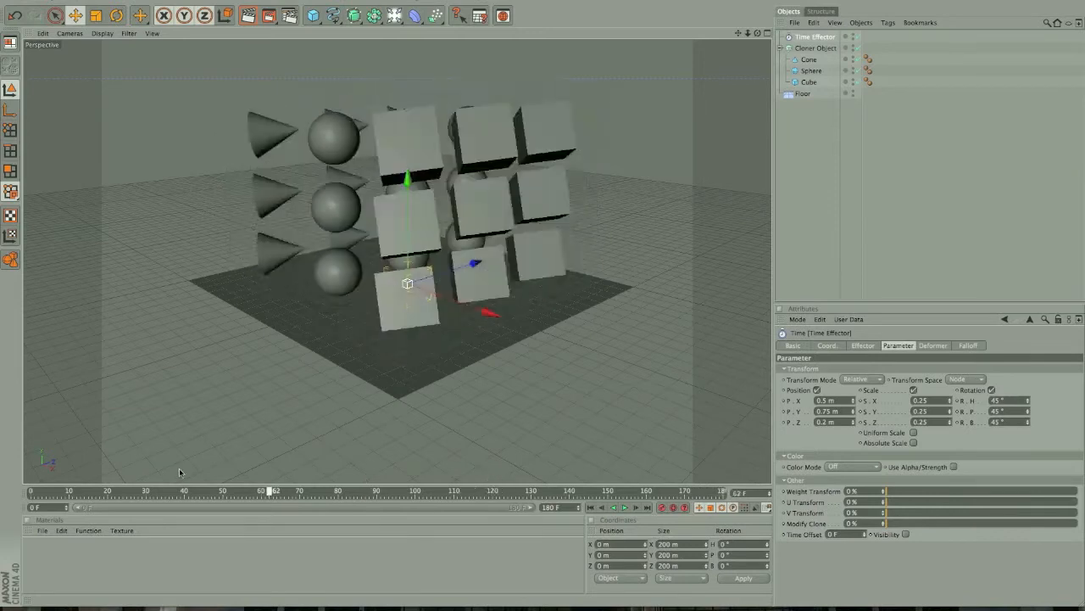
Step: Add a Formula Effector and apply it to the Cloner's effector list
{"action": "left_click", "coordinate": [312, 15]}
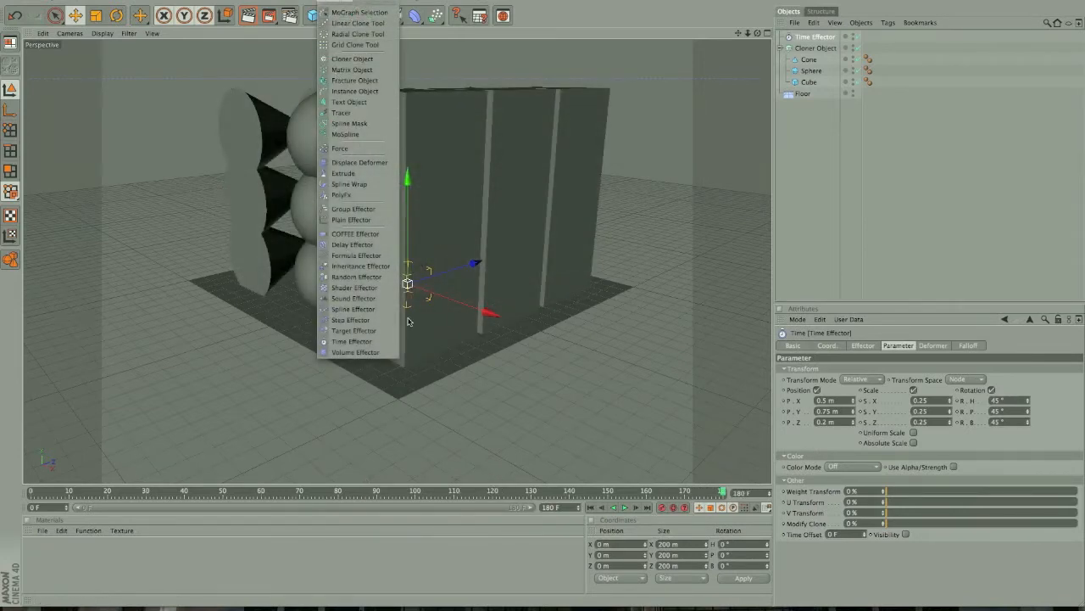
{"action": "mouse_move", "coordinate": [356, 255]}
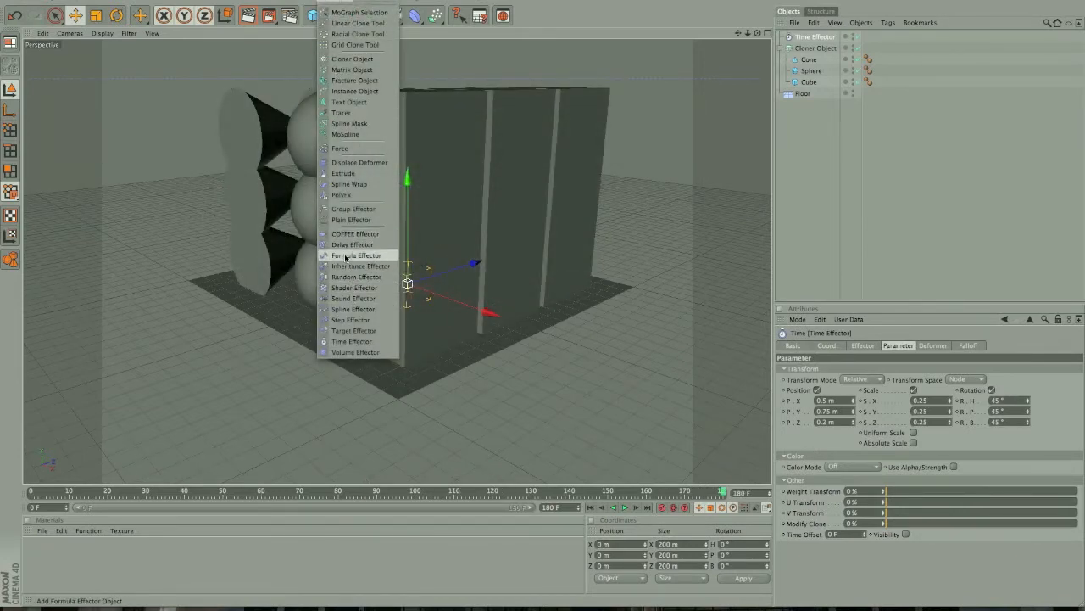
{"action": "left_click", "coordinate": [356, 255]}
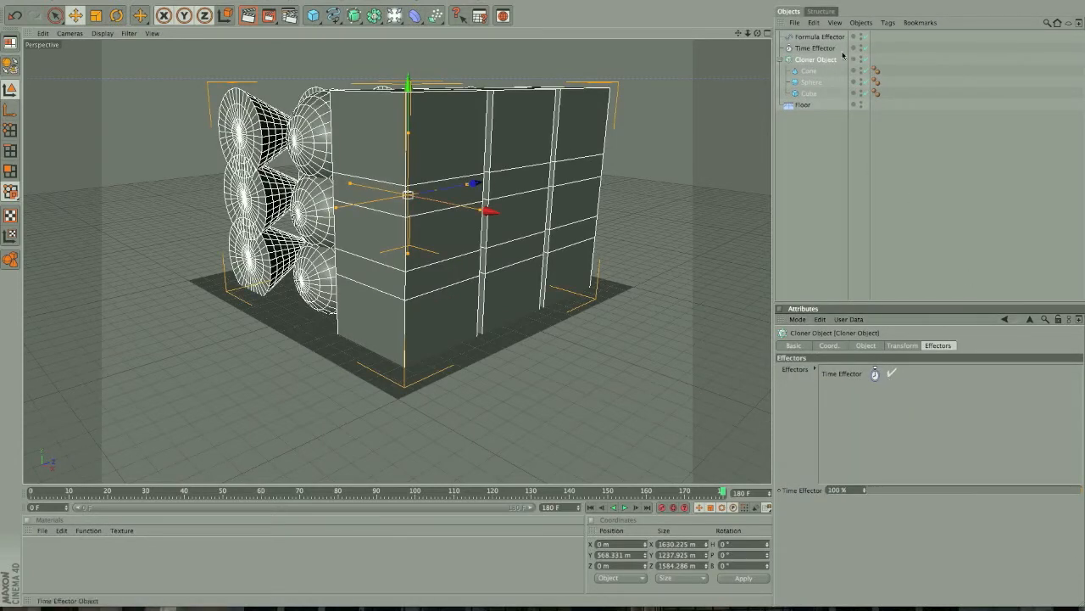
{"action": "left_click", "coordinate": [815, 48]}
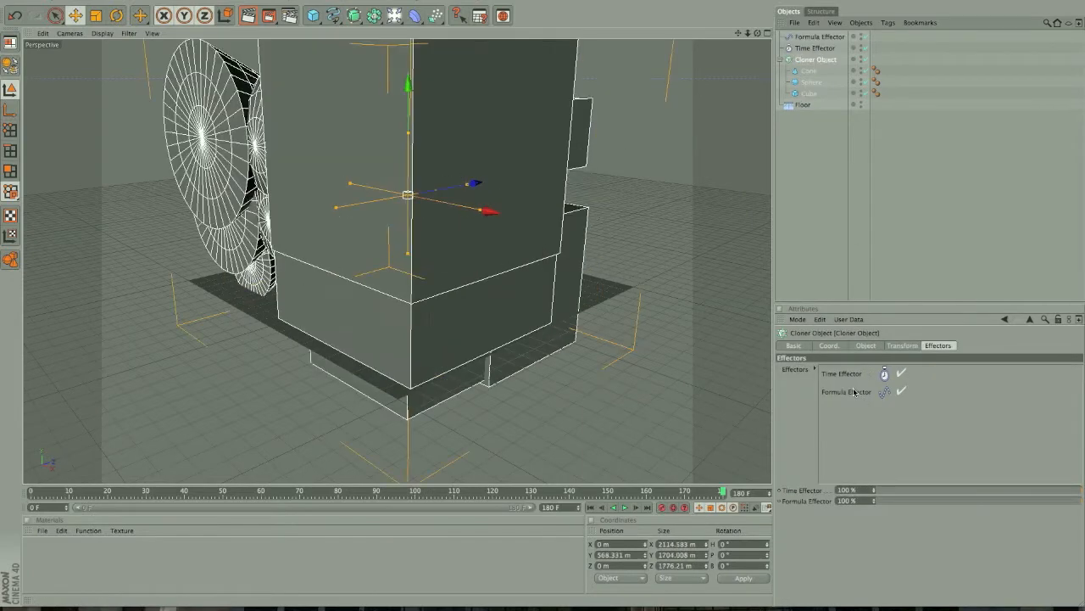
{"action": "left_click_drag", "start_coordinate": [723, 491], "coordinate": [695, 491]}
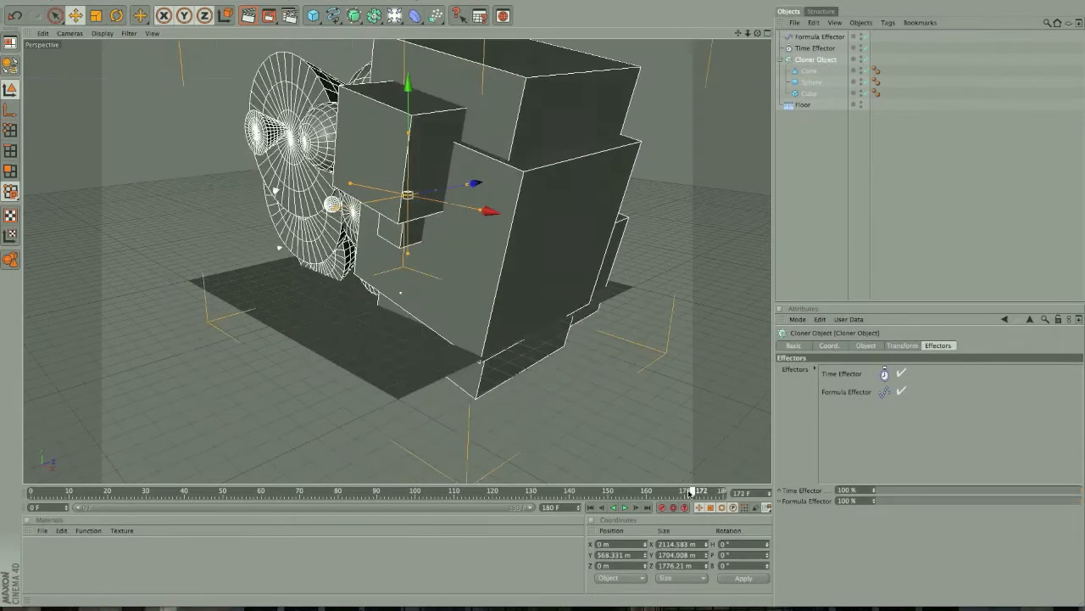
{"action": "left_click_drag", "start_coordinate": [692, 490], "coordinate": [263, 490]}
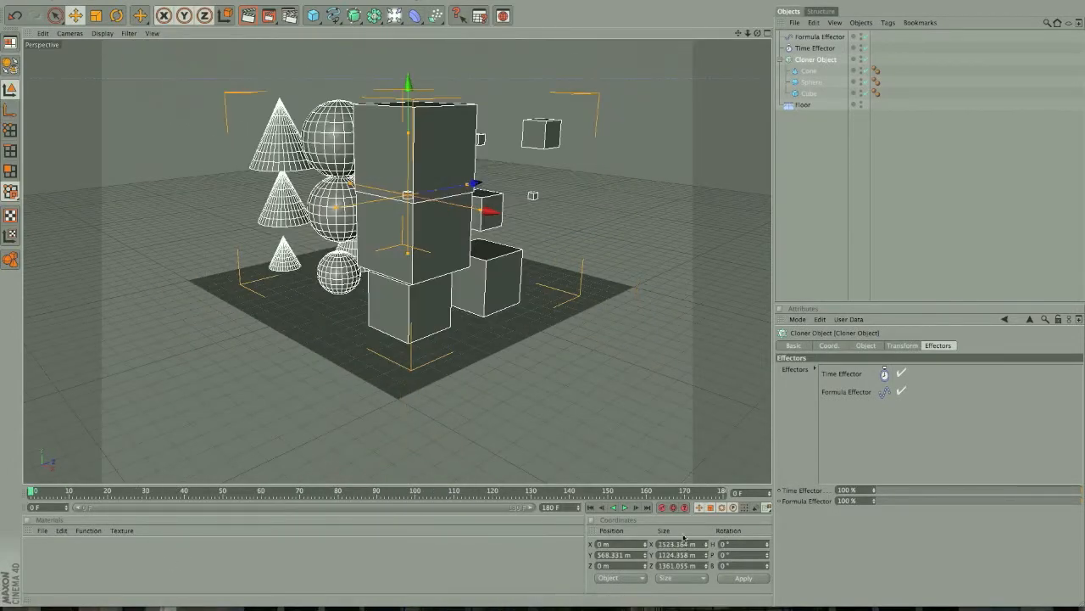
Step: Scrub through the 180-frame animation to preview the combined effectors
{"action": "left_click", "coordinate": [625, 507]}
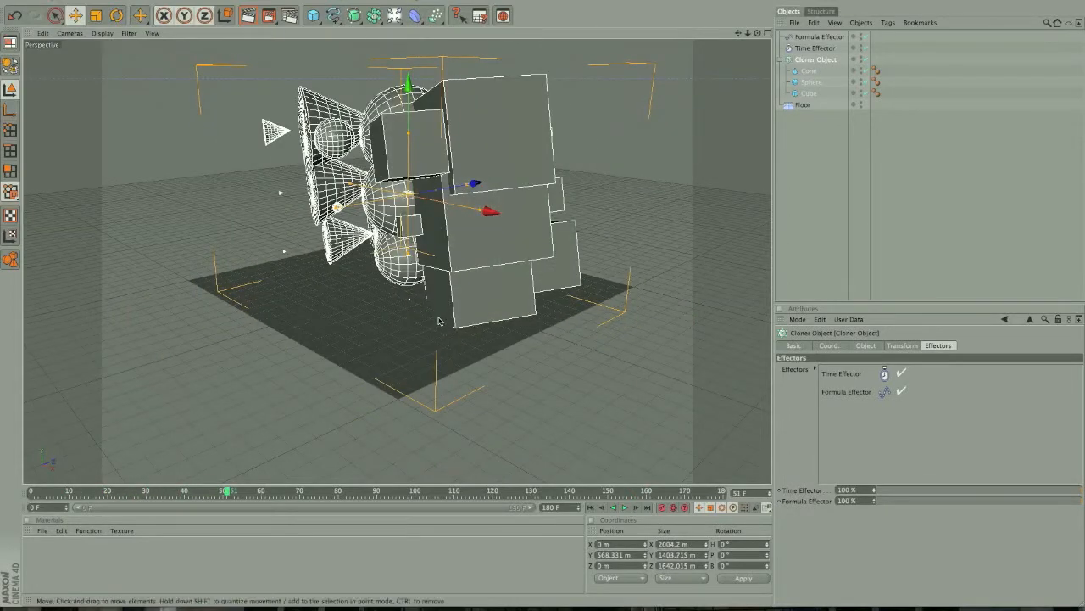
{"action": "left_click", "coordinate": [803, 104]}
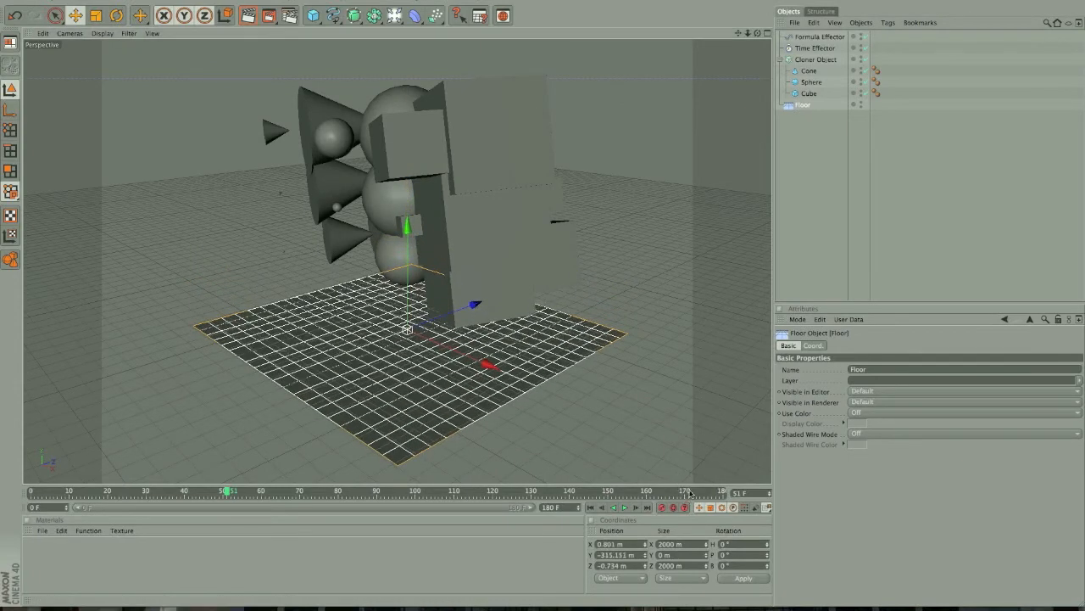
{"action": "left_click_drag", "start_coordinate": [227, 490], "coordinate": [428, 490]}
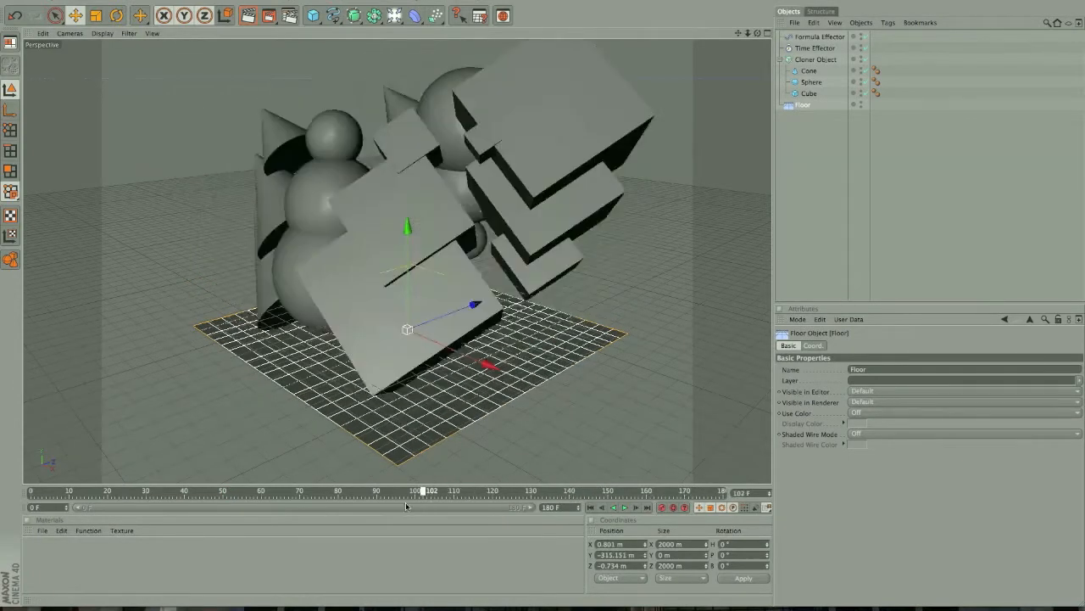
{"action": "left_click_drag", "start_coordinate": [424, 490], "coordinate": [606, 490]}
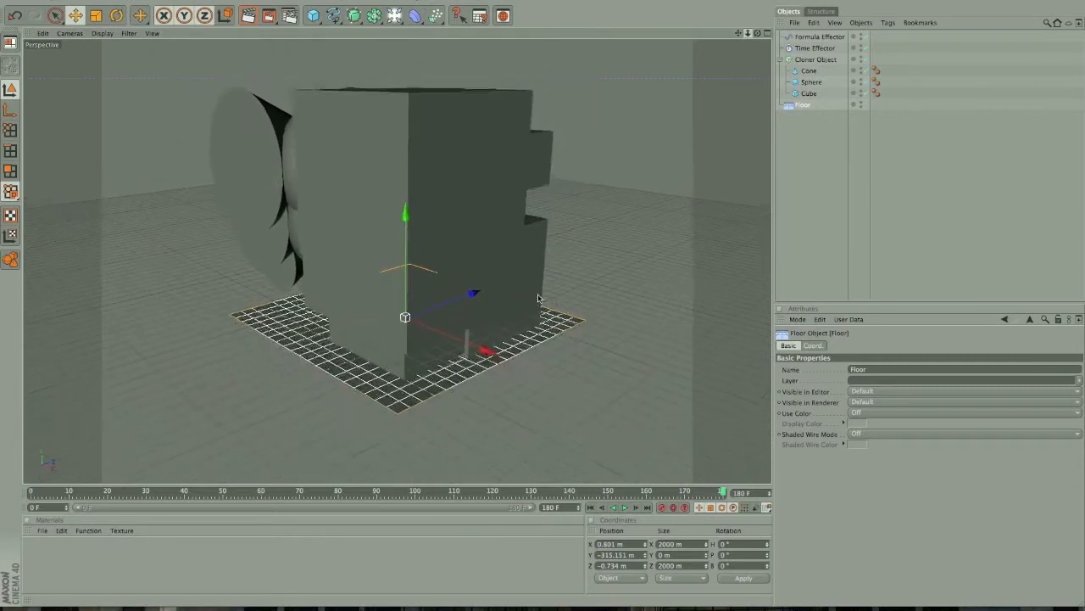
{"action": "left_click", "coordinate": [815, 49]}
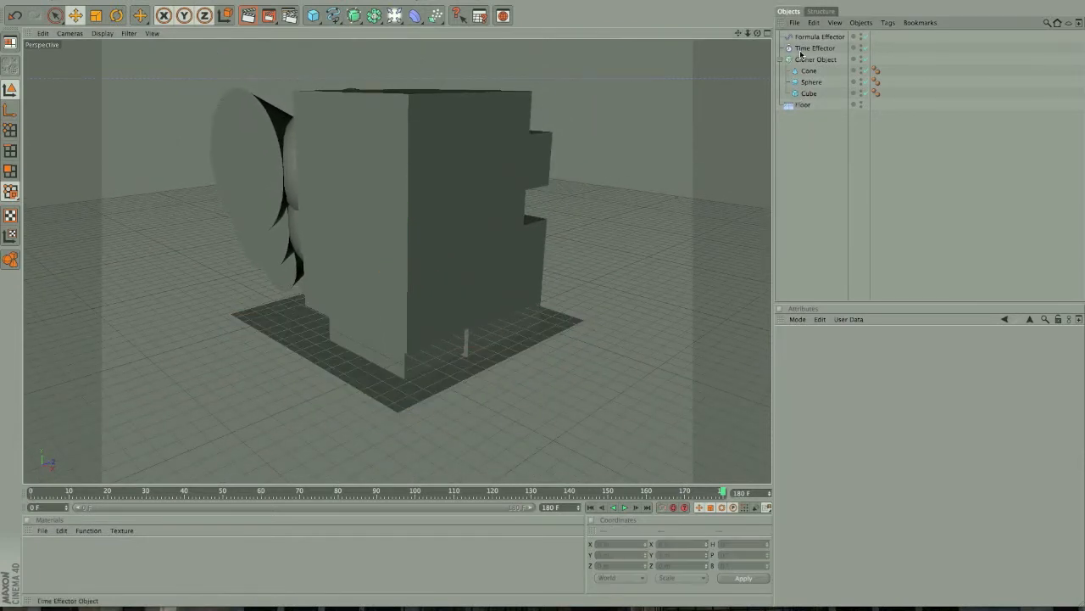
Step: Set the Formula Effector position offset to 40 m per axis and preview it
{"action": "left_click", "coordinate": [820, 36]}
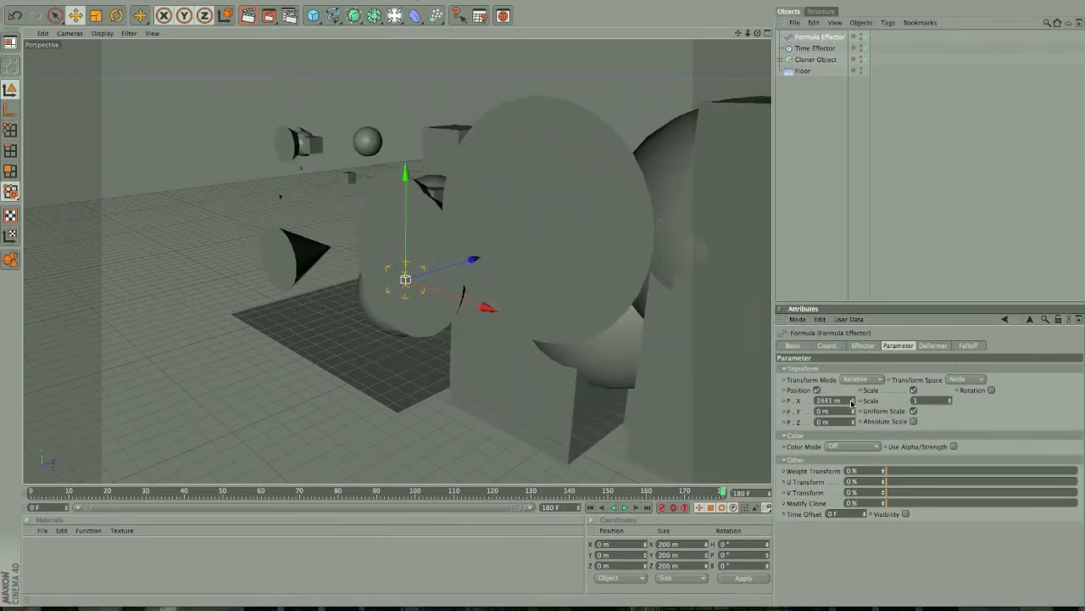
{"action": "left_click", "coordinate": [616, 507]}
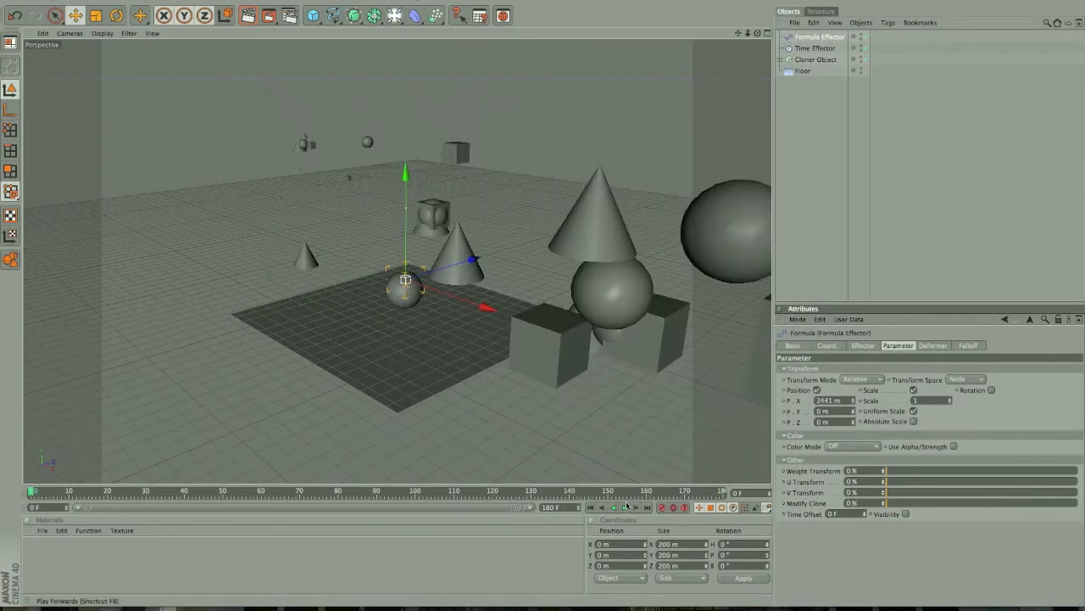
{"action": "left_click", "coordinate": [624, 507]}
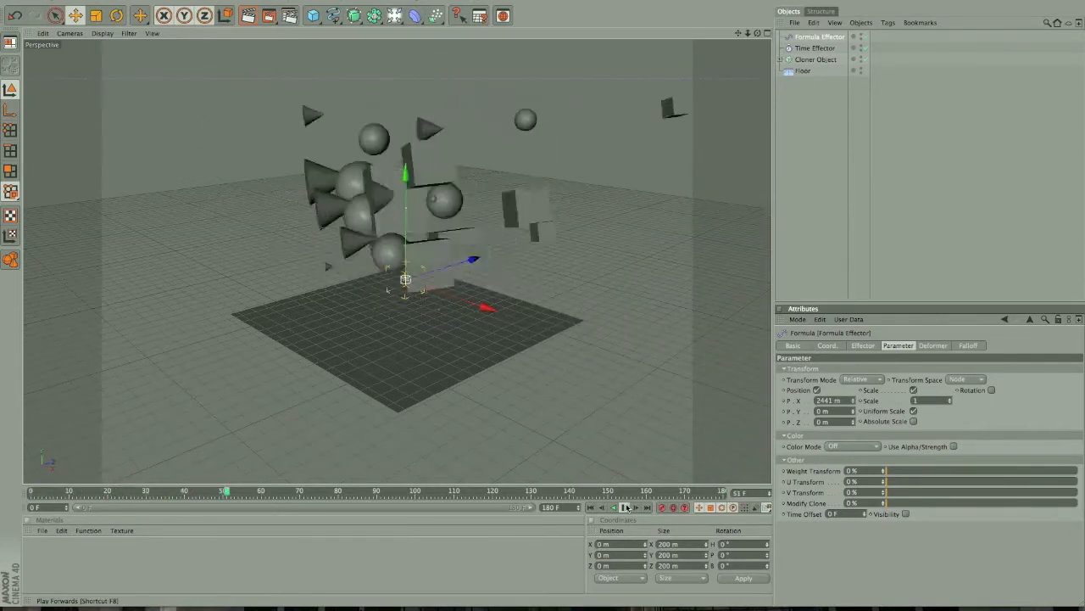
{"action": "left_click", "coordinate": [625, 507]}
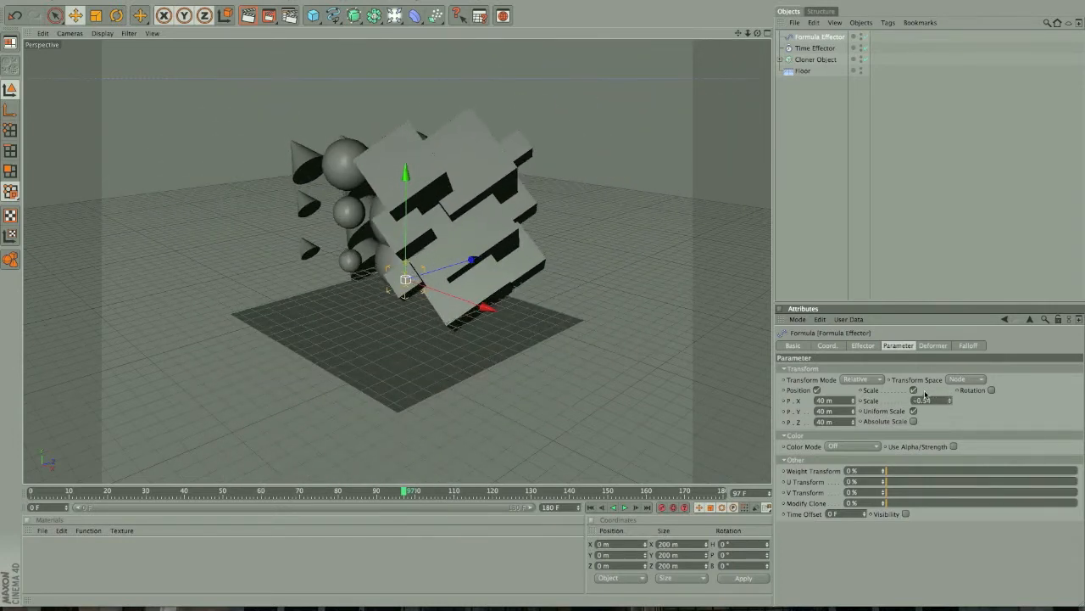
Step: Enable Formula Effector rotation at 27°, 18° and 21° and play the result
{"action": "left_click", "coordinate": [989, 390]}
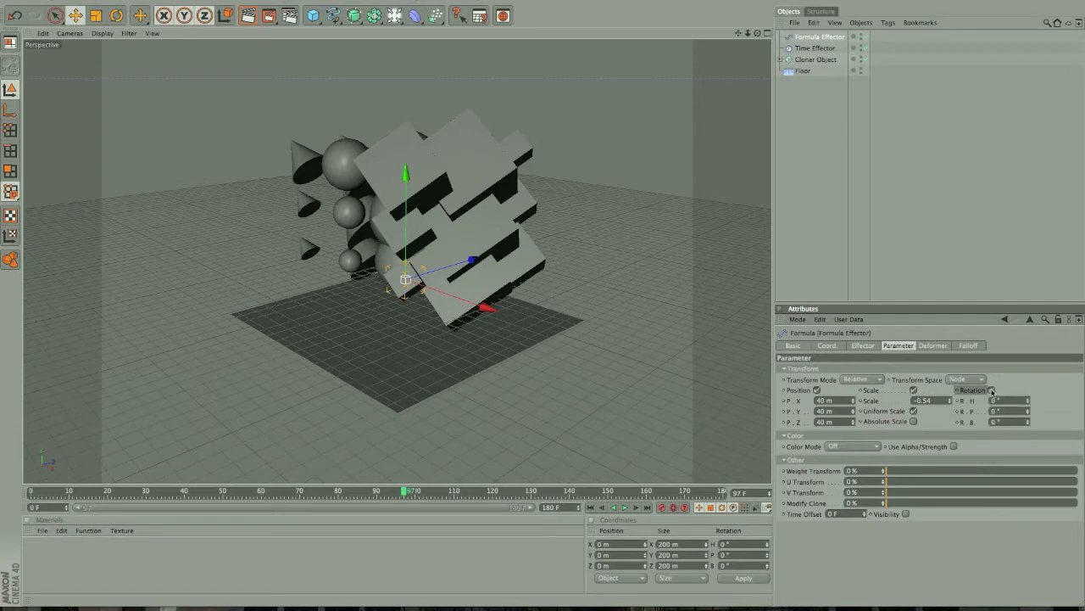
{"action": "left_click_drag", "start_coordinate": [1005, 400], "coordinate": [1028, 400]}
{"action": "type", "text": "27"}
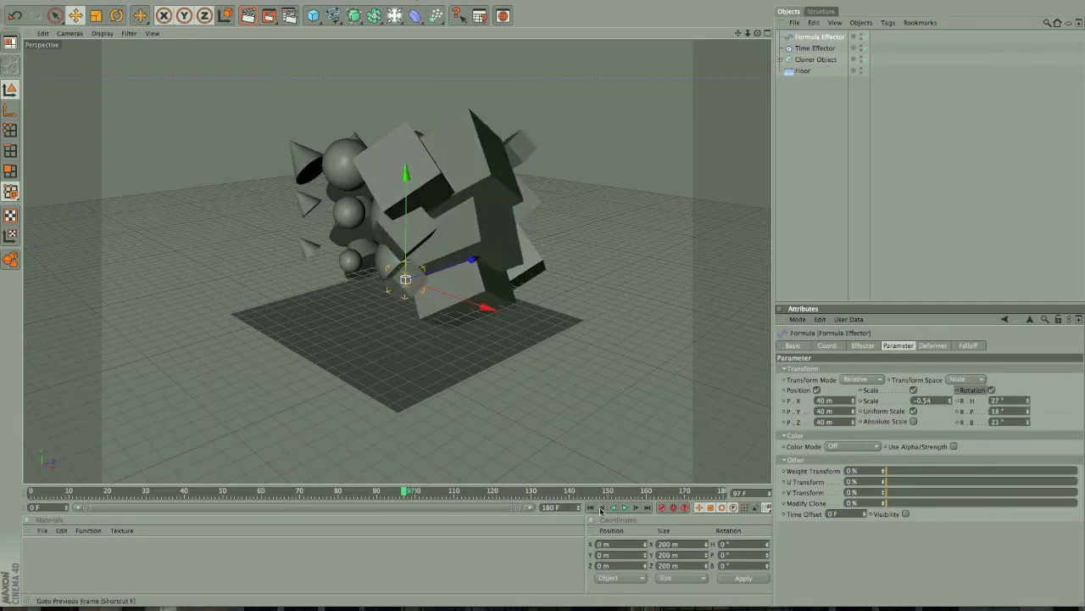
{"action": "left_click", "coordinate": [626, 507]}
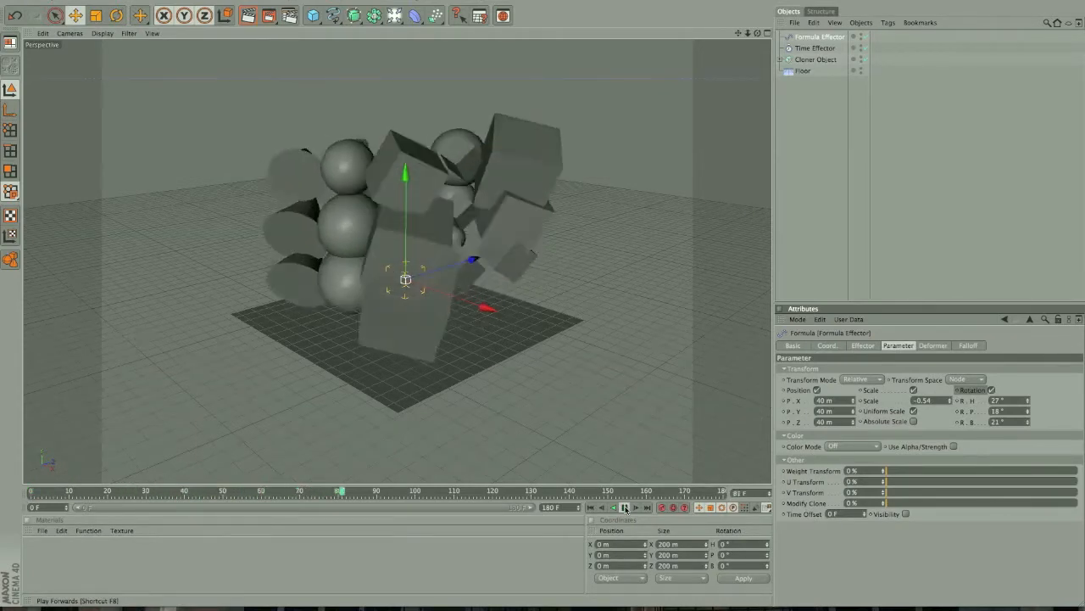
{"action": "left_click", "coordinate": [625, 507]}
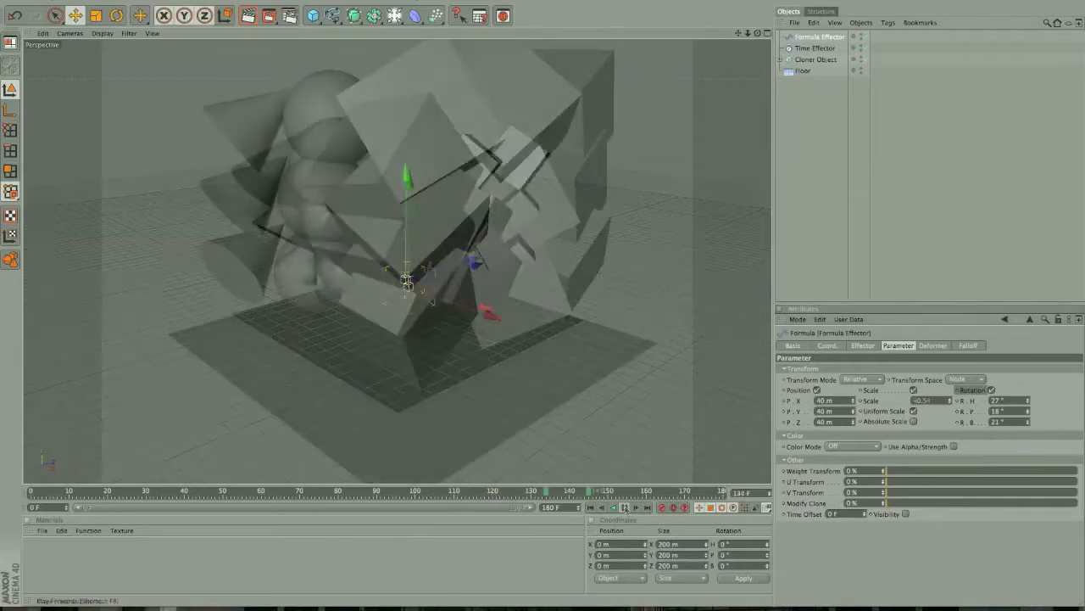
Step: Add a Random Effector to the Cloner with scale and rotation enabled
{"action": "left_click", "coordinate": [290, 16]}
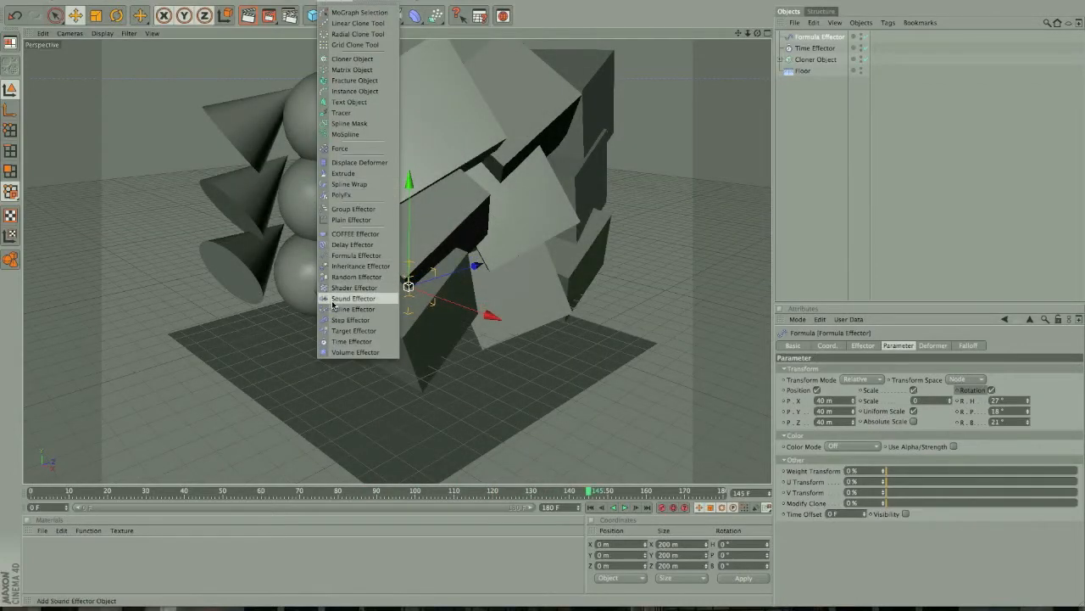
{"action": "mouse_move", "coordinate": [354, 255]}
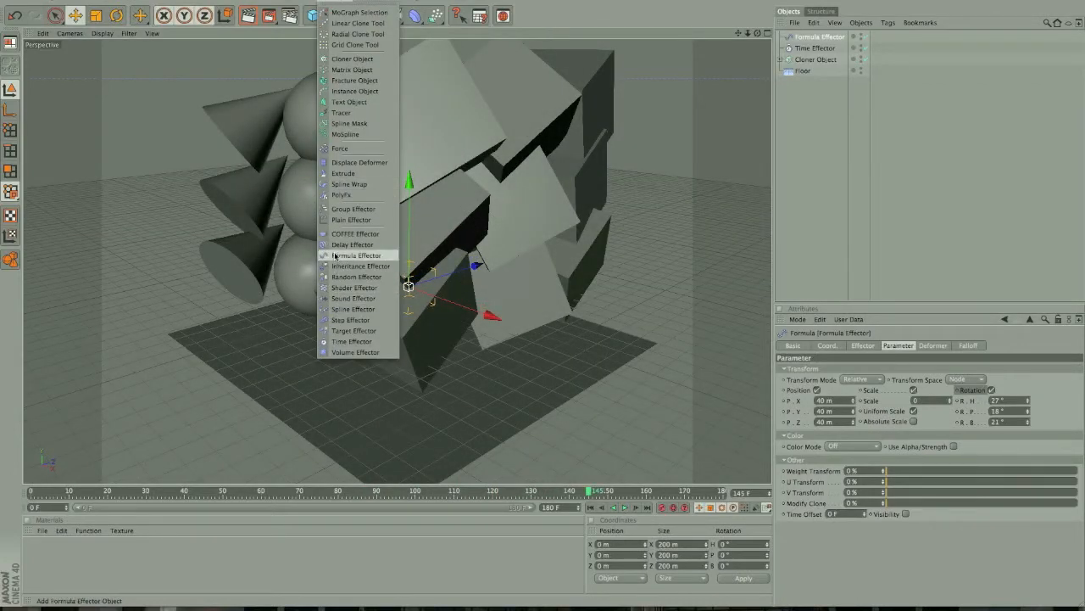
{"action": "mouse_move", "coordinate": [356, 277]}
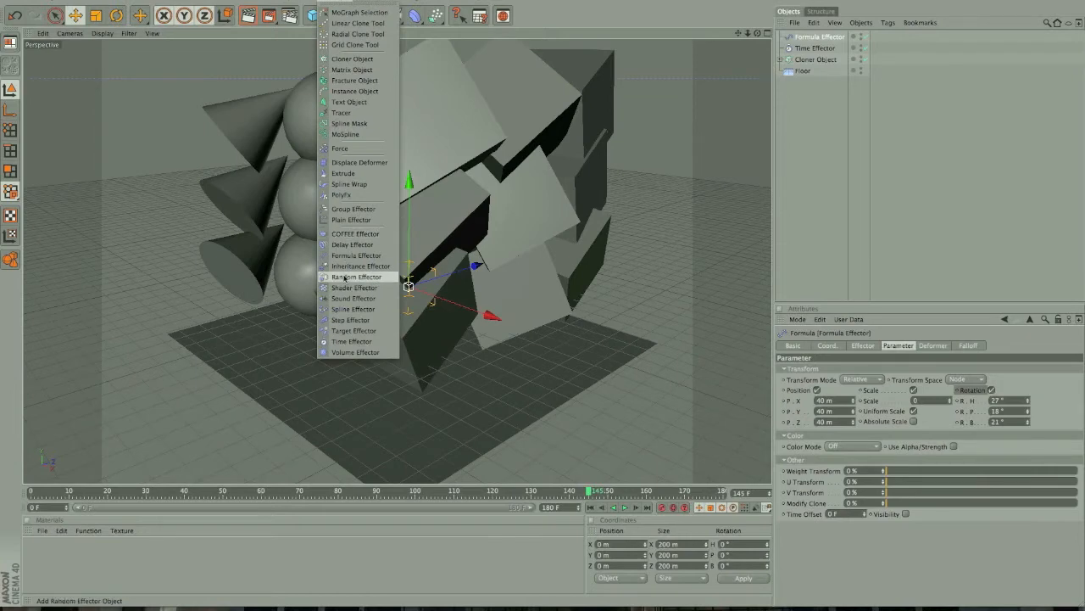
{"action": "left_click", "coordinate": [355, 276]}
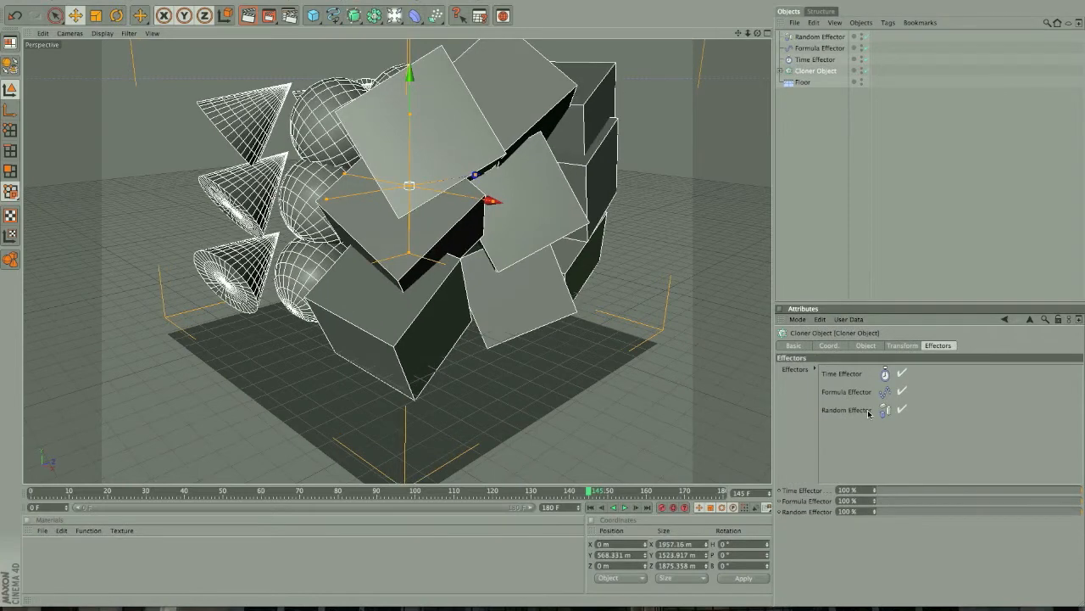
{"action": "left_click", "coordinate": [820, 37]}
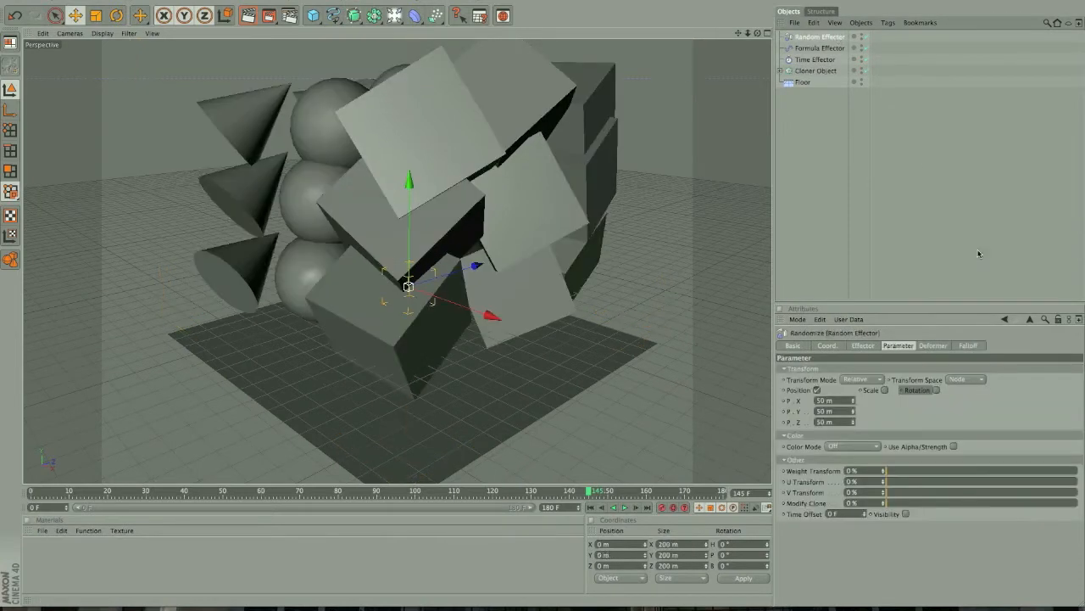
{"action": "left_click", "coordinate": [886, 390]}
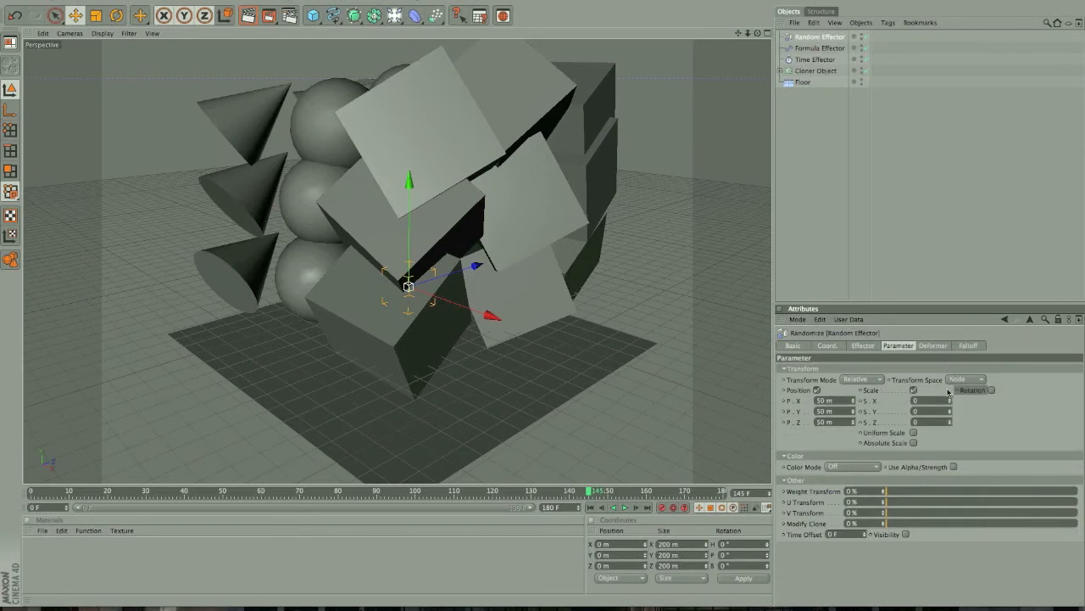
{"action": "left_click", "coordinate": [991, 390]}
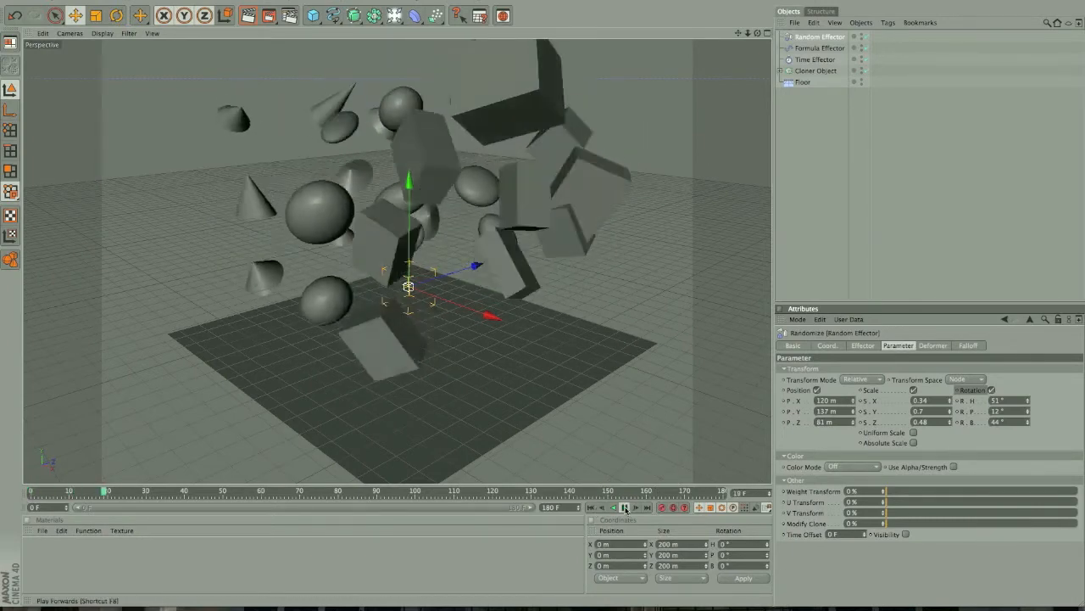
{"action": "left_click", "coordinate": [625, 507]}
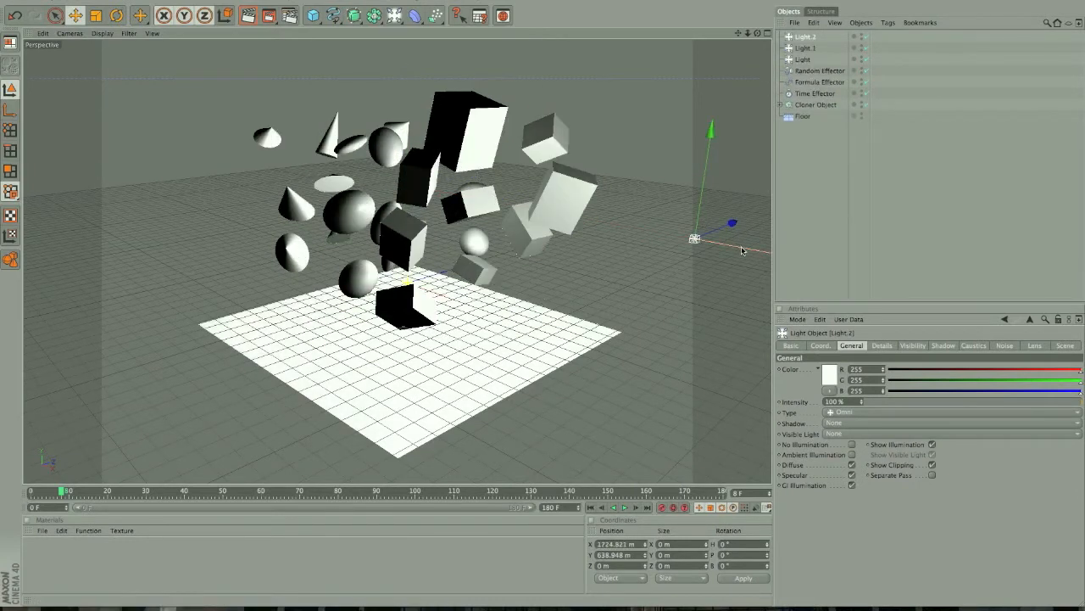
Step: Move Light.2 to the upper left and test-render the lighting
{"action": "left_click_drag", "start_coordinate": [731, 224], "coordinate": [204, 148]}
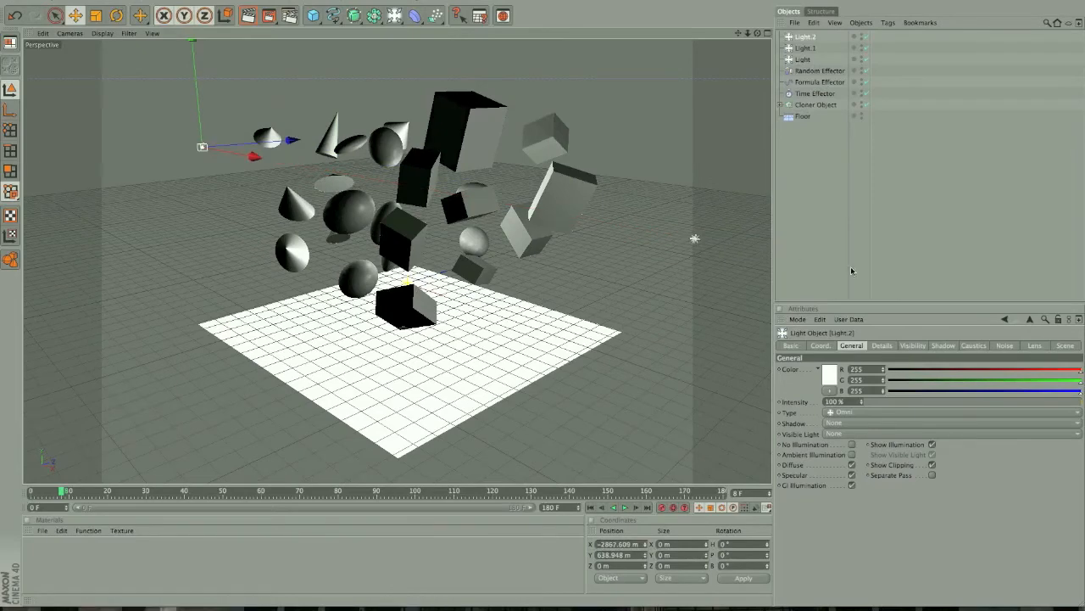
{"action": "left_click", "coordinate": [248, 16]}
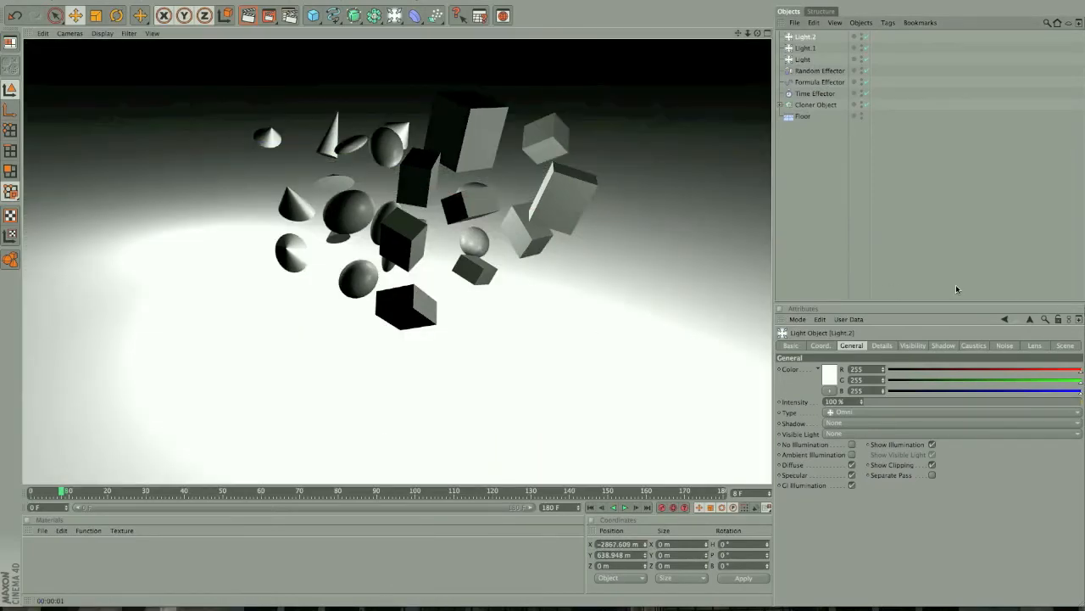
{"action": "left_click", "coordinate": [815, 104]}
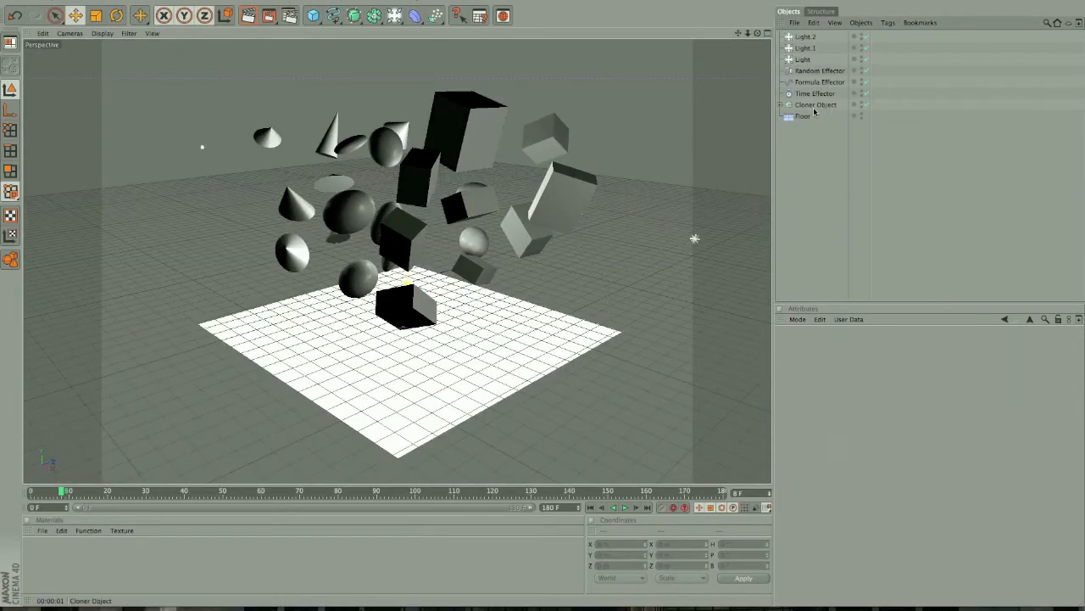
Step: Dim the selected light's intensity to 50%
{"action": "left_click", "coordinate": [802, 117]}
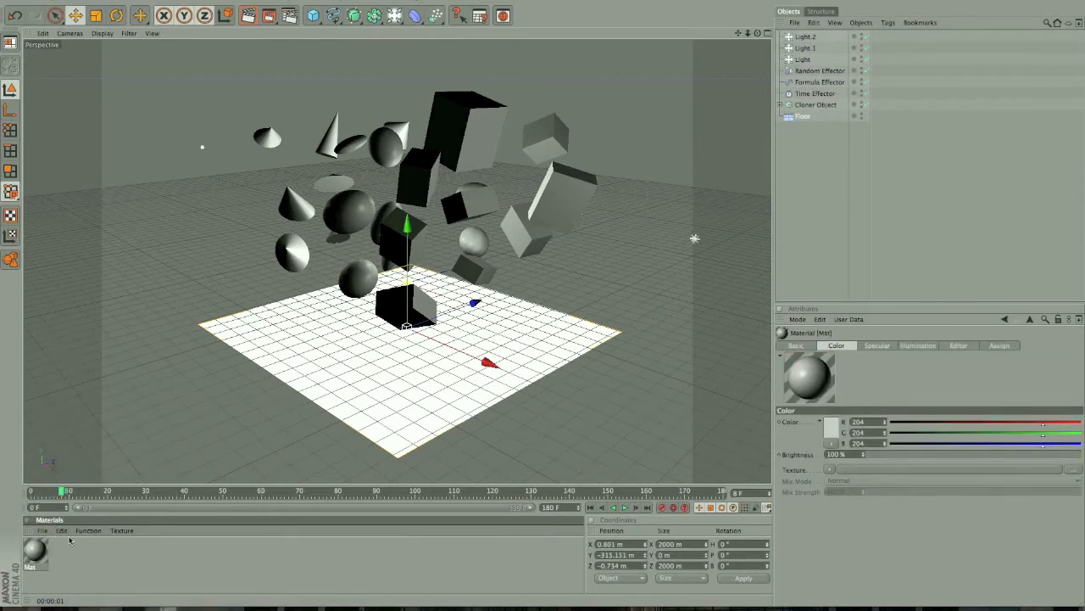
{"action": "left_click", "coordinate": [805, 37]}
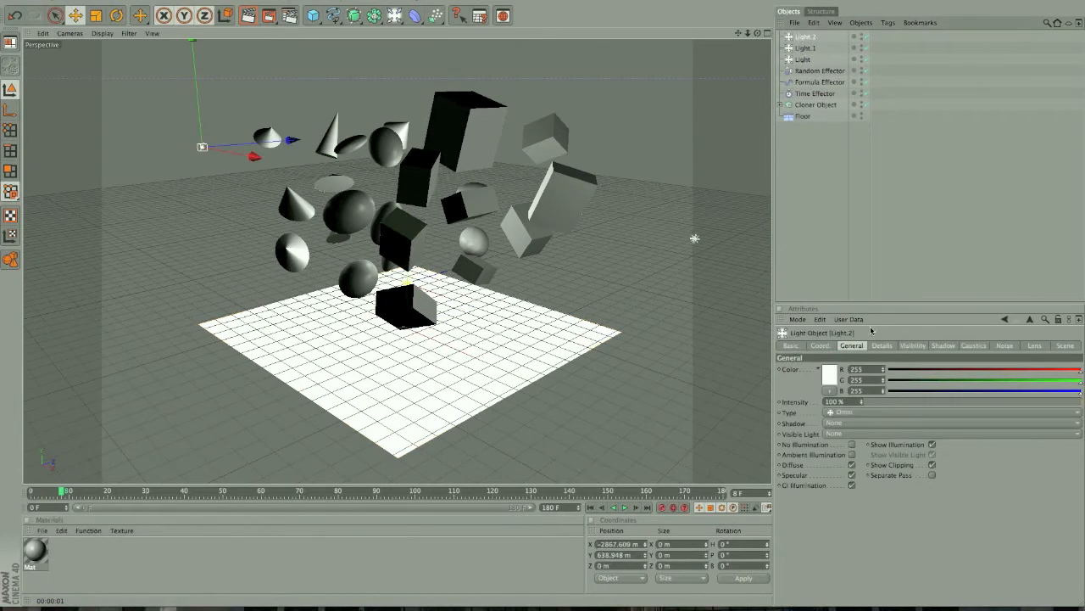
{"action": "triple_click", "coordinate": [835, 401]}
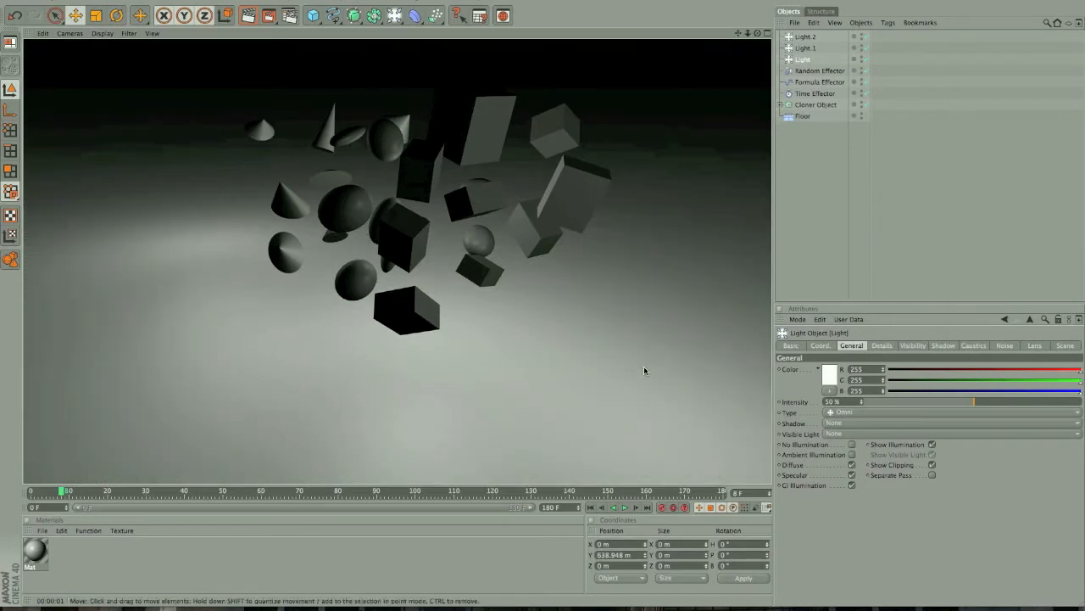
Step: Enable Reflection on Mat and start picking a reddish reflection colour
{"action": "double_click", "coordinate": [34, 551]}
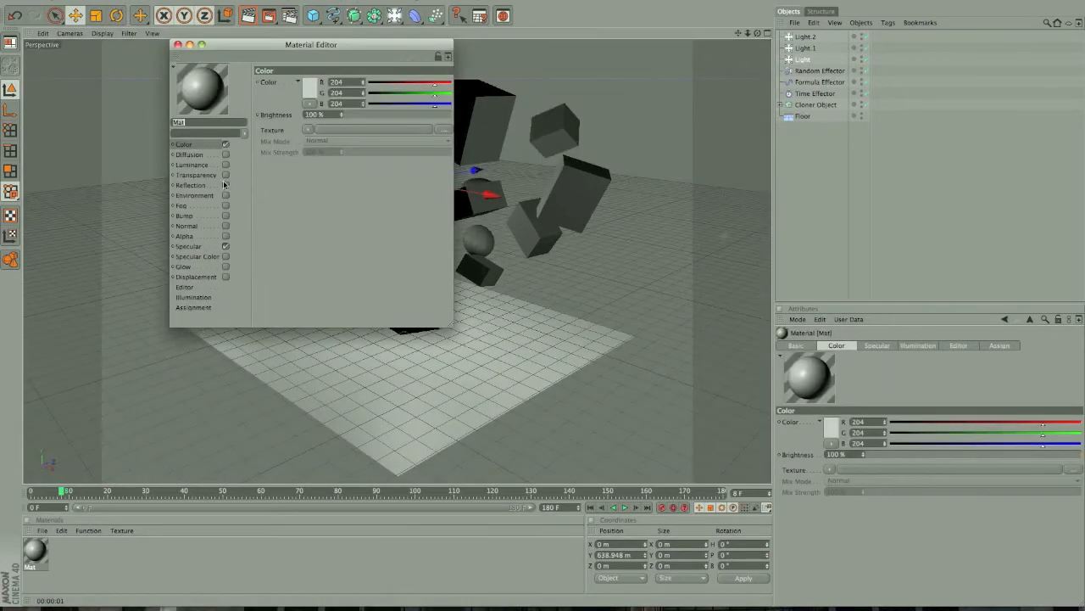
{"action": "left_click", "coordinate": [191, 185]}
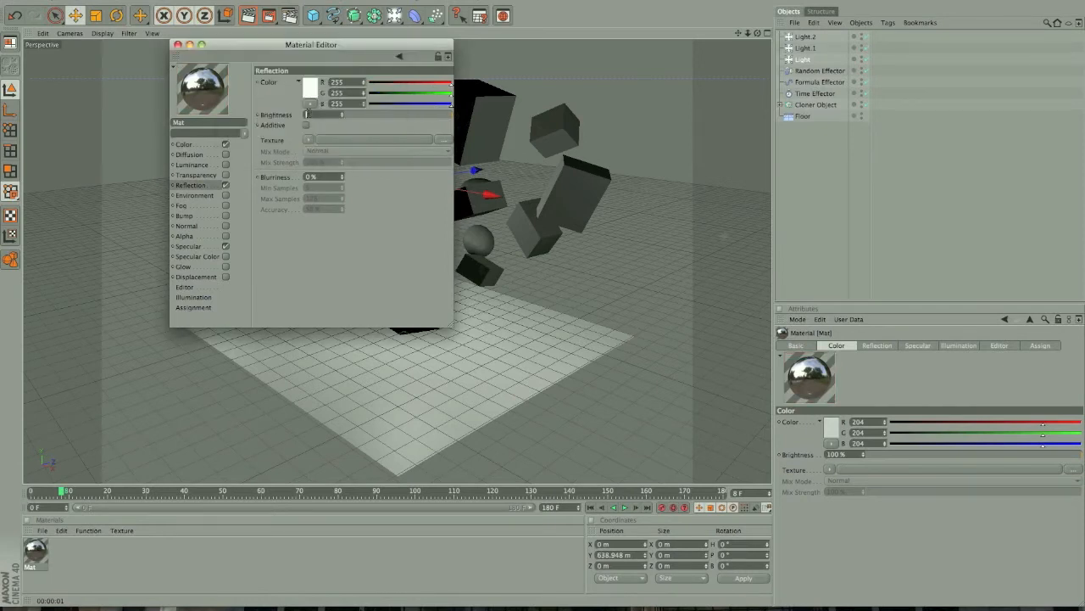
{"action": "left_click", "coordinate": [293, 82]}
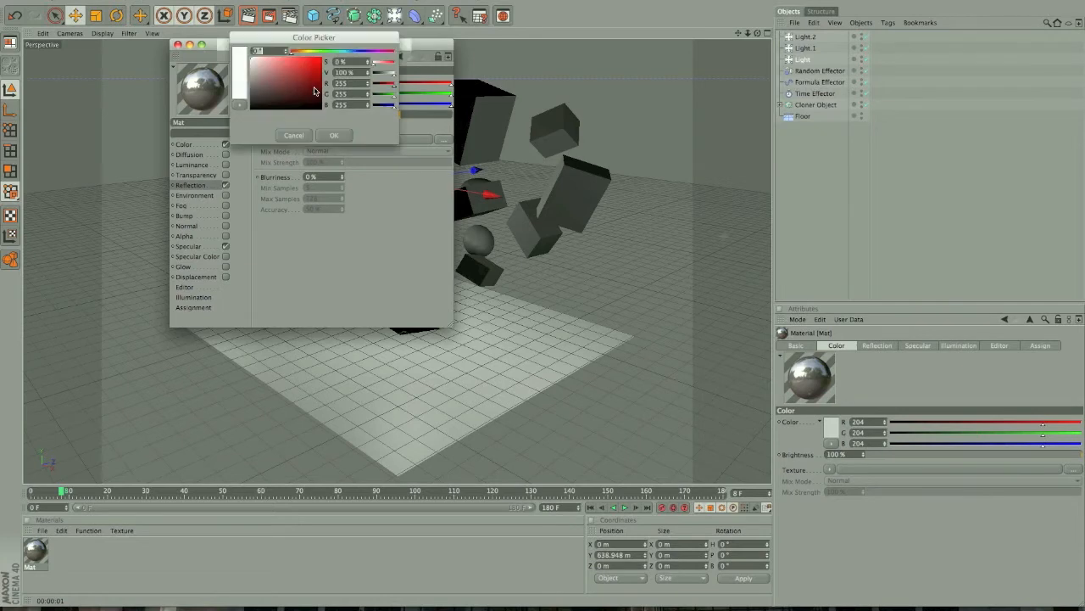
{"action": "left_click_drag", "start_coordinate": [288, 51], "coordinate": [304, 51]}
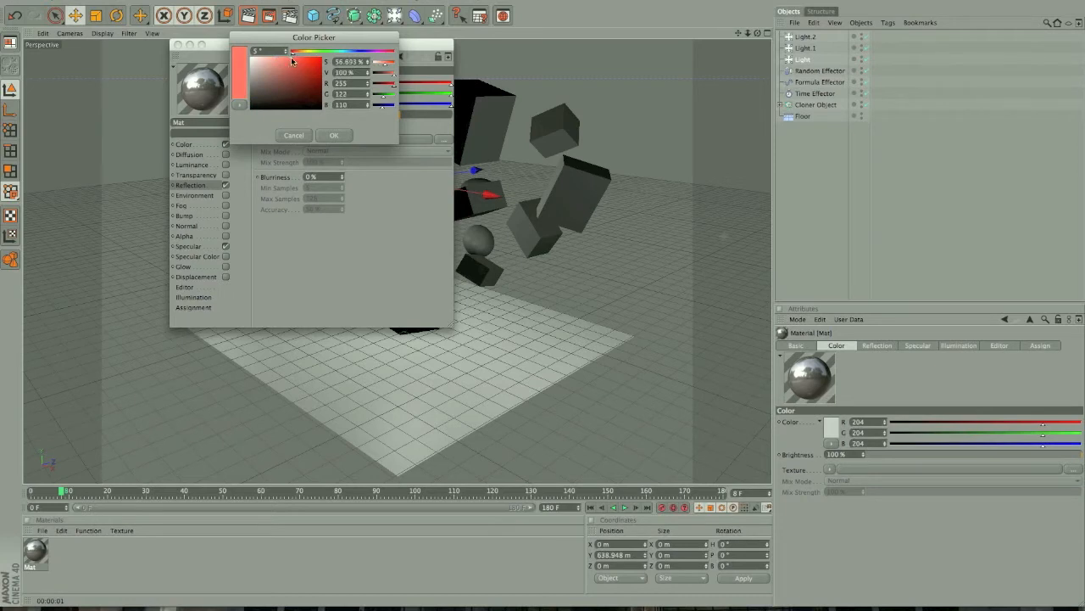
Step: Confirm a pale pink reflection tint at 50% brightness and finish editing Mat
{"action": "left_click", "coordinate": [293, 60]}
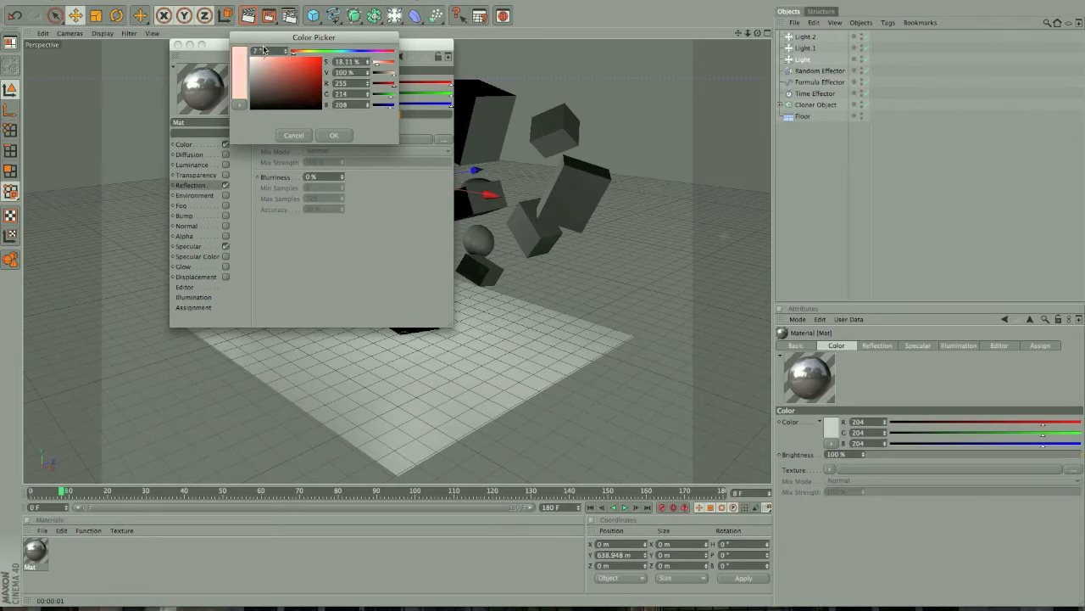
{"action": "left_click", "coordinate": [333, 135]}
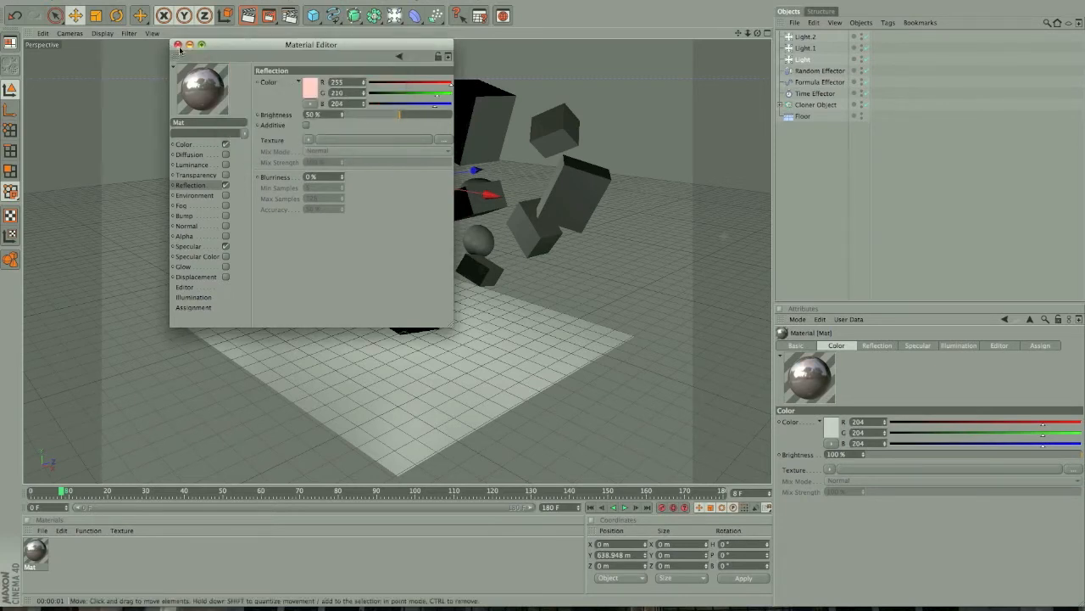
{"action": "left_click", "coordinate": [178, 44]}
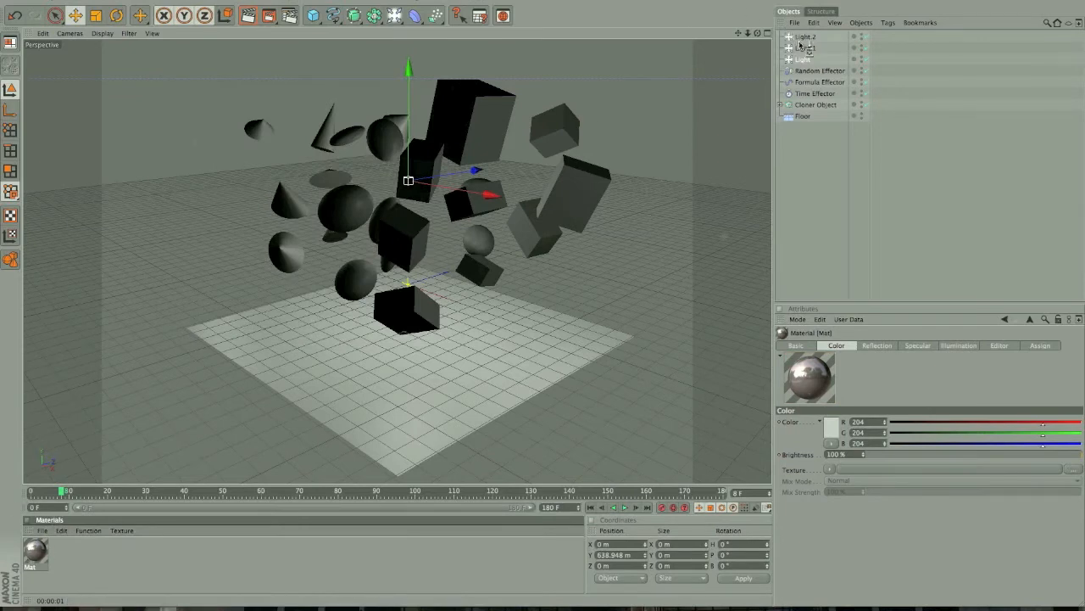
{"action": "left_click", "coordinate": [876, 115]}
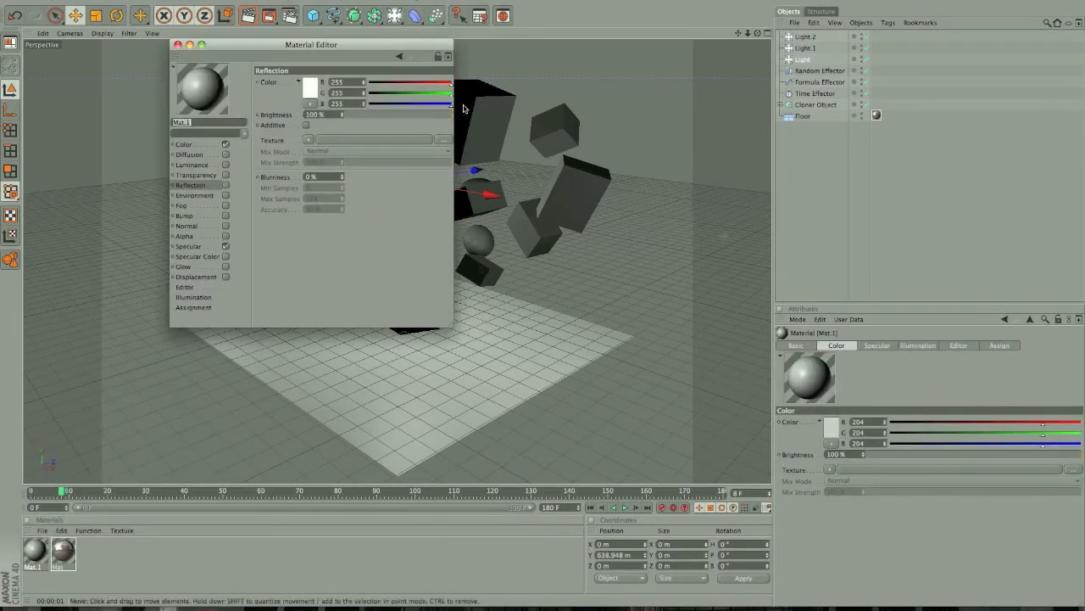
Step: Give the new material Mat.1 a soft pink base colour and a Tiles surface texture
{"action": "left_click", "coordinate": [184, 144]}
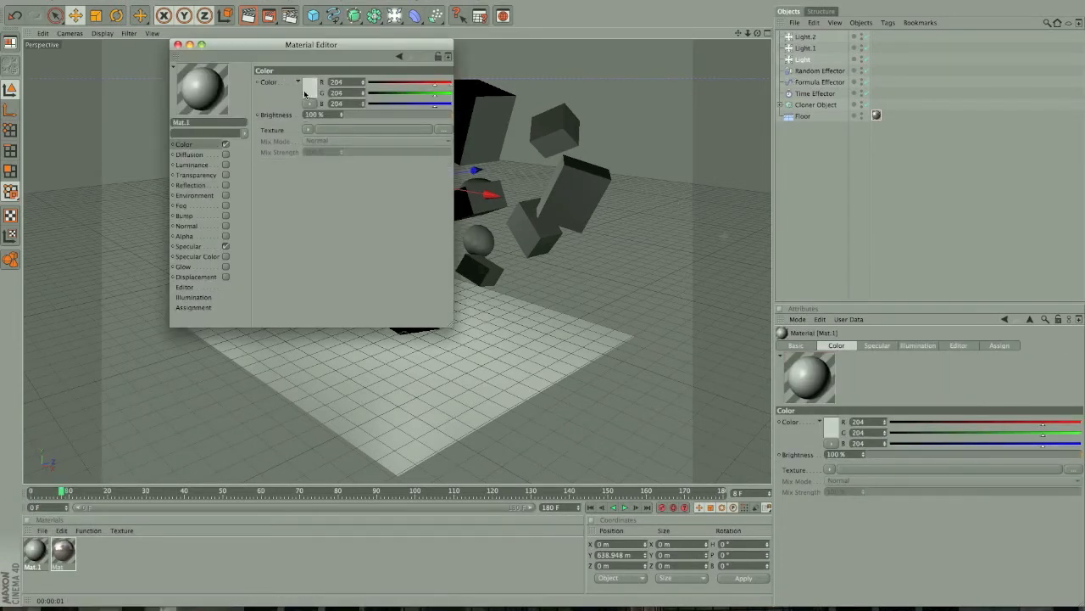
{"action": "left_click", "coordinate": [311, 82]}
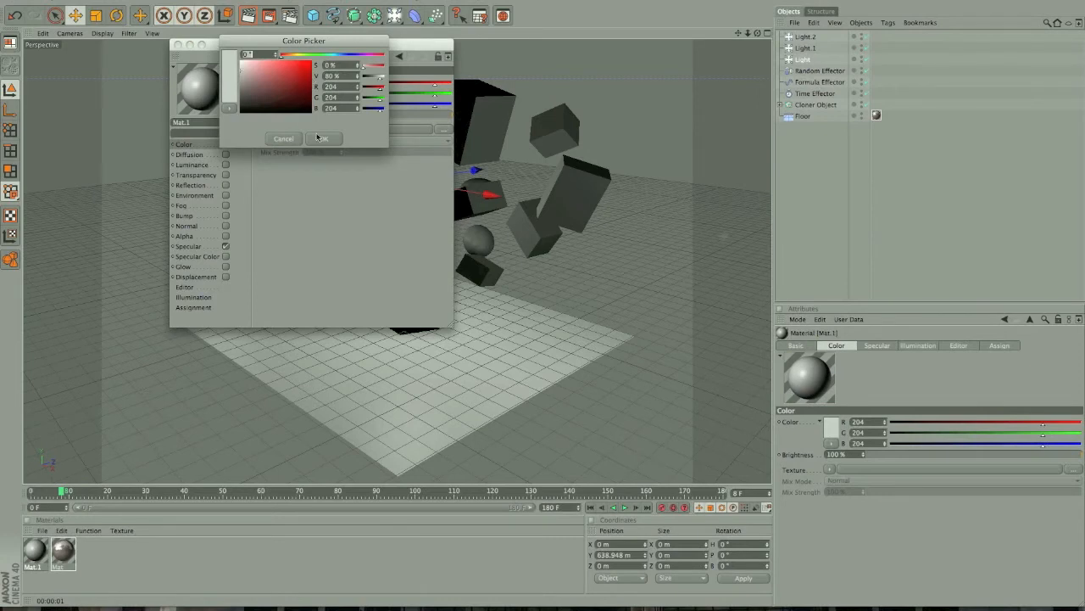
{"action": "left_click", "coordinate": [272, 93]}
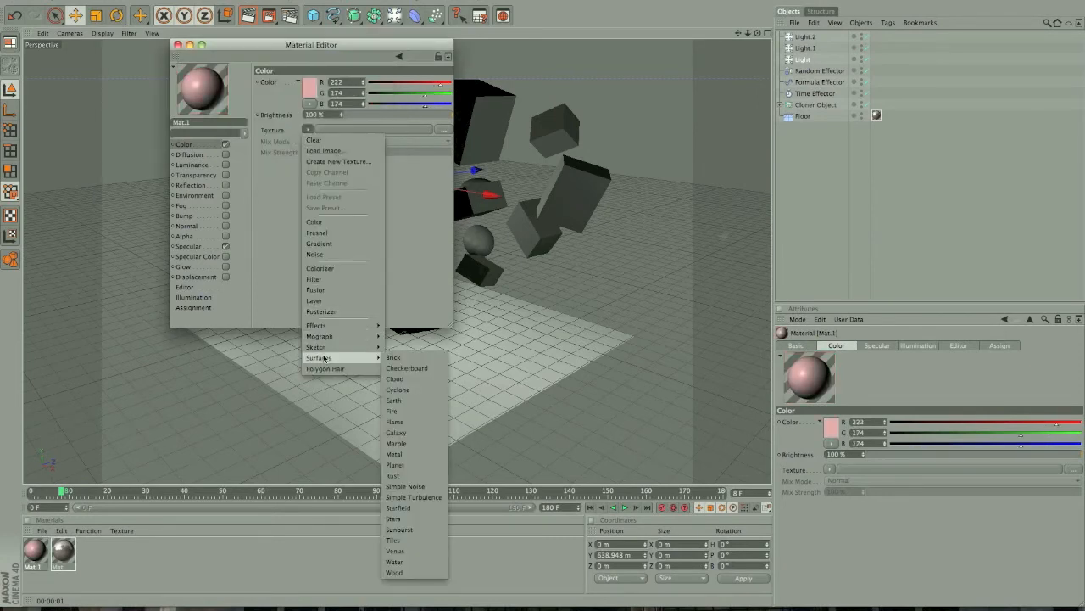
{"action": "left_click", "coordinate": [393, 540]}
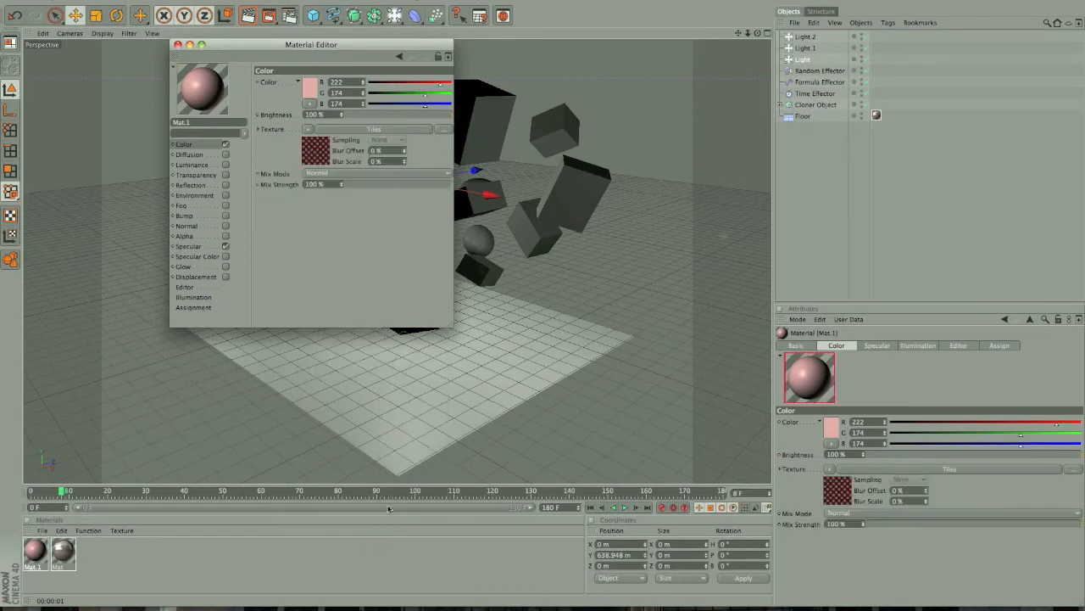
Step: Apply Mat.1 to the Cloner Object, enable 20% reflection, and render a preview
{"action": "left_click", "coordinate": [179, 44]}
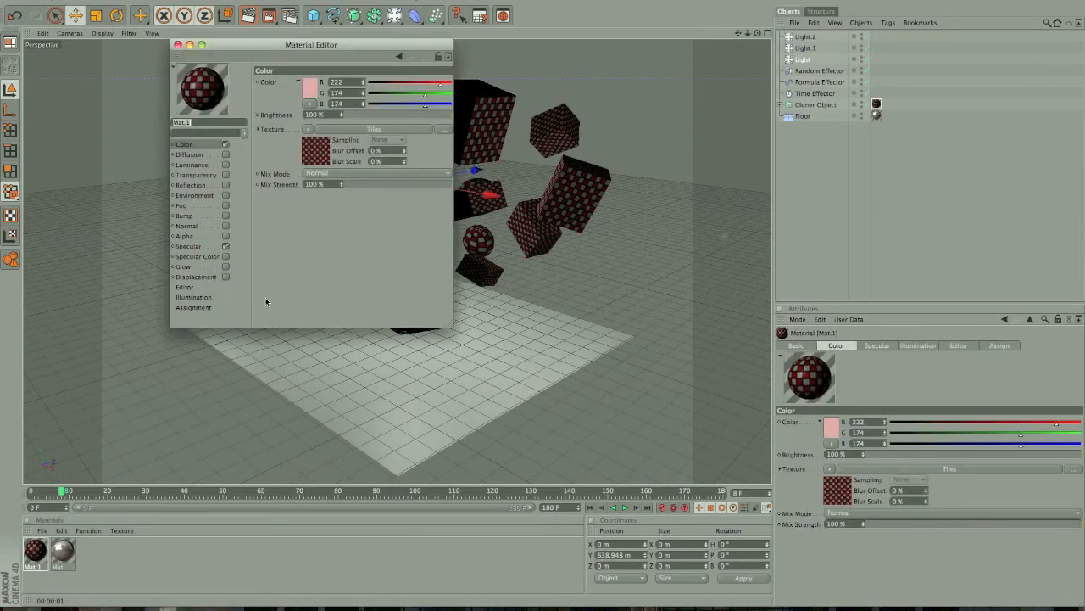
{"action": "left_click", "coordinate": [191, 185]}
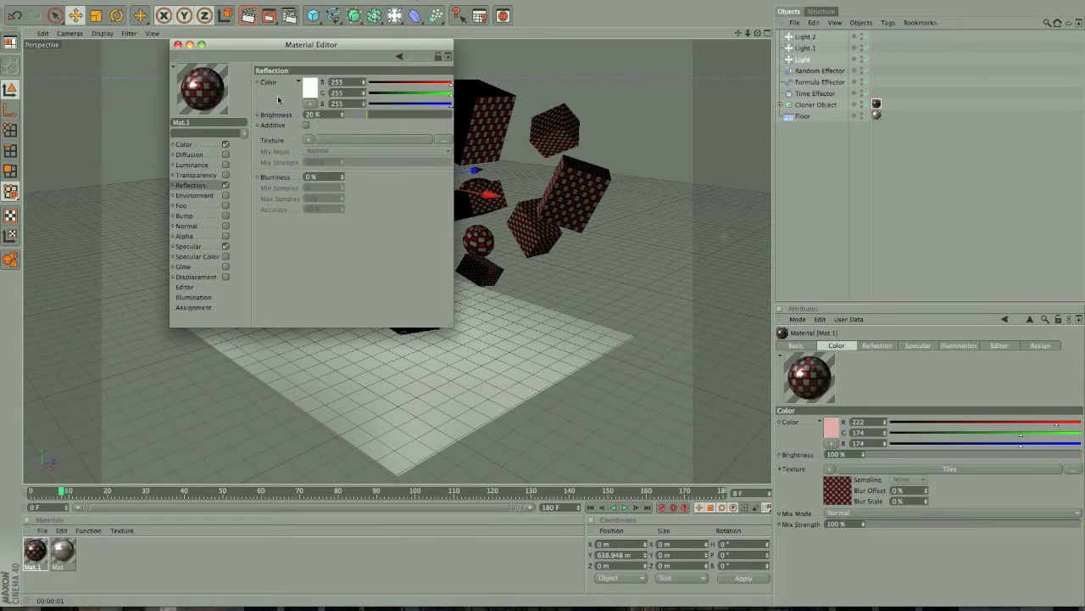
{"action": "left_click", "coordinate": [179, 45]}
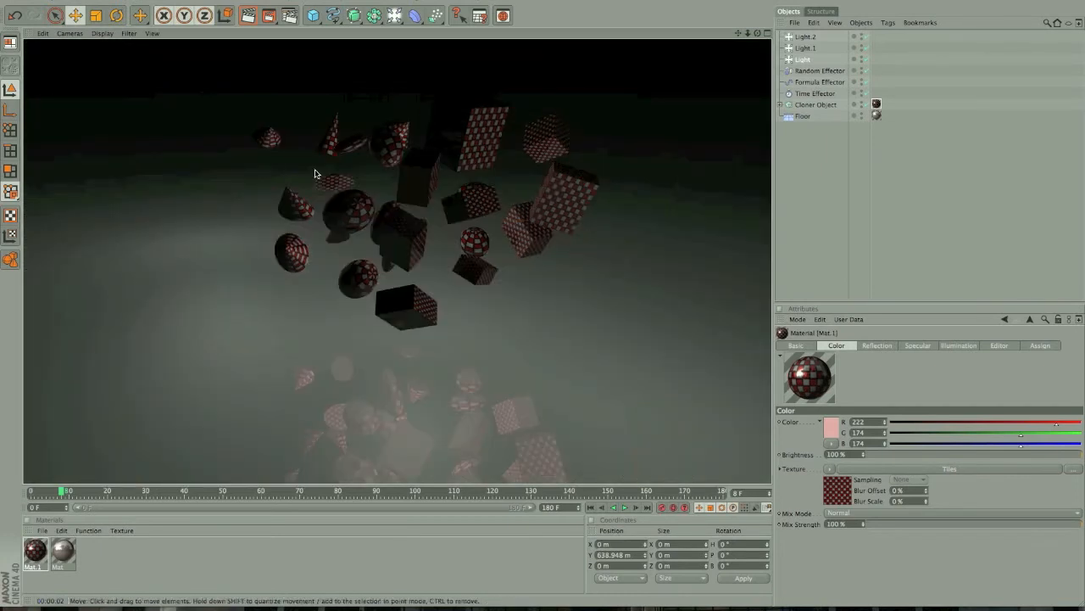
Step: Change Mat.1's base colour to a light orange peach tone (235, 190, 160)
{"action": "left_click", "coordinate": [37, 551]}
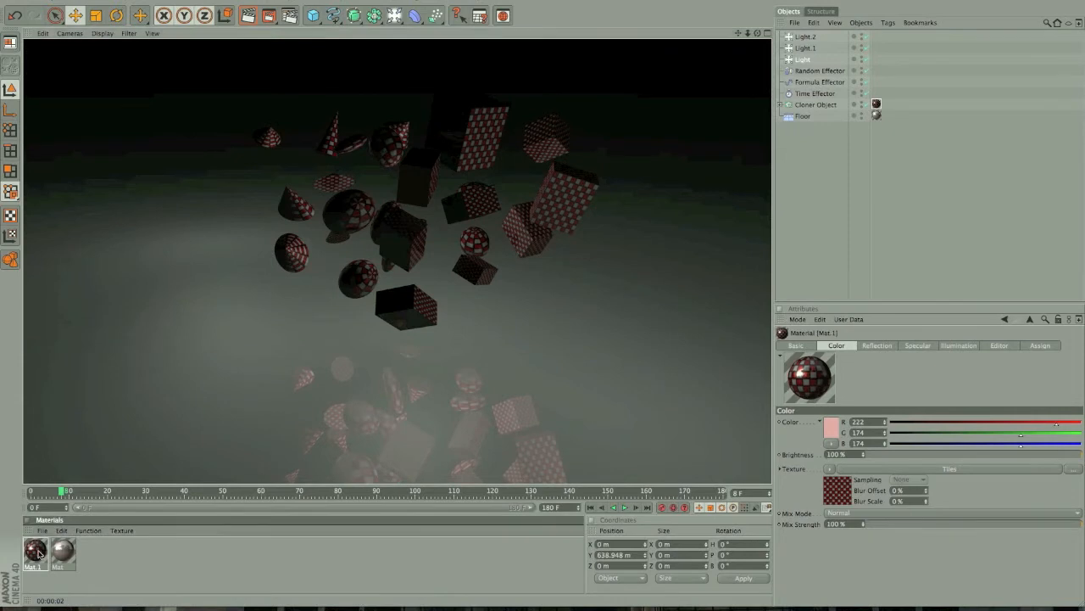
{"action": "double_click", "coordinate": [35, 550]}
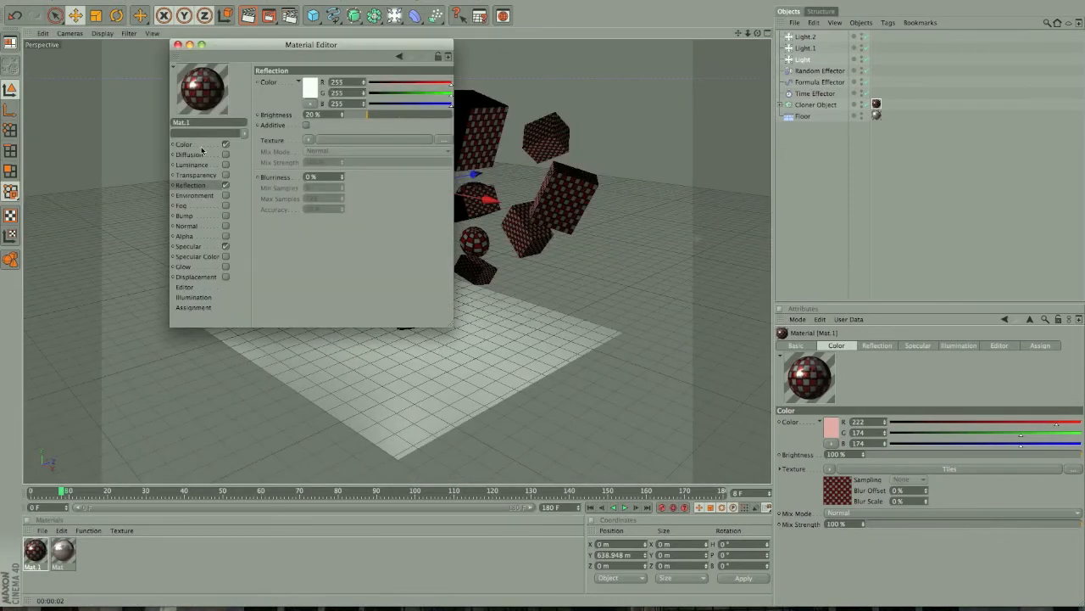
{"action": "left_click", "coordinate": [184, 144]}
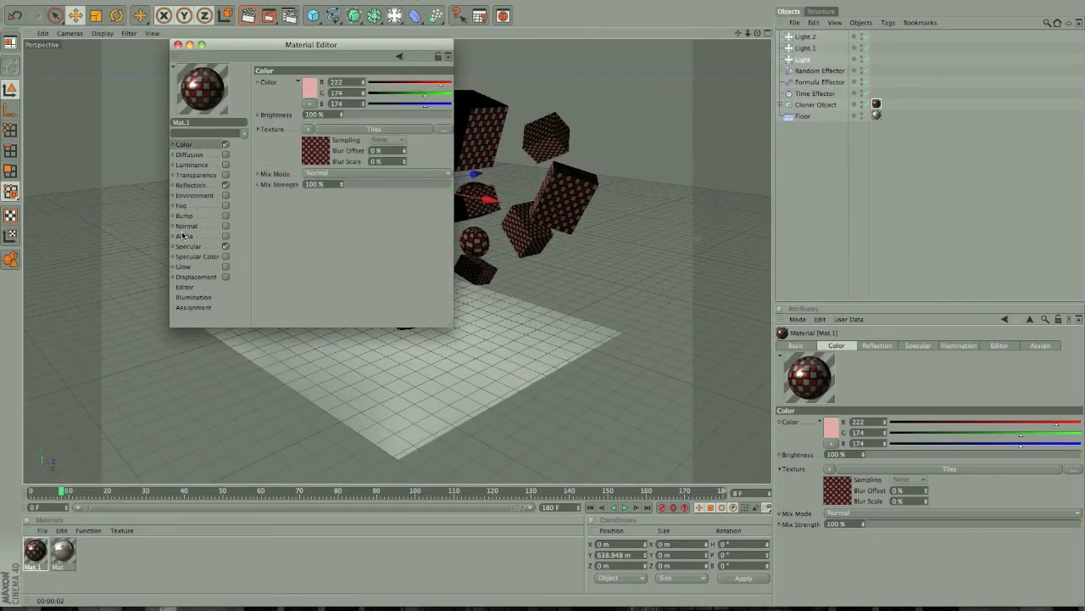
{"action": "left_click", "coordinate": [190, 184]}
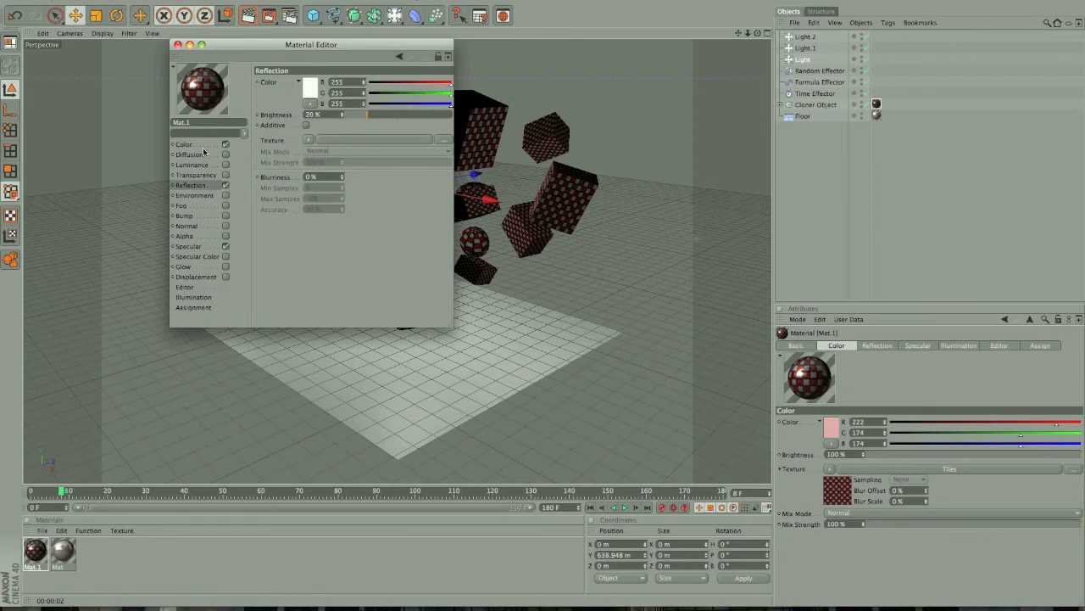
{"action": "left_click", "coordinate": [312, 83]}
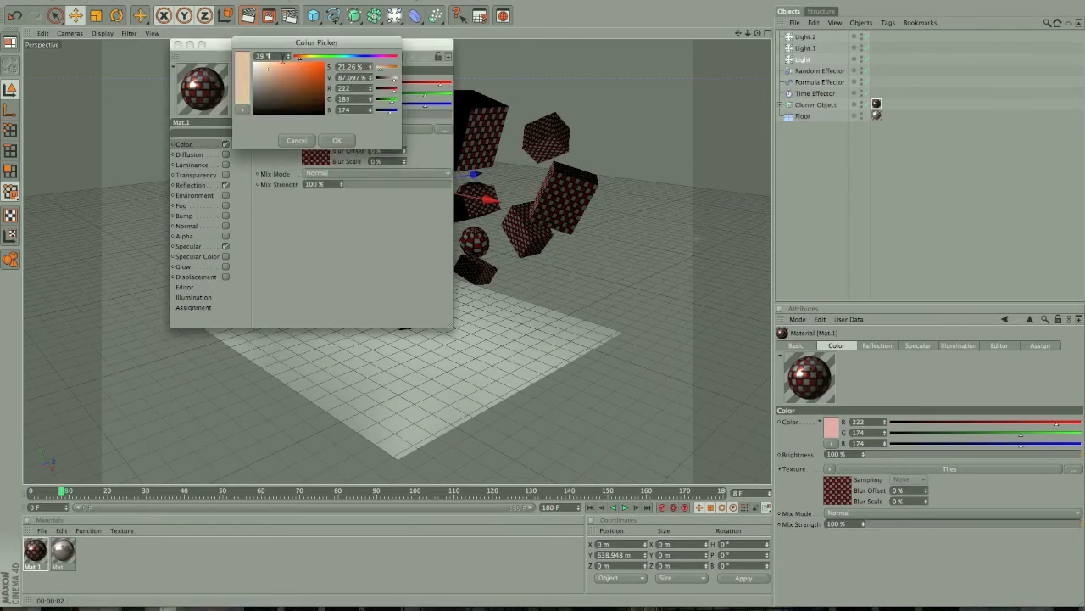
{"action": "left_click", "coordinate": [337, 140]}
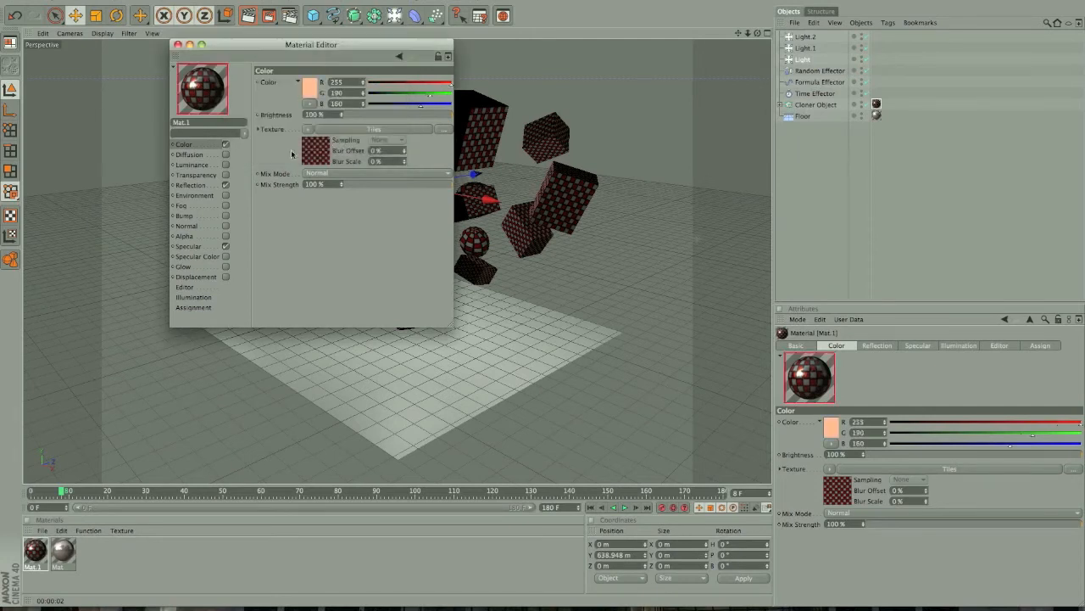
{"action": "left_click", "coordinate": [182, 44]}
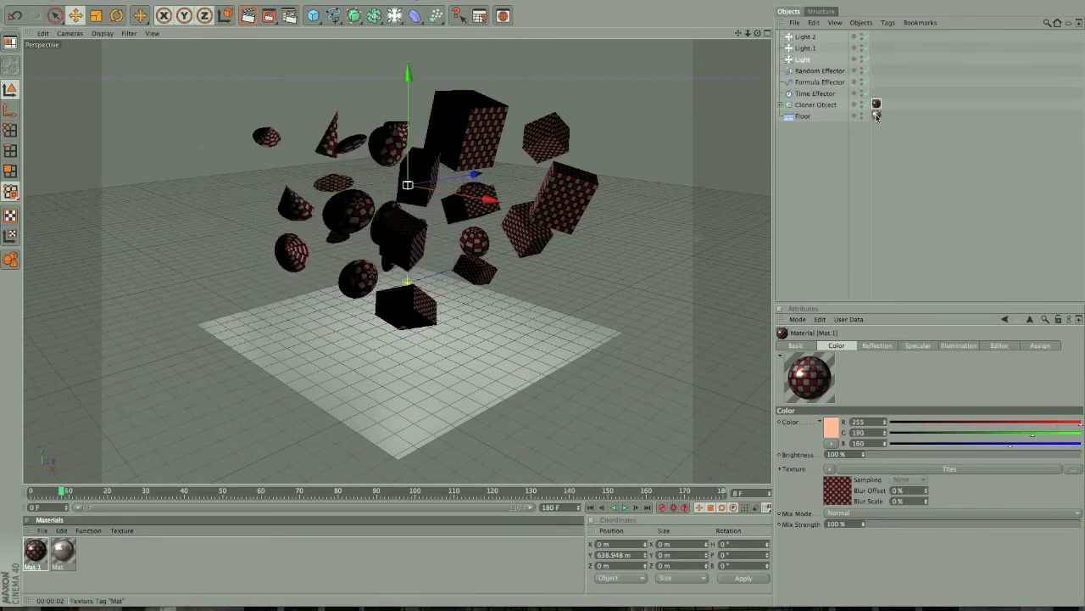
Step: Recolour the floor's white Mat material to the same light orange peach
{"action": "left_click", "coordinate": [57, 551]}
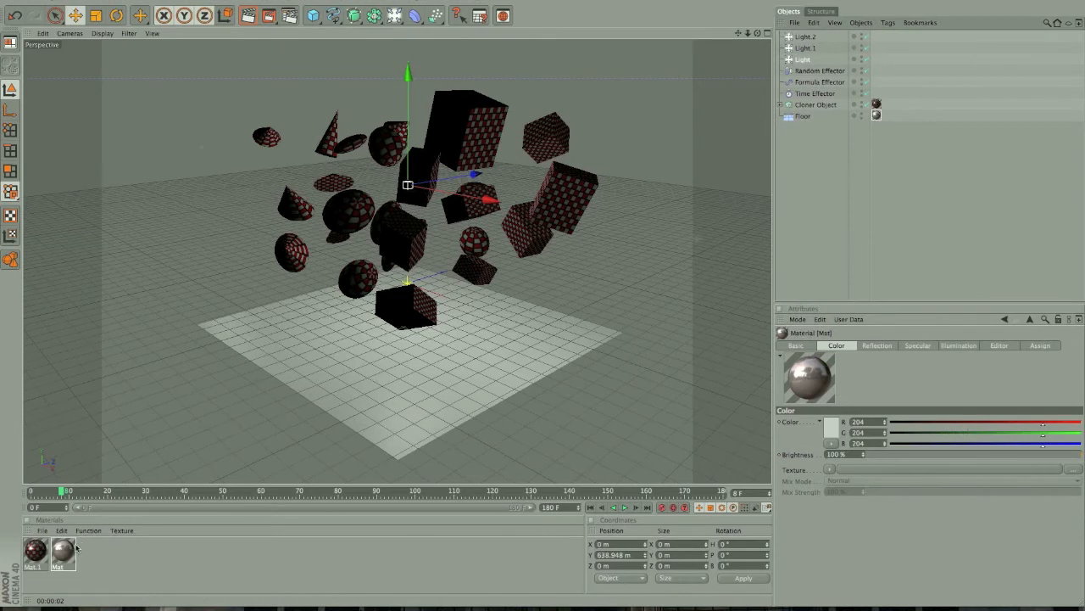
{"action": "double_click", "coordinate": [62, 551]}
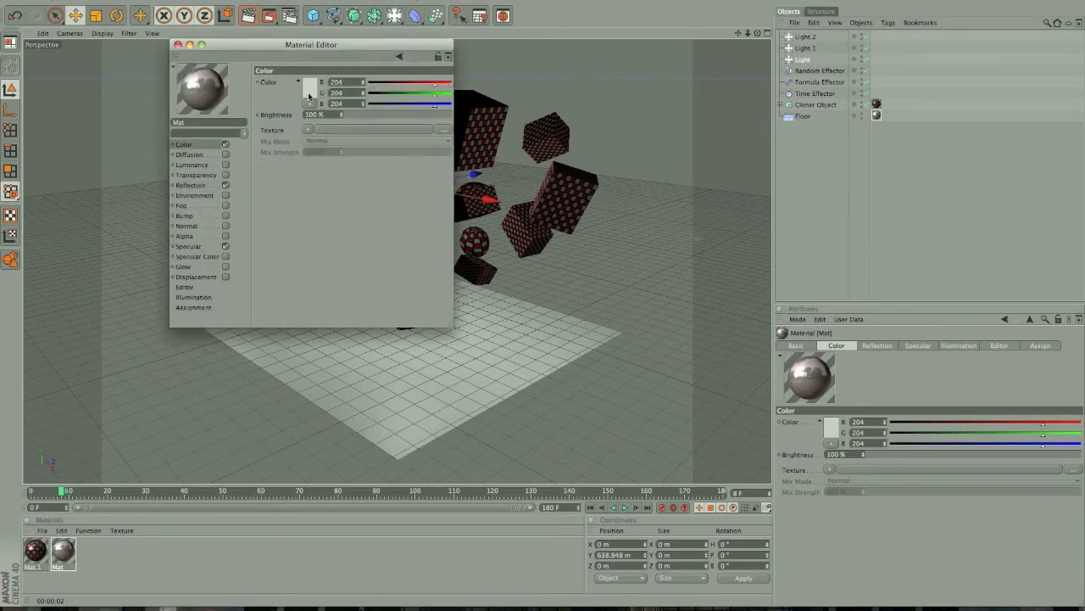
{"action": "left_click", "coordinate": [310, 91]}
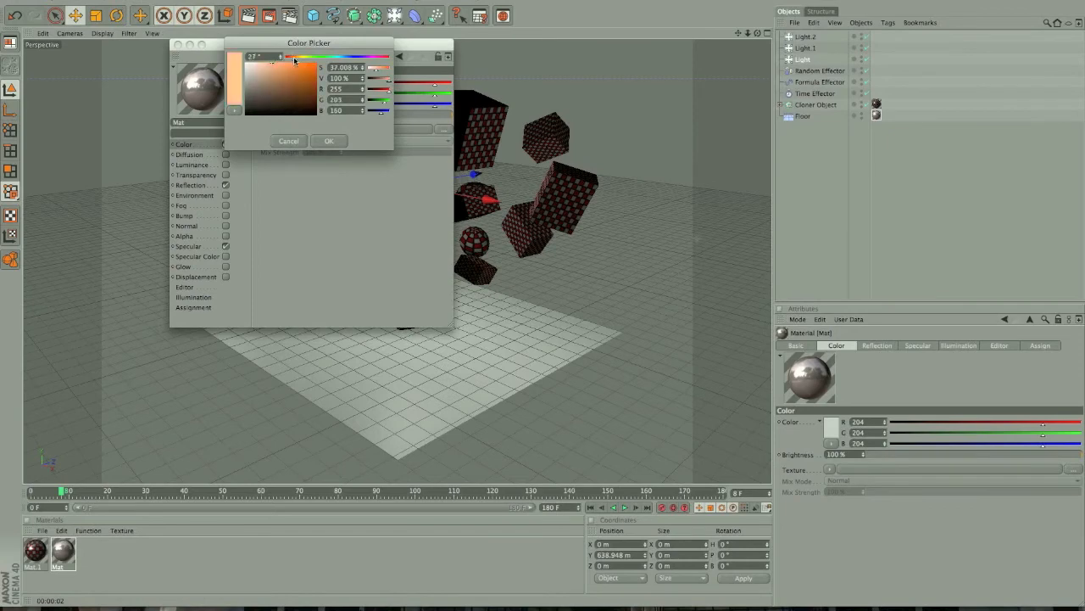
{"action": "left_click", "coordinate": [329, 140]}
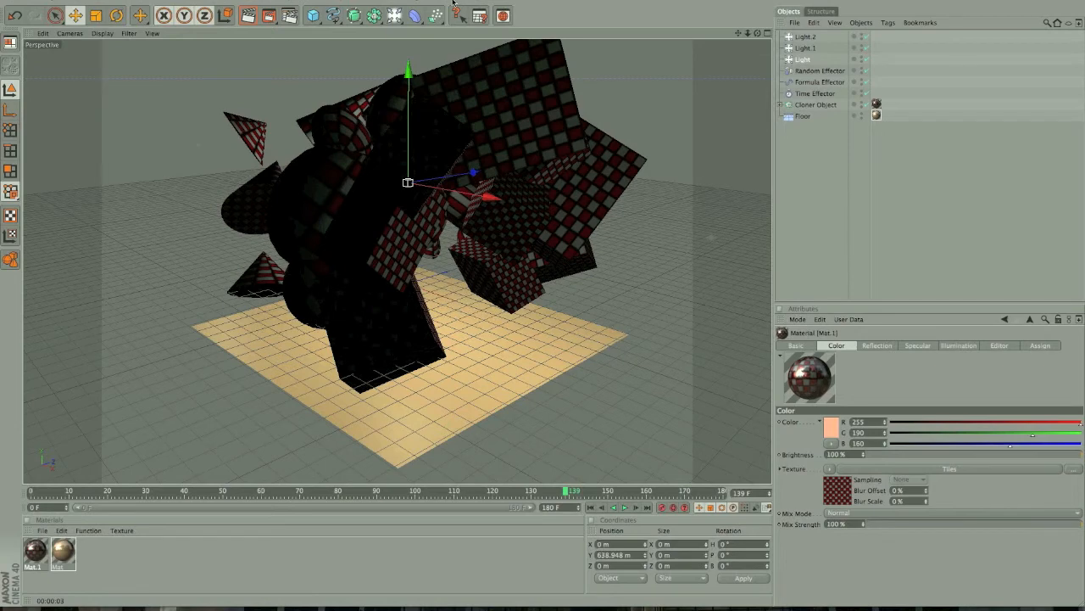
{"action": "left_click", "coordinate": [456, 15]}
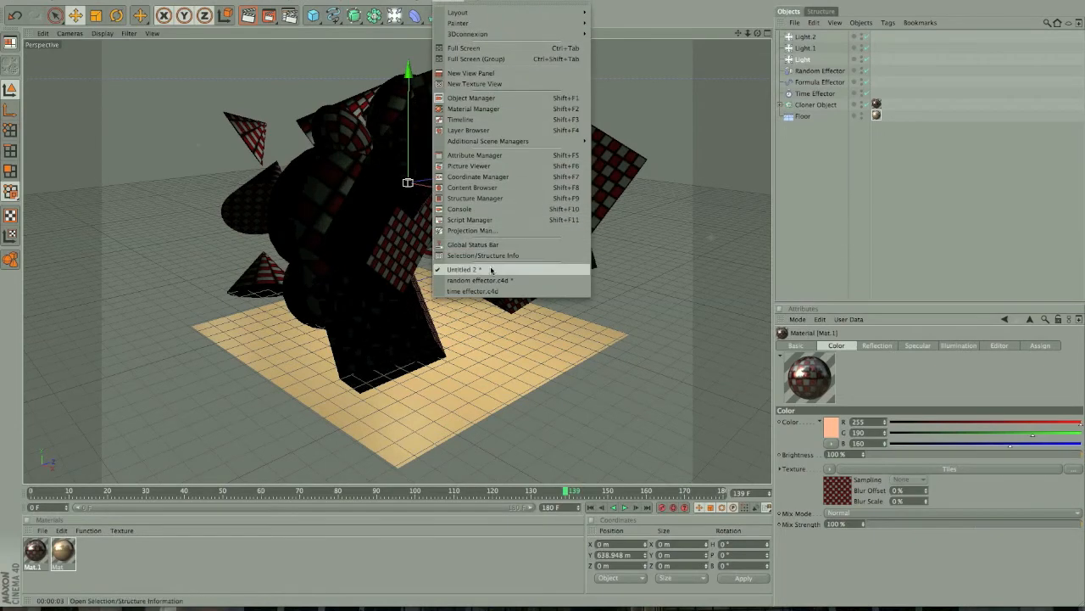
Step: Switch to the checkered cubes scene, review its Formula and Time Effectors, and play the animation
{"action": "left_click", "coordinate": [479, 280]}
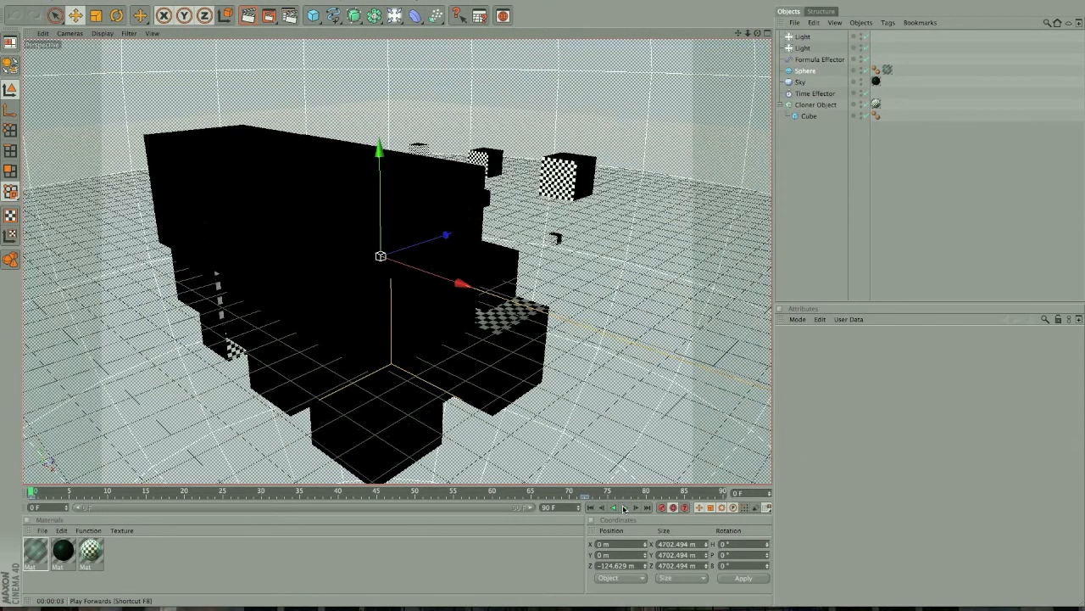
{"action": "left_click", "coordinate": [820, 60]}
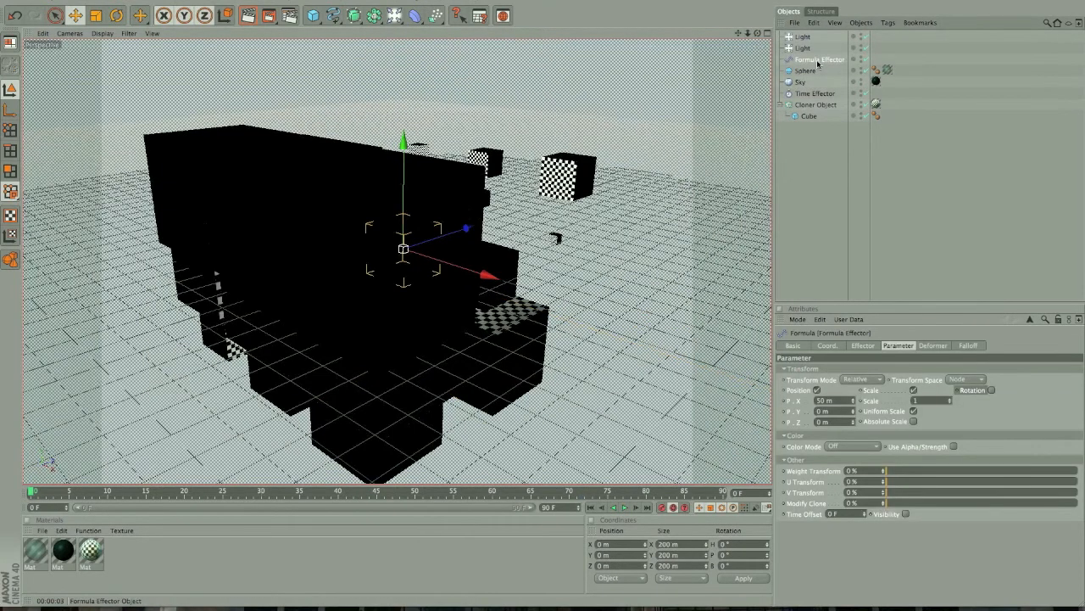
{"action": "left_click", "coordinate": [815, 93]}
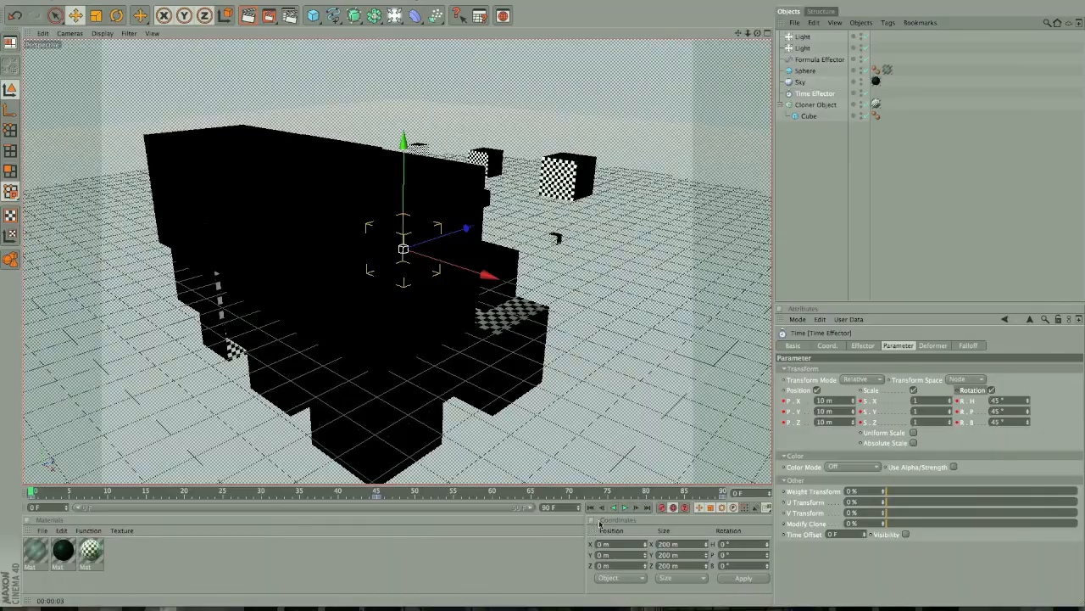
{"action": "left_click", "coordinate": [625, 507]}
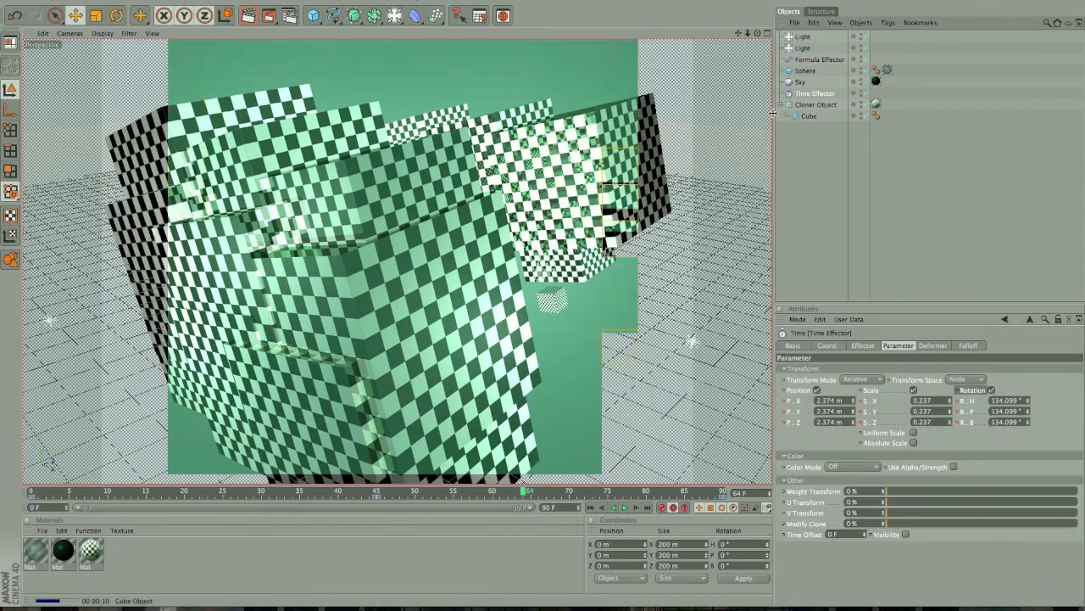
{"action": "left_click", "coordinate": [804, 70]}
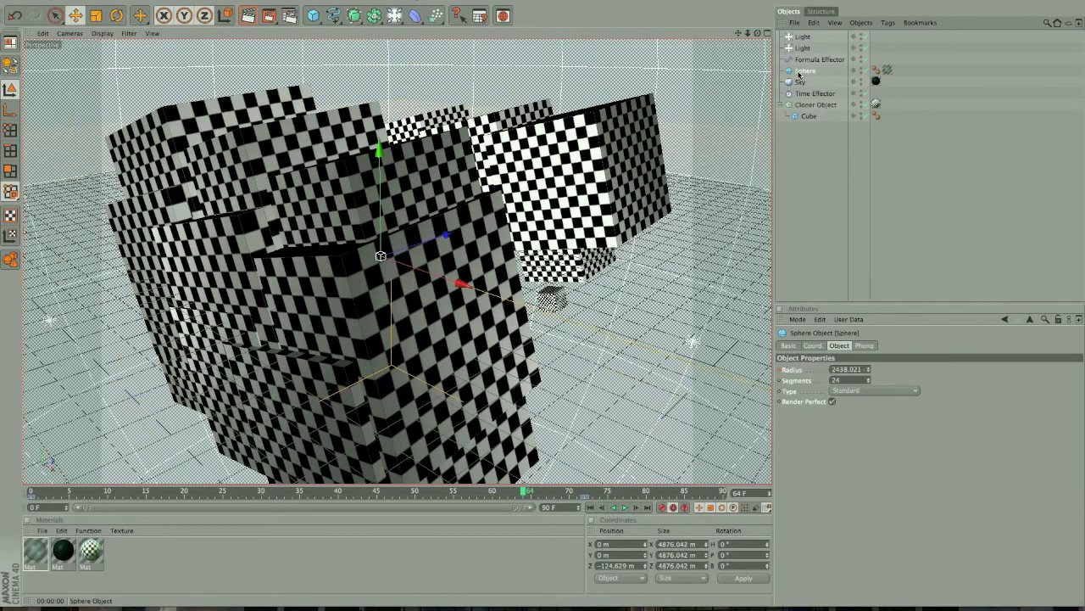
Step: Edit the green sphere material's transparency brightness to make it translucent
{"action": "left_click", "coordinate": [875, 70]}
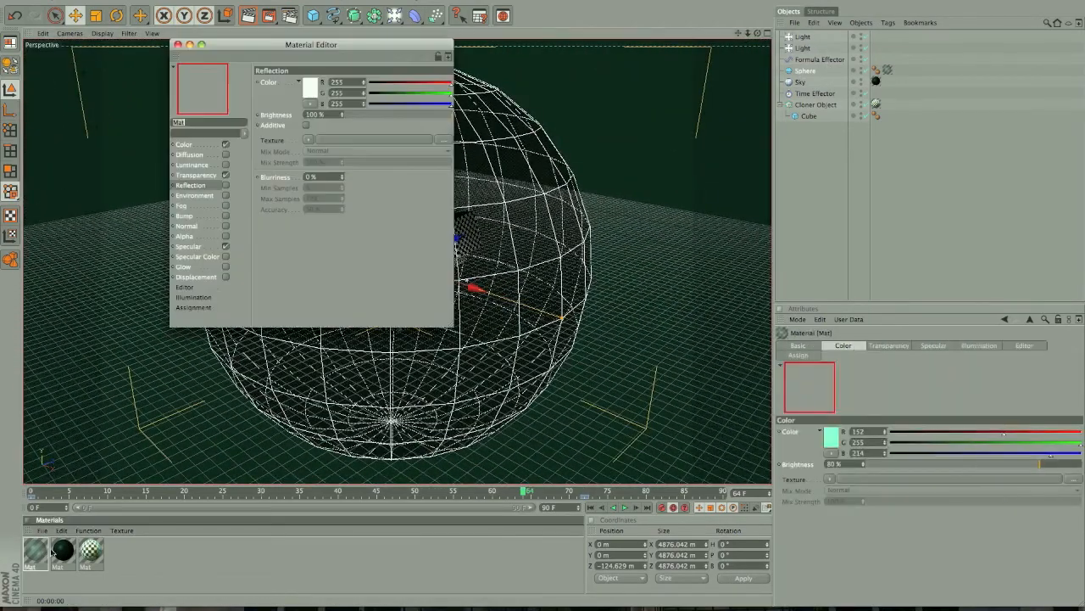
{"action": "left_click", "coordinate": [196, 175]}
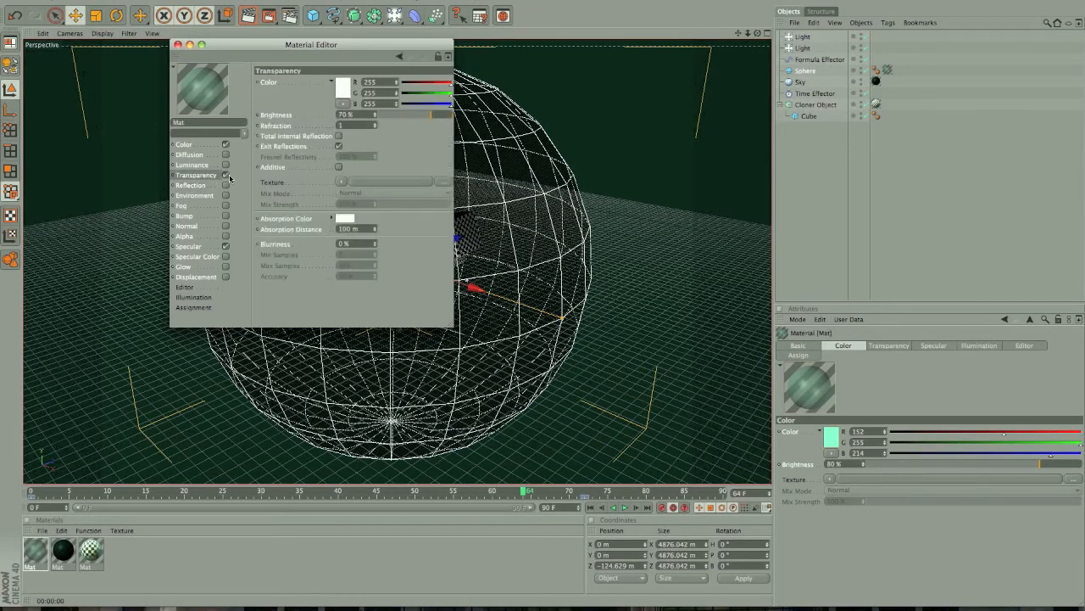
{"action": "triple_click", "coordinate": [356, 114]}
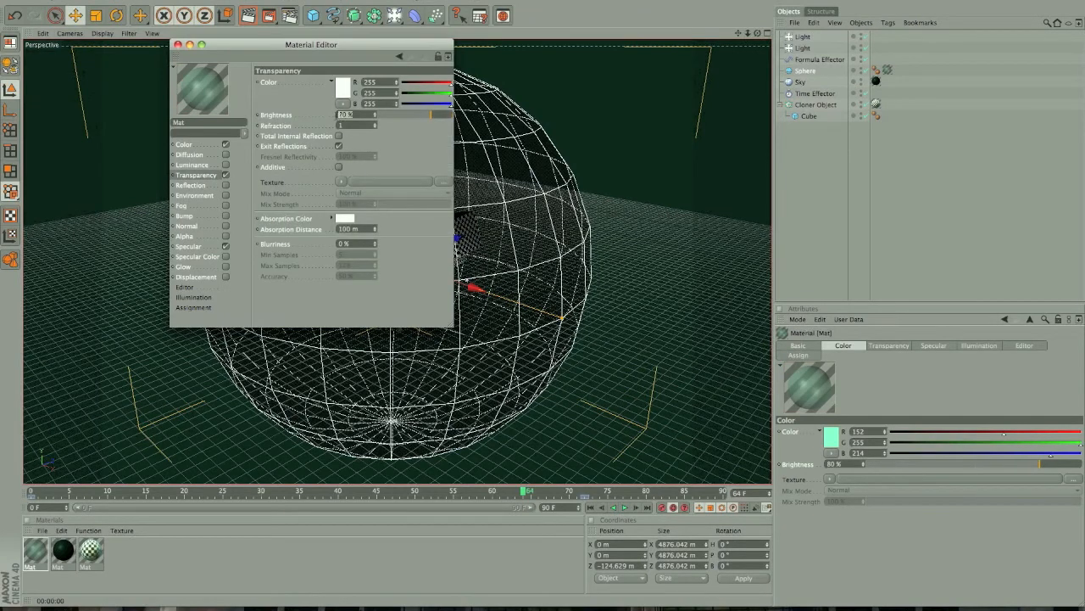
{"action": "left_click", "coordinate": [184, 144]}
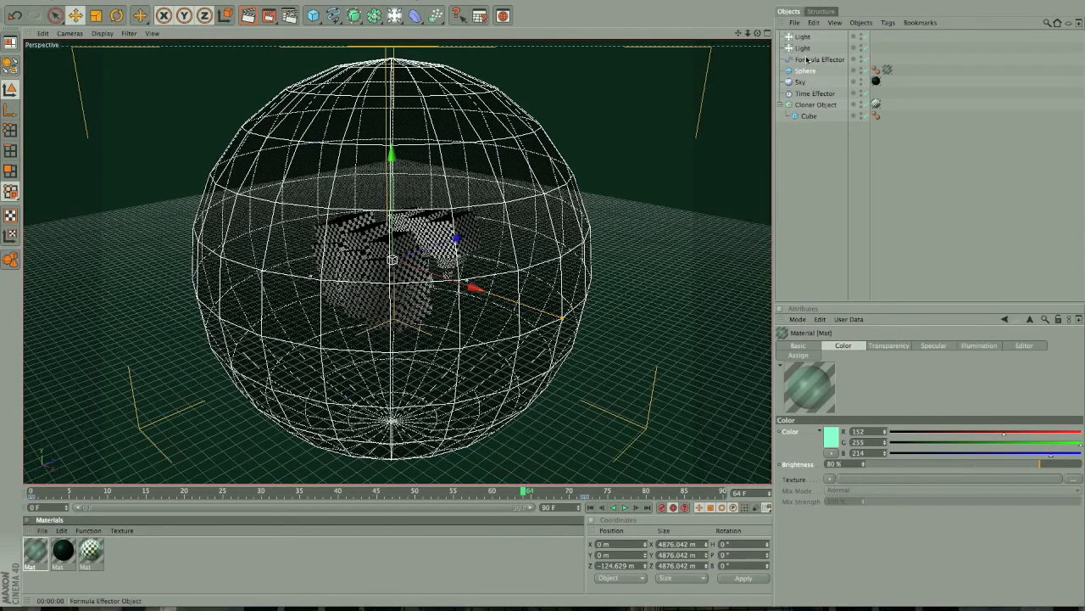
Step: Check the dark green sky material and render the cubes seen through the sphere
{"action": "left_click", "coordinate": [799, 82]}
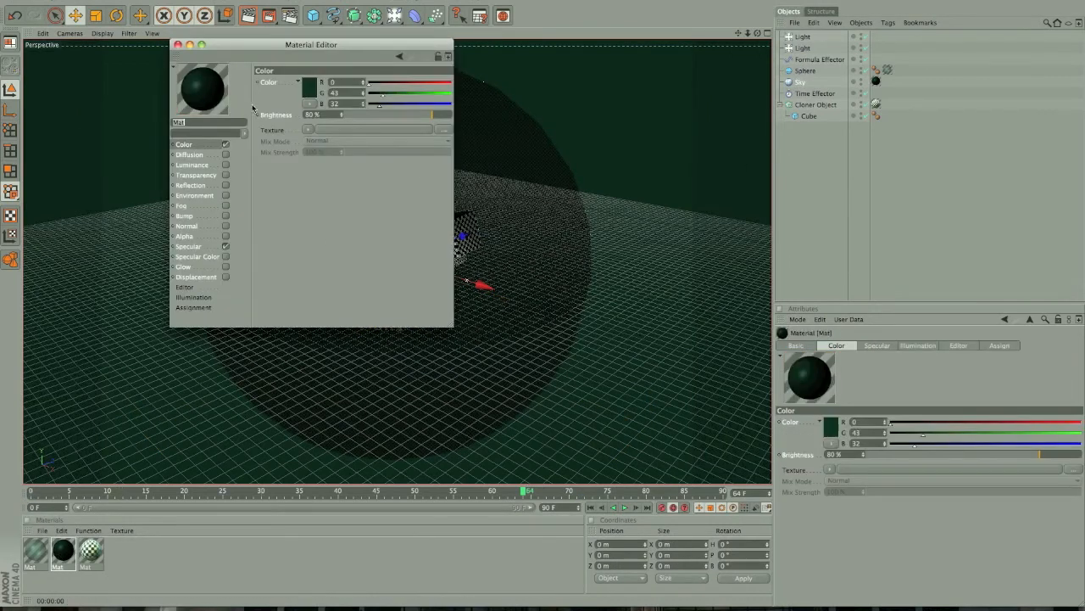
{"action": "left_click", "coordinate": [179, 44]}
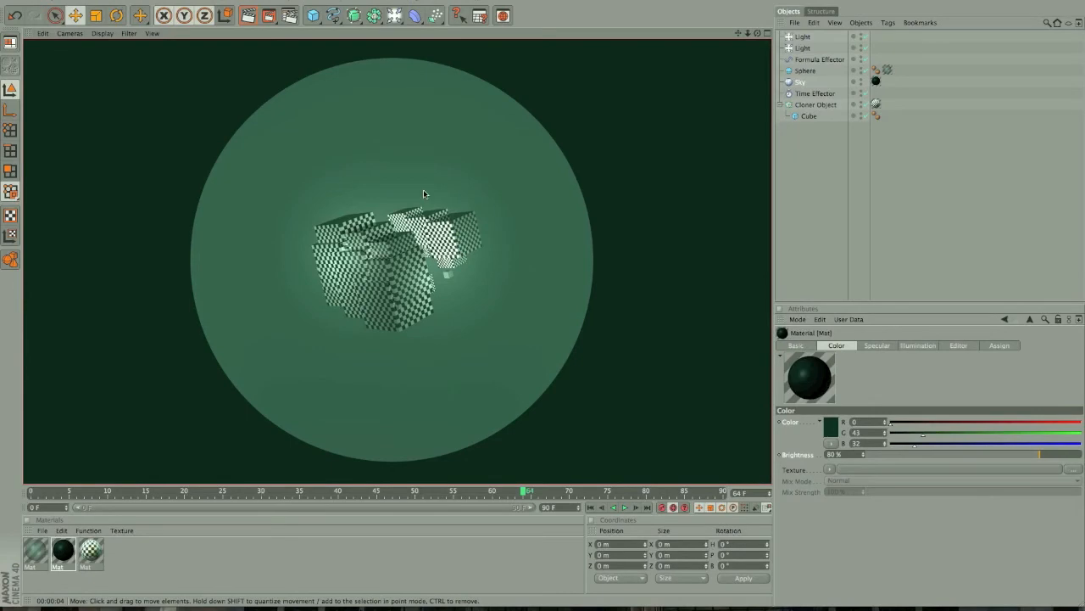
{"action": "mouse_move", "coordinate": [470, 260]}
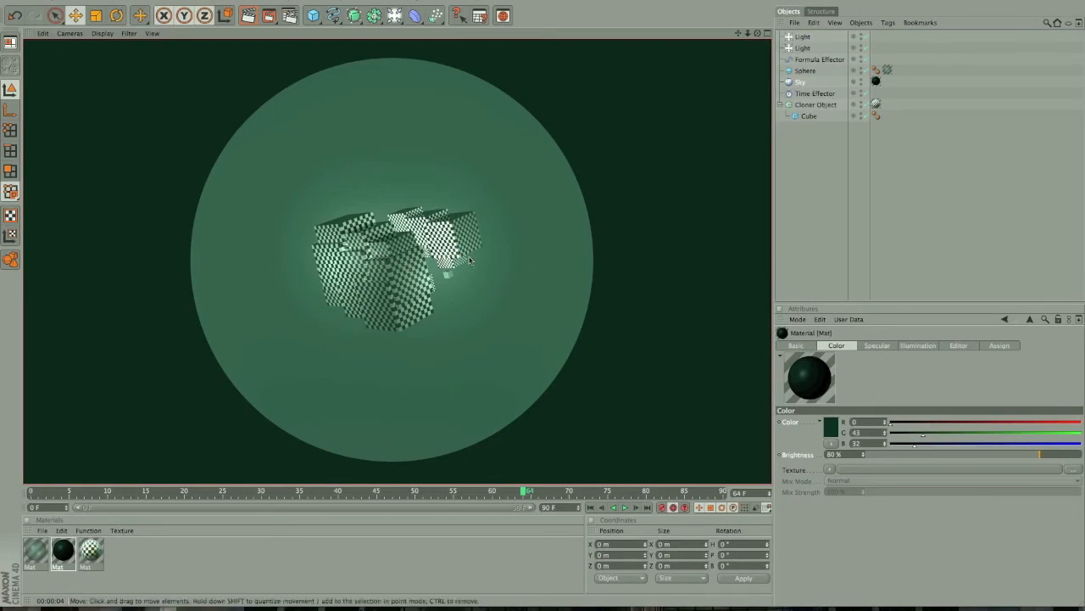
{"action": "mouse_move", "coordinate": [631, 125]}
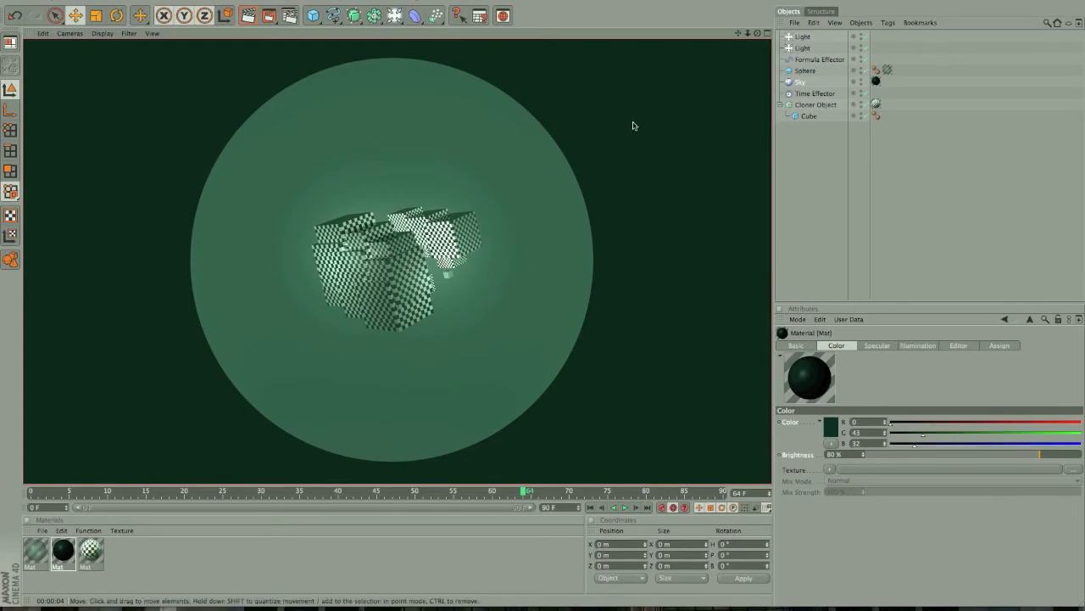
Step: Clear the preview render, leaving the sphere selected (radius ~2438 m, 24 segments)
{"action": "left_click", "coordinate": [805, 70]}
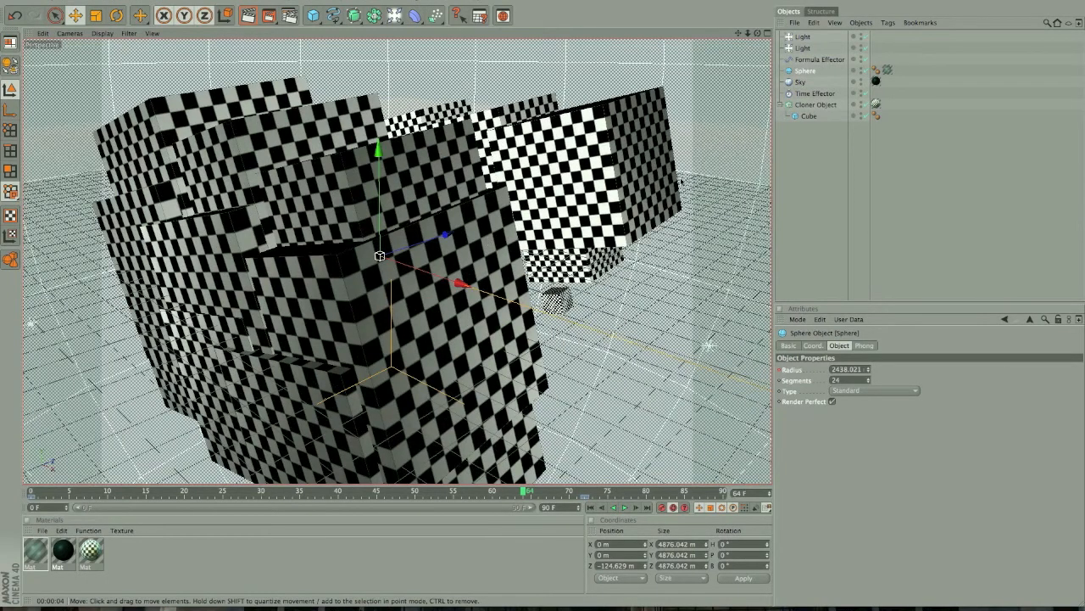
Step: Select the light, the cloner and its Formula and Time Effectors to review their settings
{"action": "left_click", "coordinate": [802, 36]}
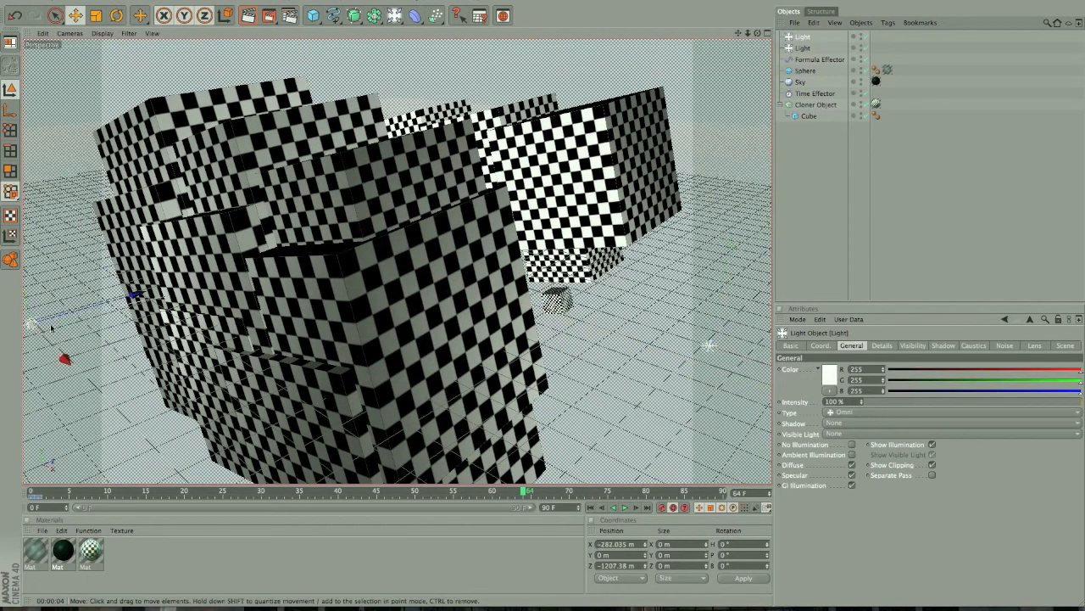
{"action": "left_click", "coordinate": [801, 82]}
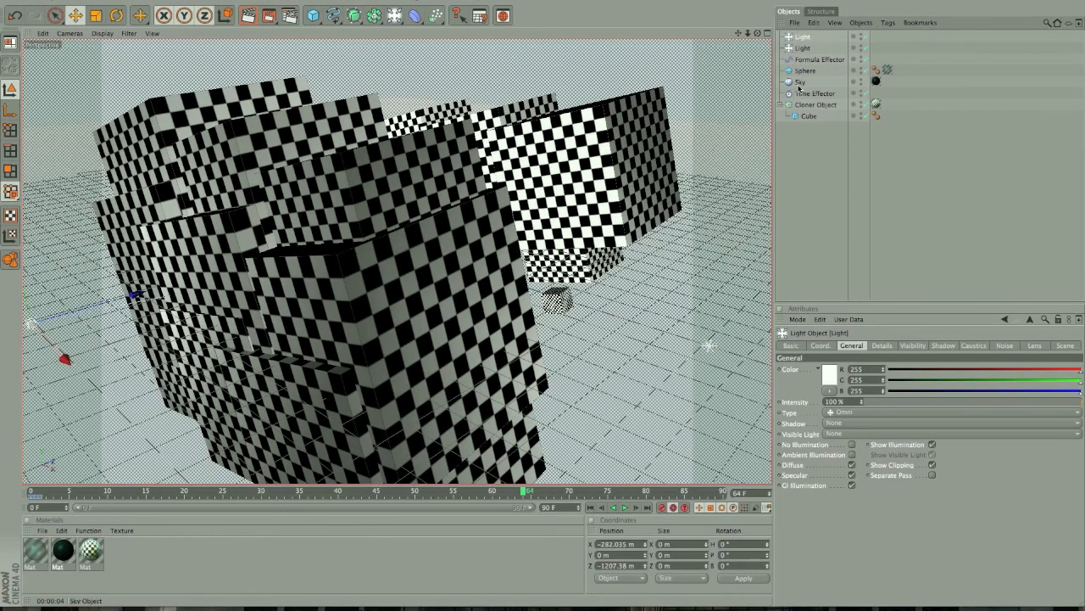
{"action": "left_click", "coordinate": [816, 105]}
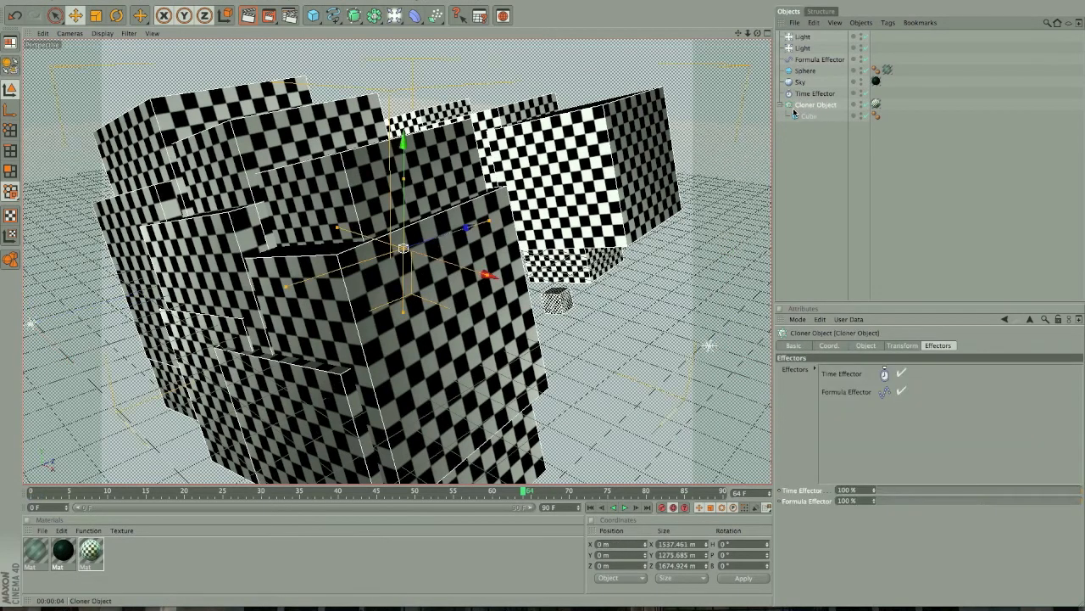
{"action": "left_click", "coordinate": [809, 116]}
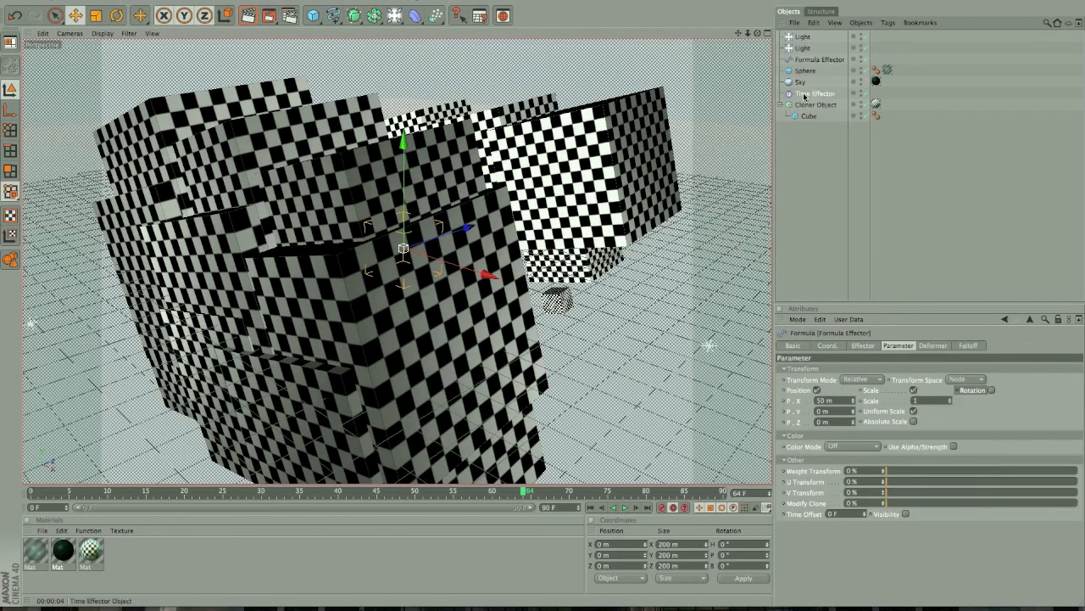
{"action": "left_click", "coordinate": [815, 94]}
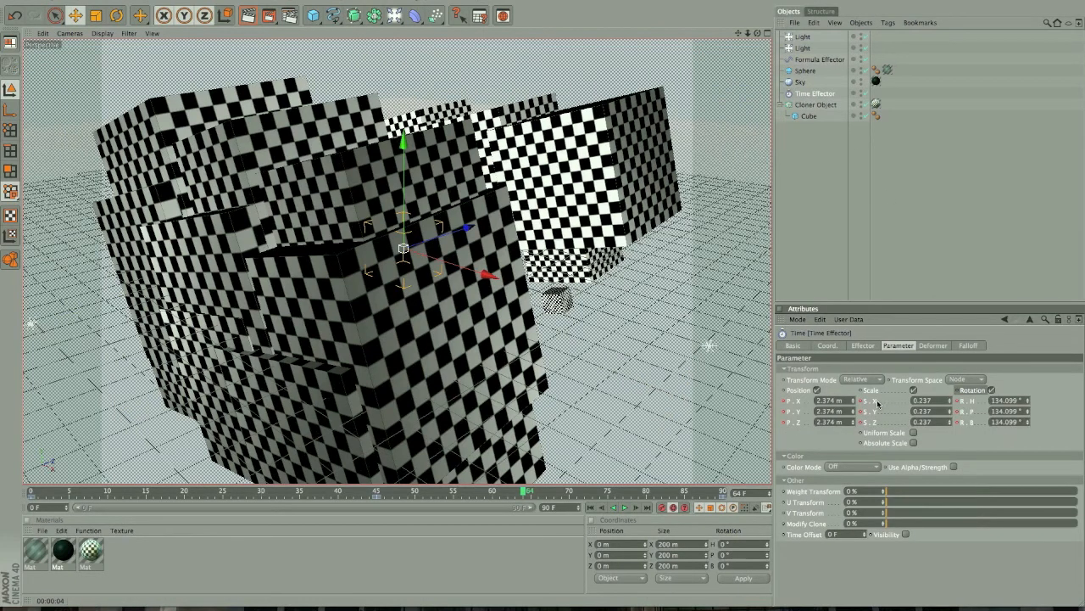
Step: Scrub the timeline back to the start and forward to watch the cubes move and rotate
{"action": "left_click_drag", "start_coordinate": [527, 490], "coordinate": [689, 490]}
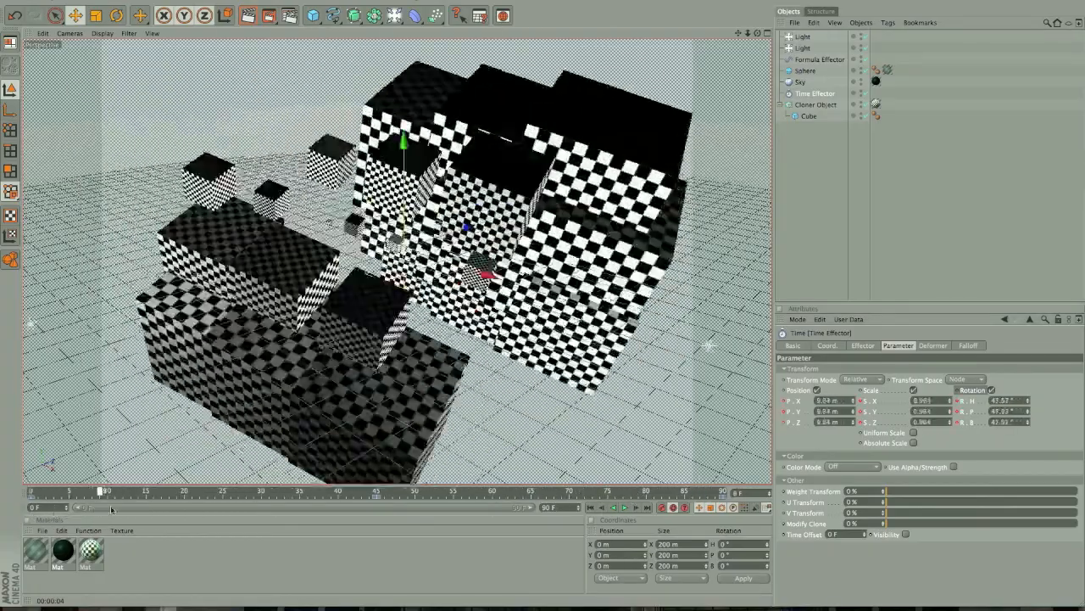
{"action": "left_click_drag", "start_coordinate": [100, 490], "coordinate": [623, 490]}
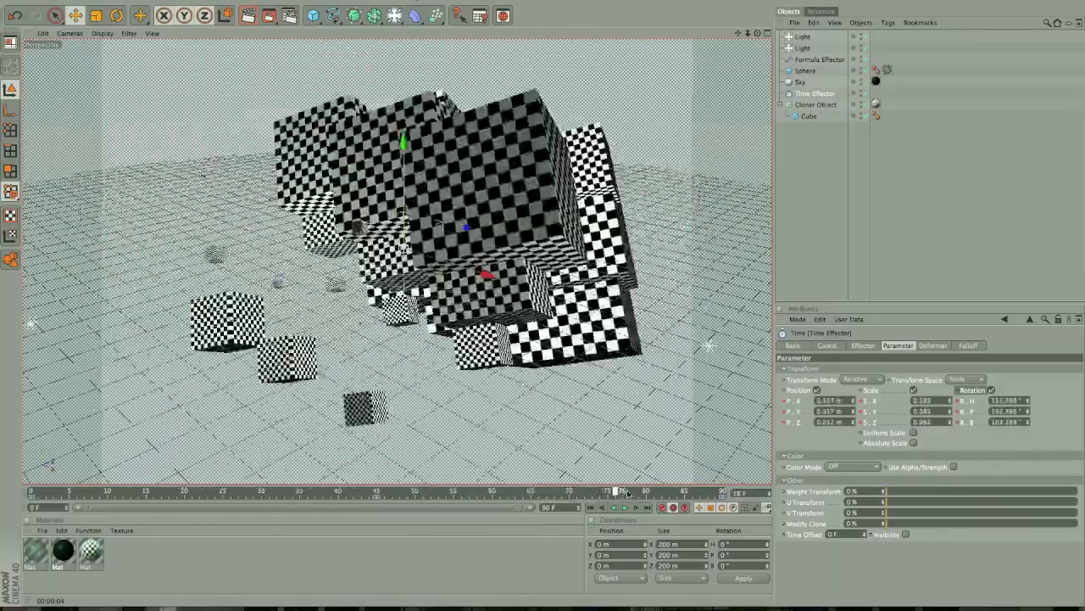